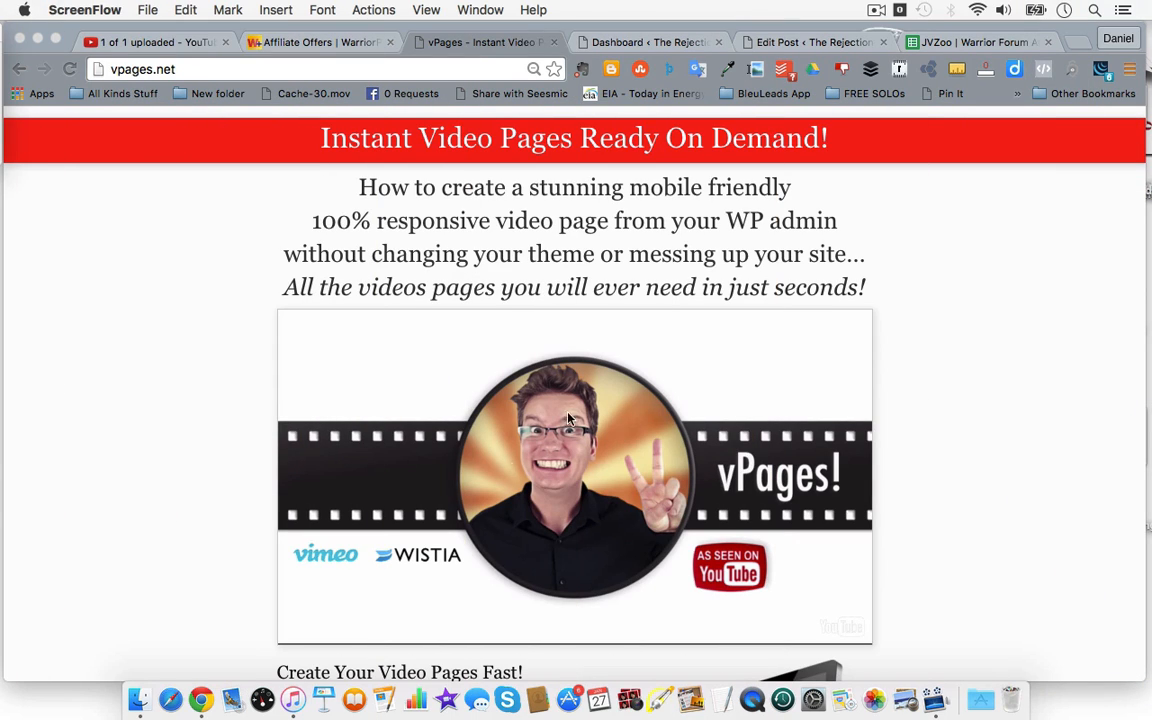
mouse_move(1084, 488)
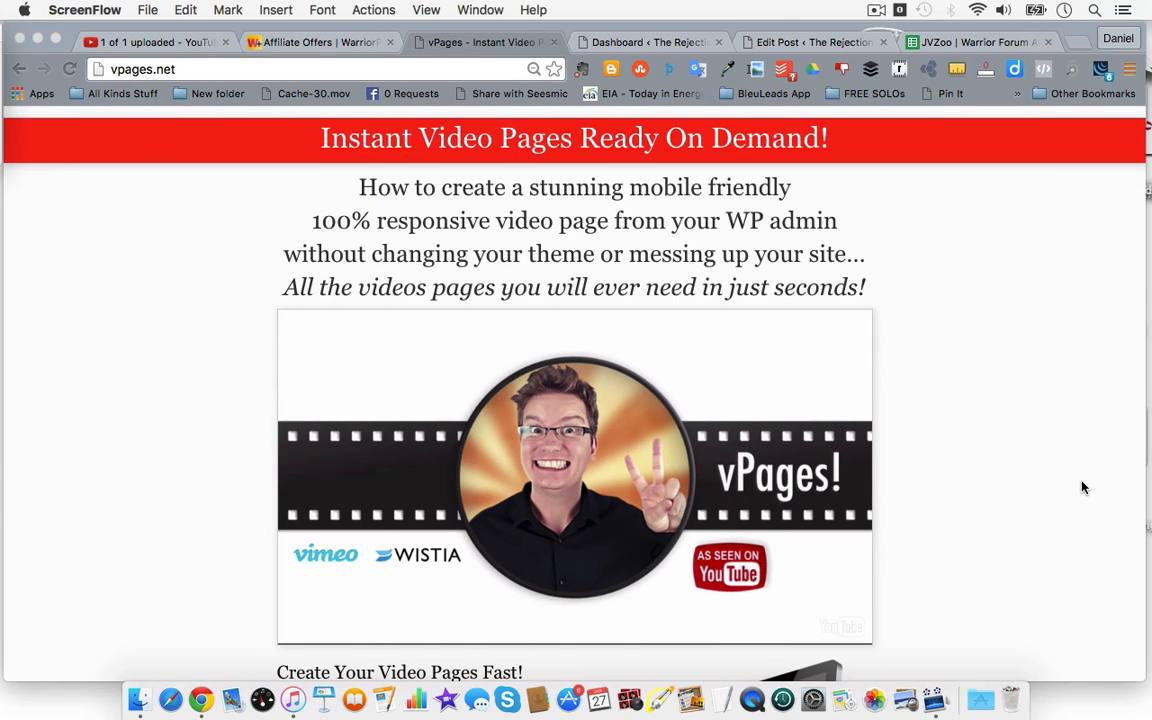
mouse_move(912, 378)
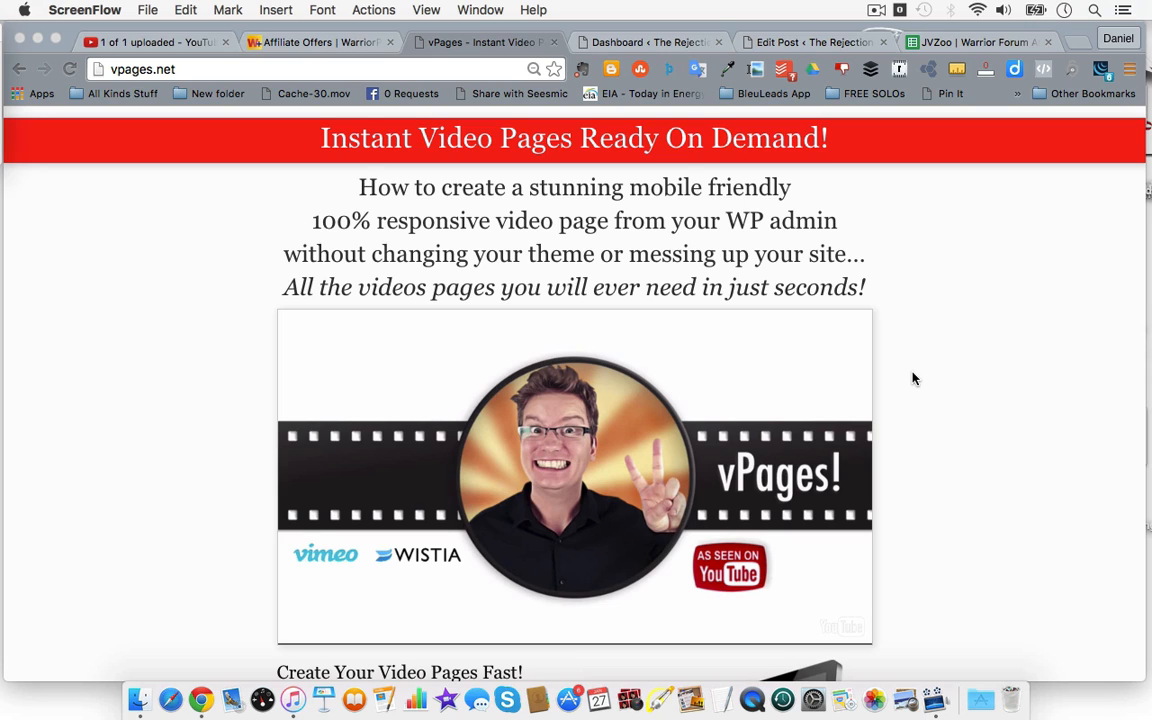
mouse_move(868, 400)
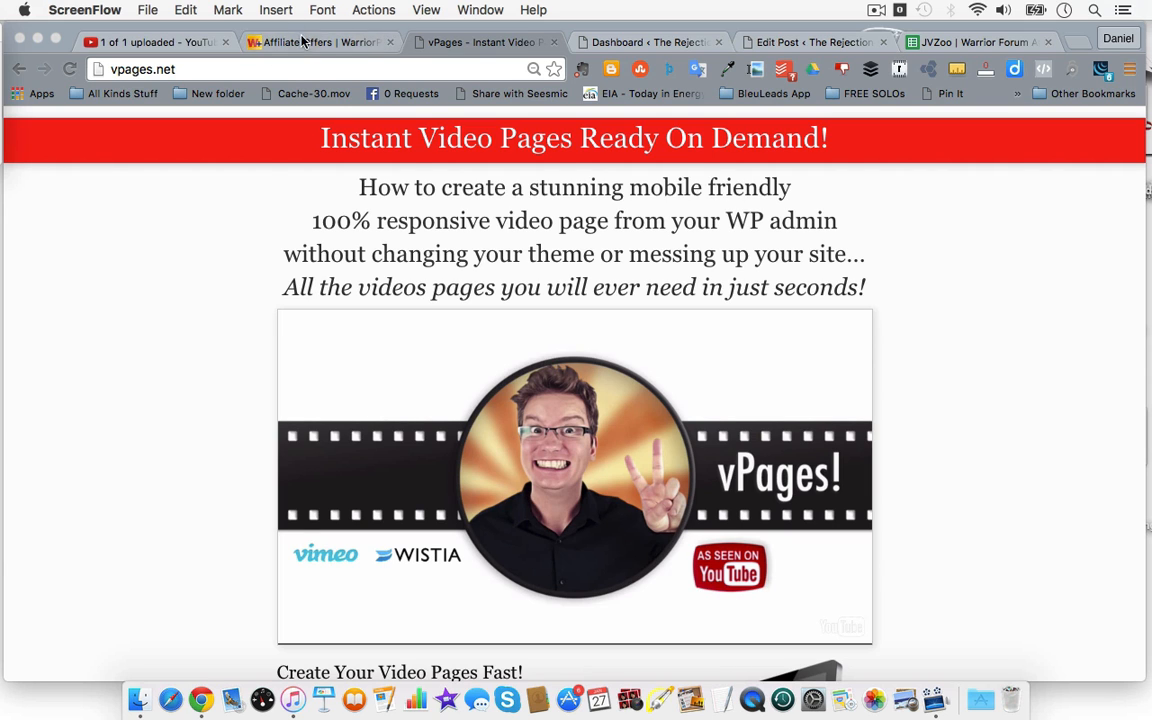
Switch to the WarriorPlus Affiliate Offers page listing the vPages Instant Video Pages offer.
click(316, 42)
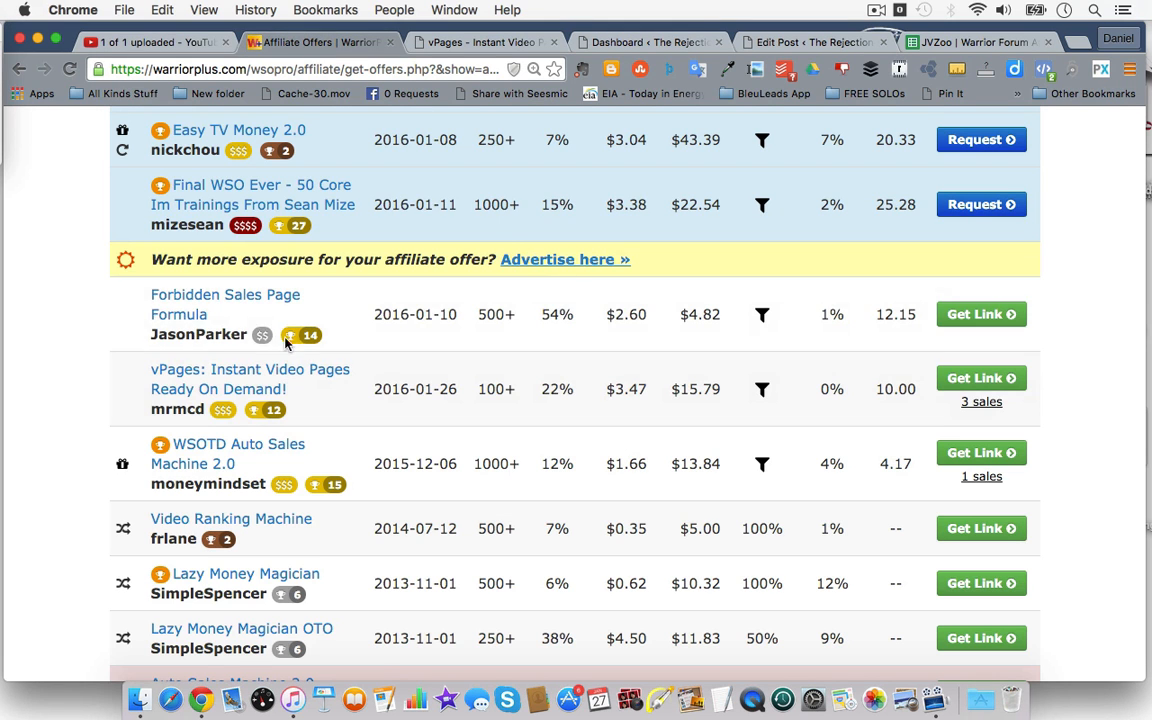
mouse_move(464, 280)
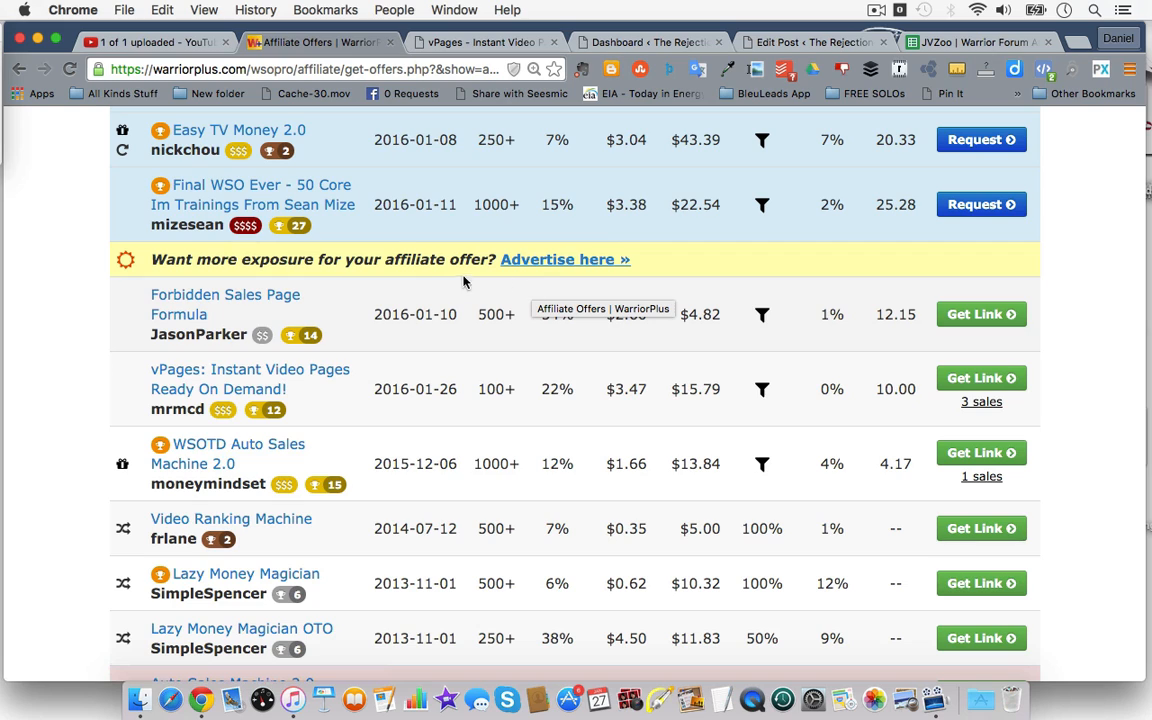
mouse_move(518, 362)
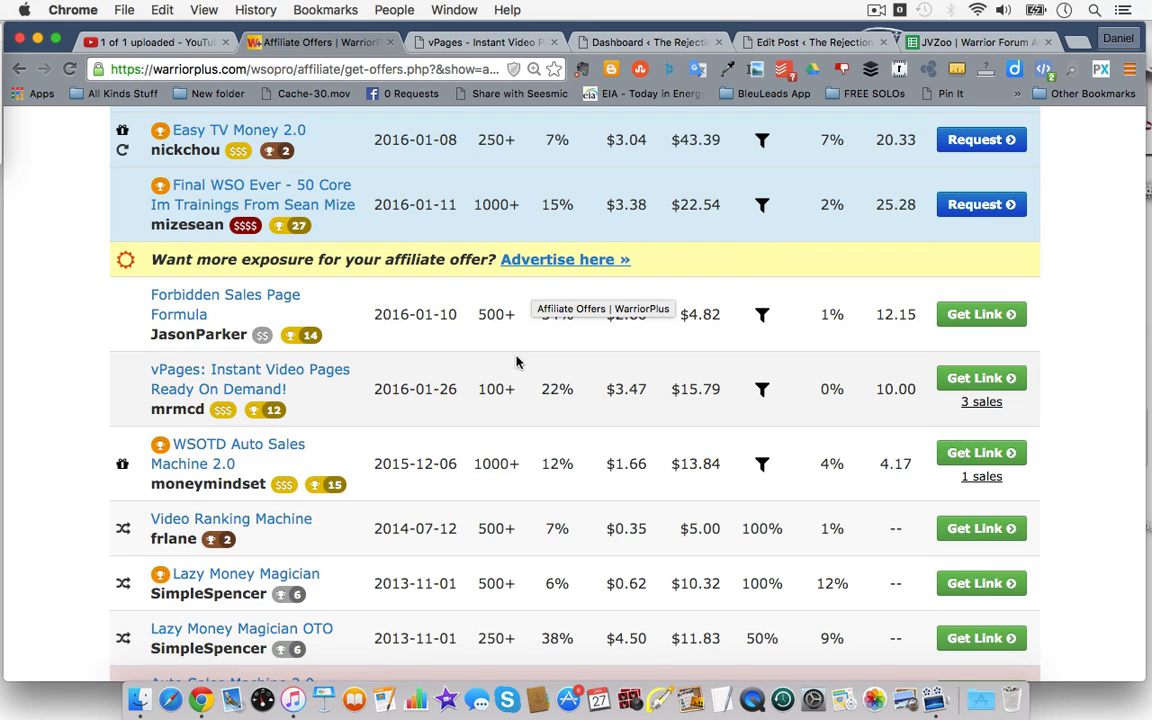
mouse_move(476, 420)
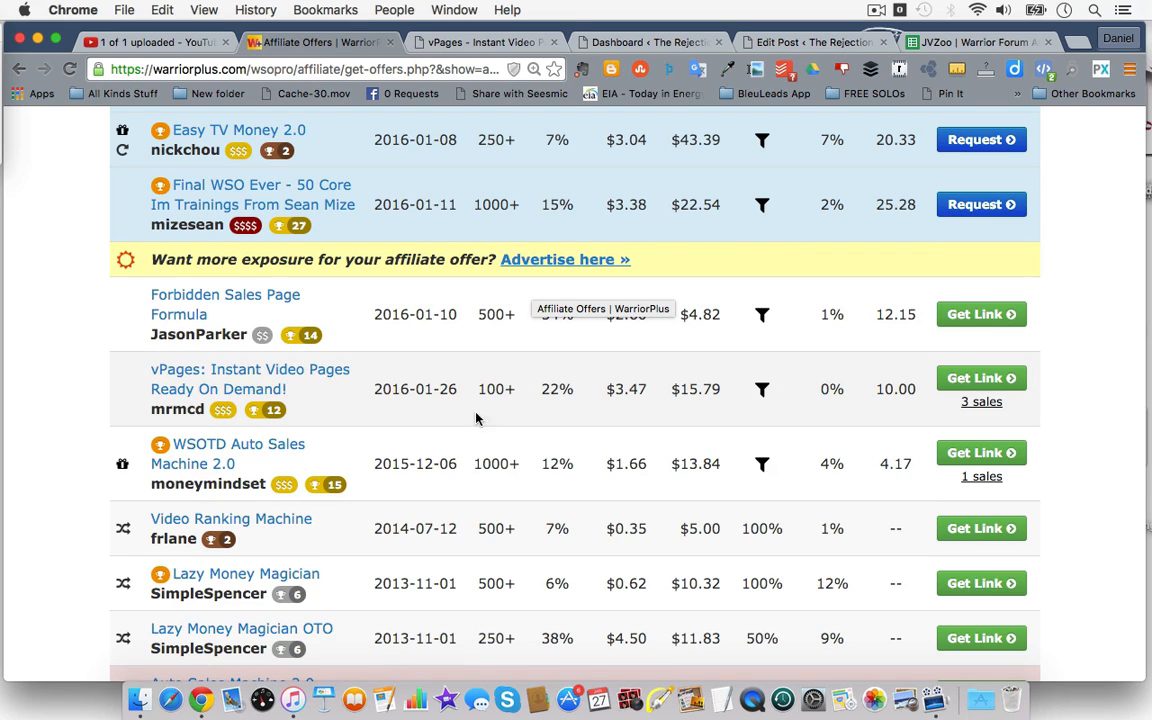
mouse_move(604, 404)
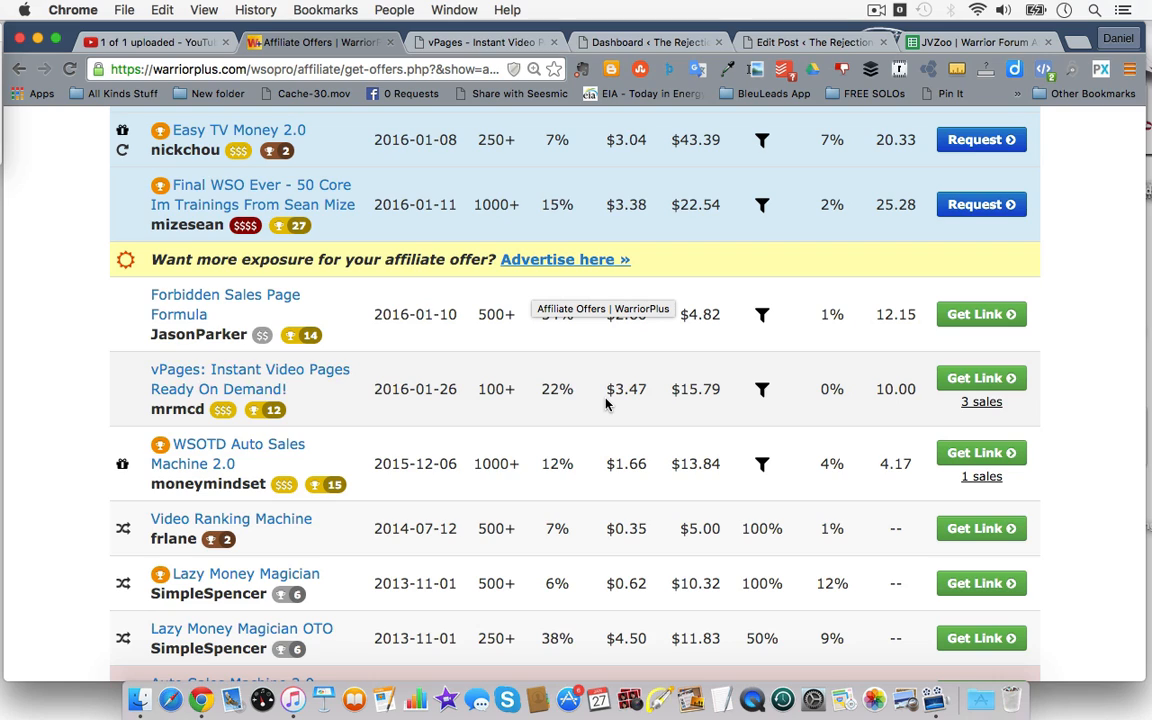
mouse_move(628, 410)
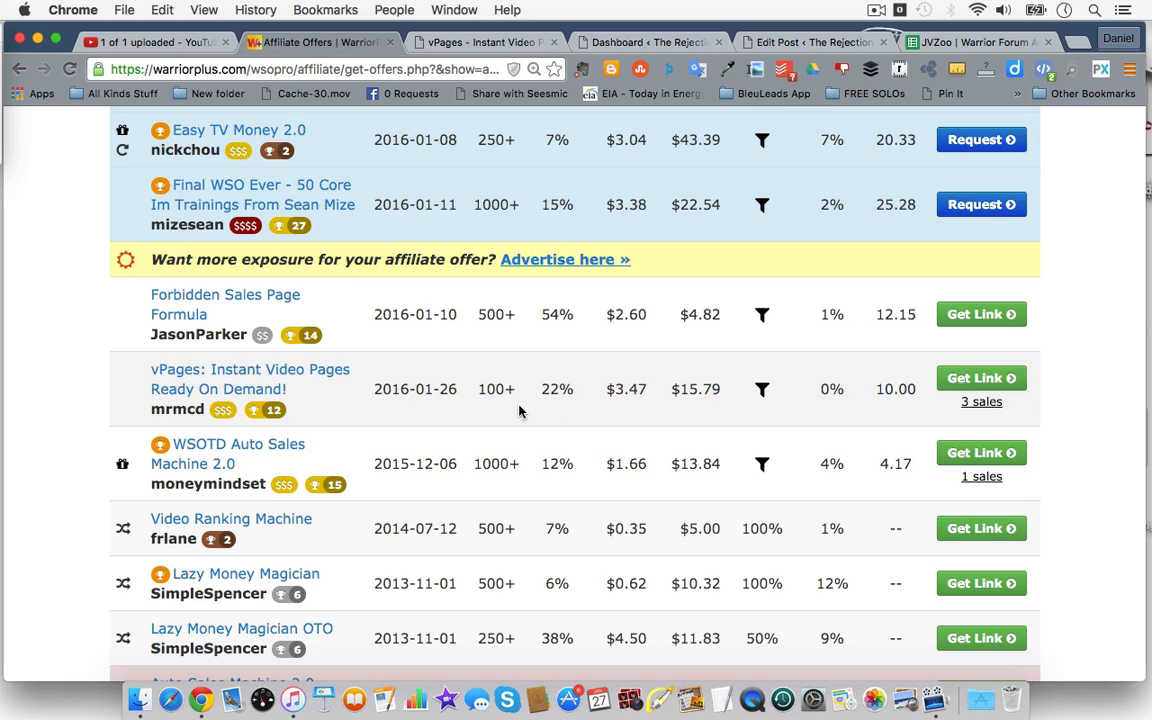
mouse_move(630, 438)
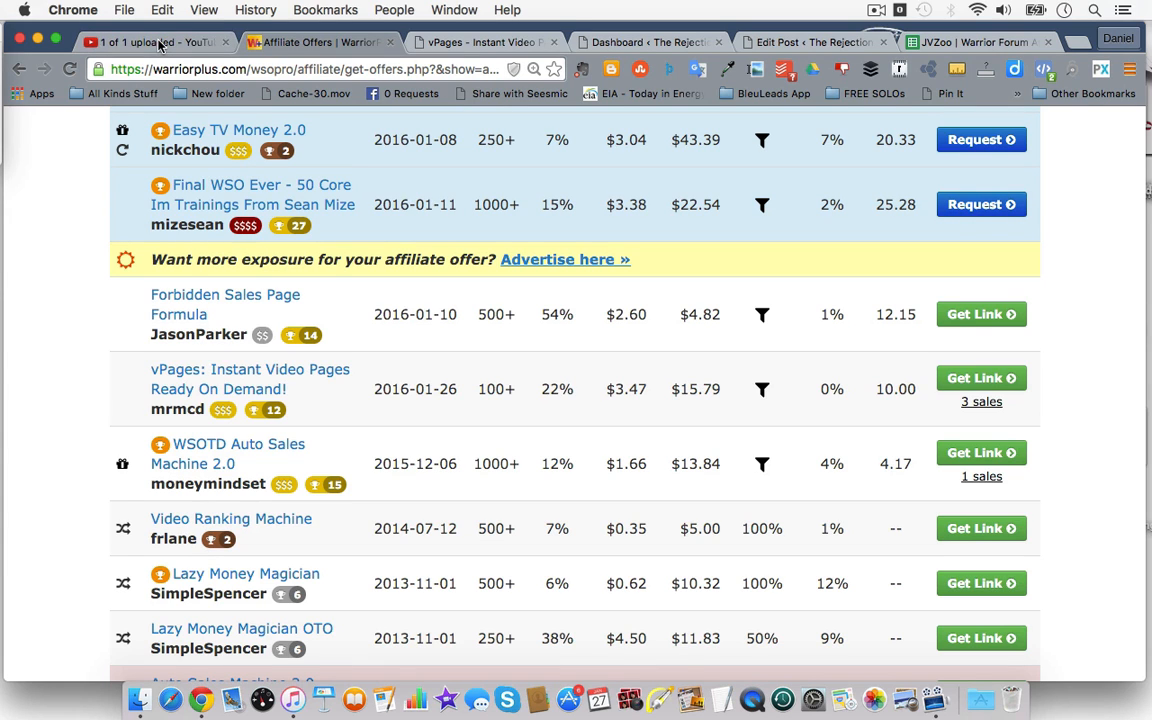
Go to the WordPress dashboard and bring up the All Posts list.
click(484, 42)
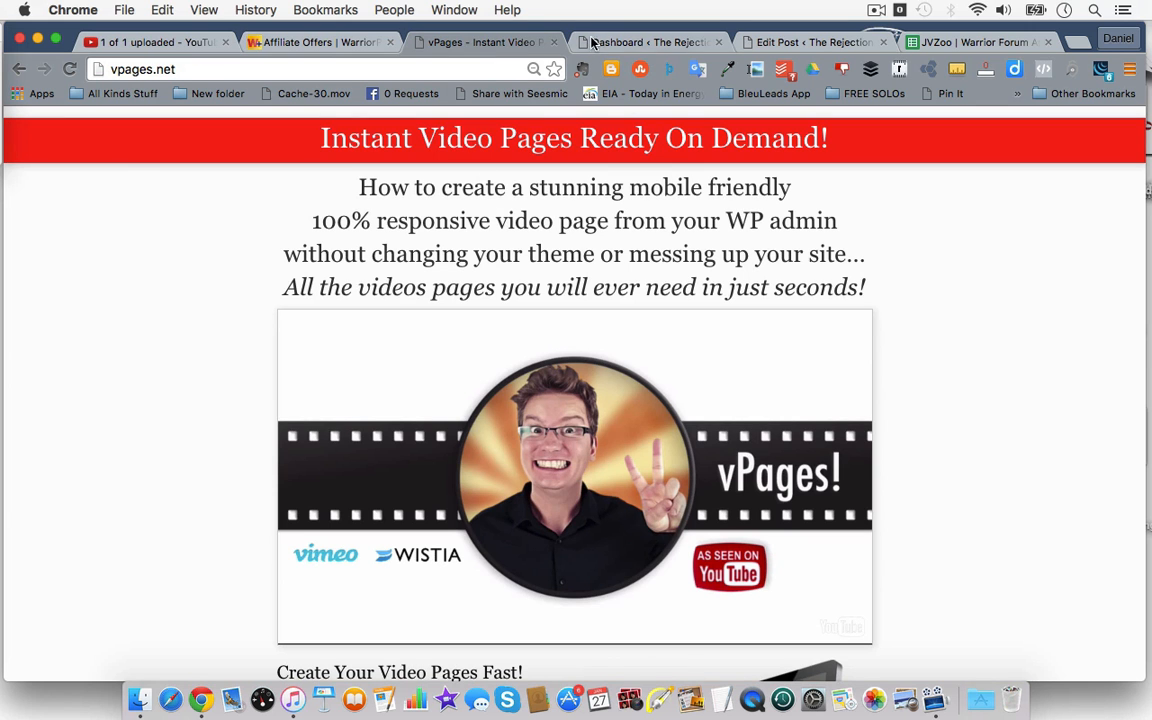
click(648, 42)
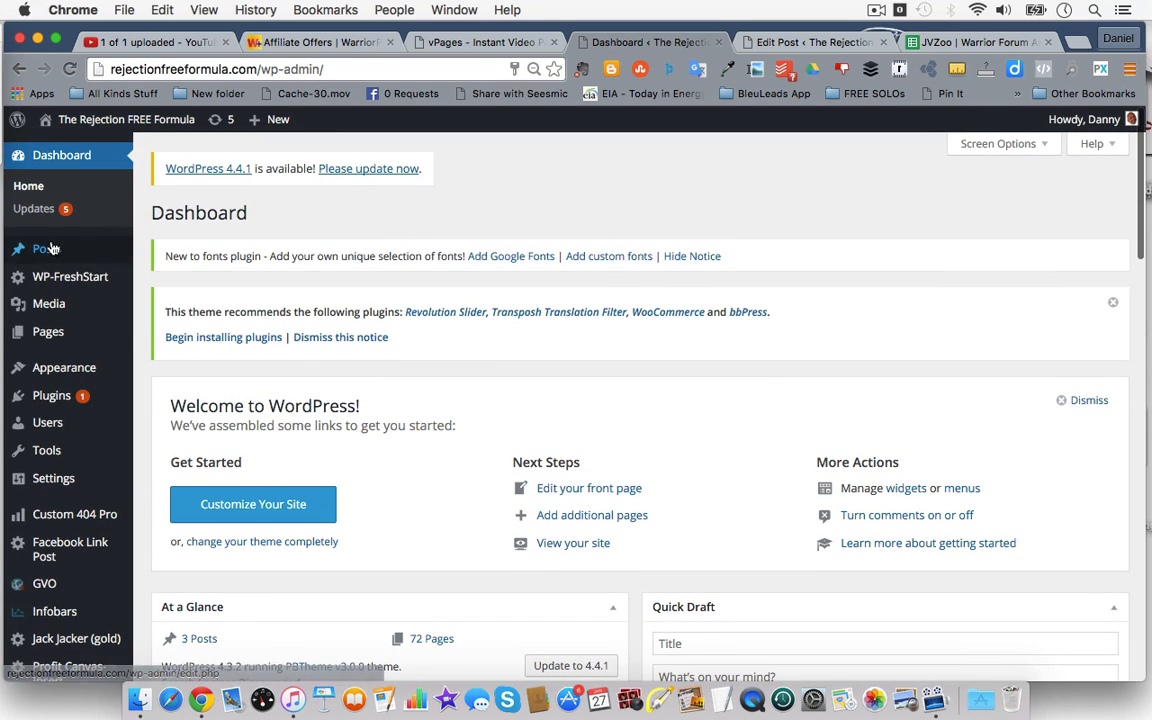
mouse_move(46, 248)
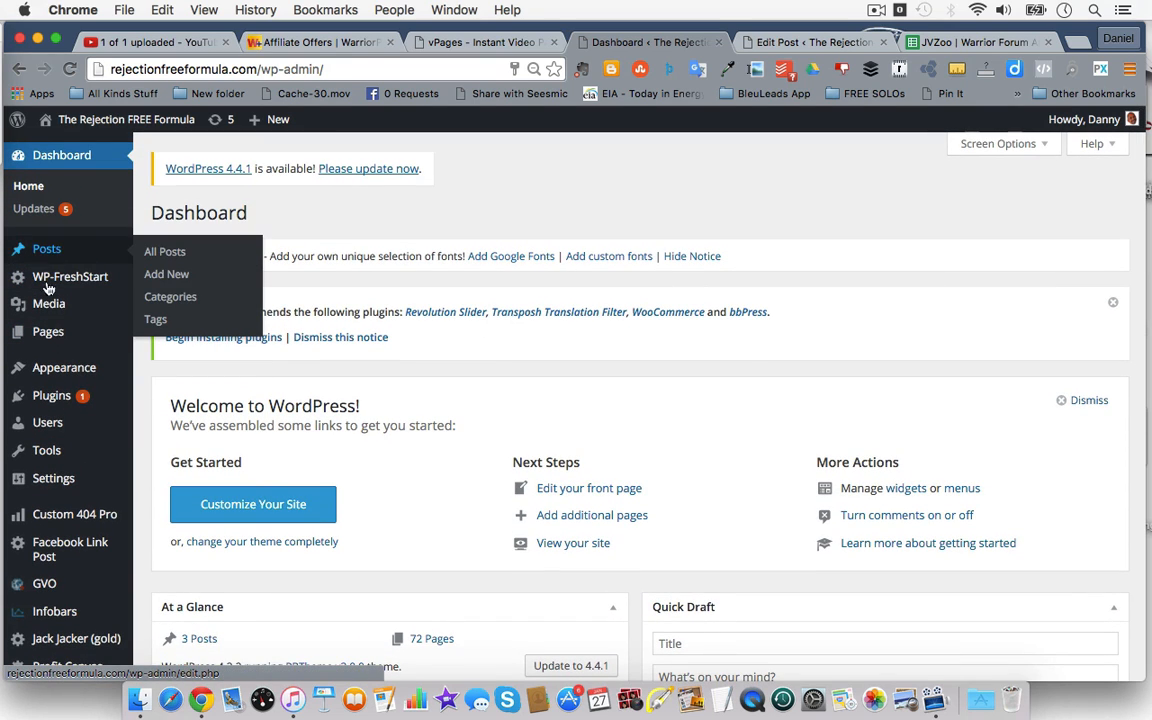
mouse_move(48, 332)
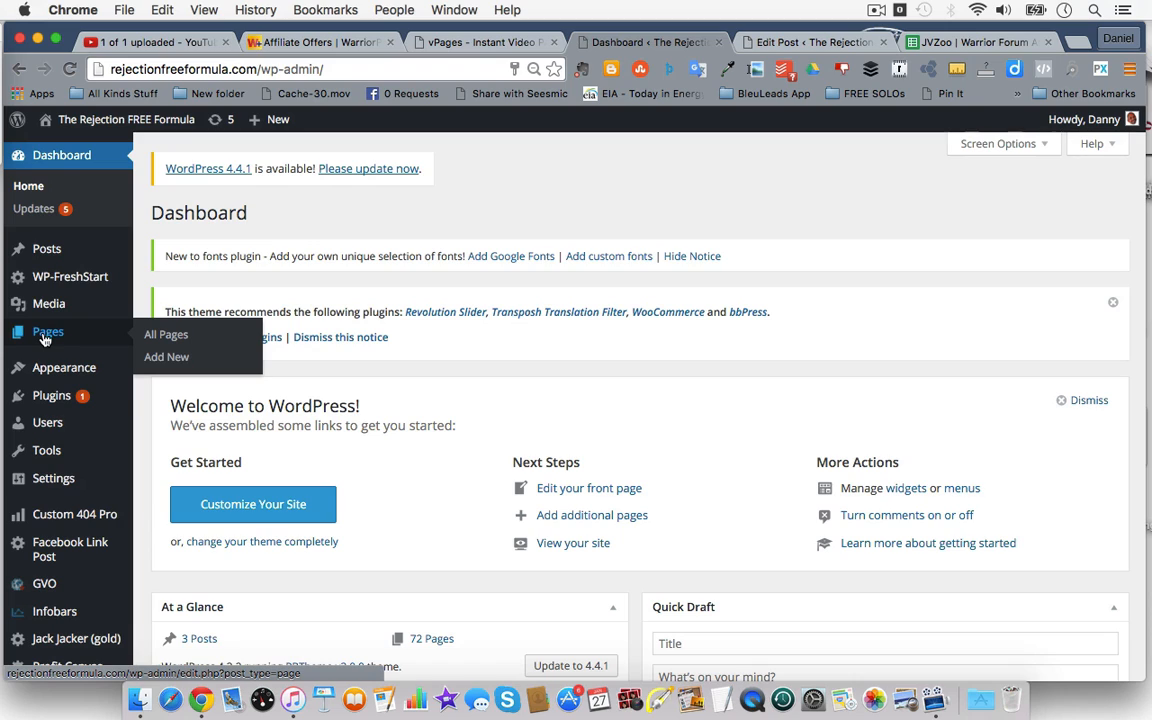
mouse_move(48, 248)
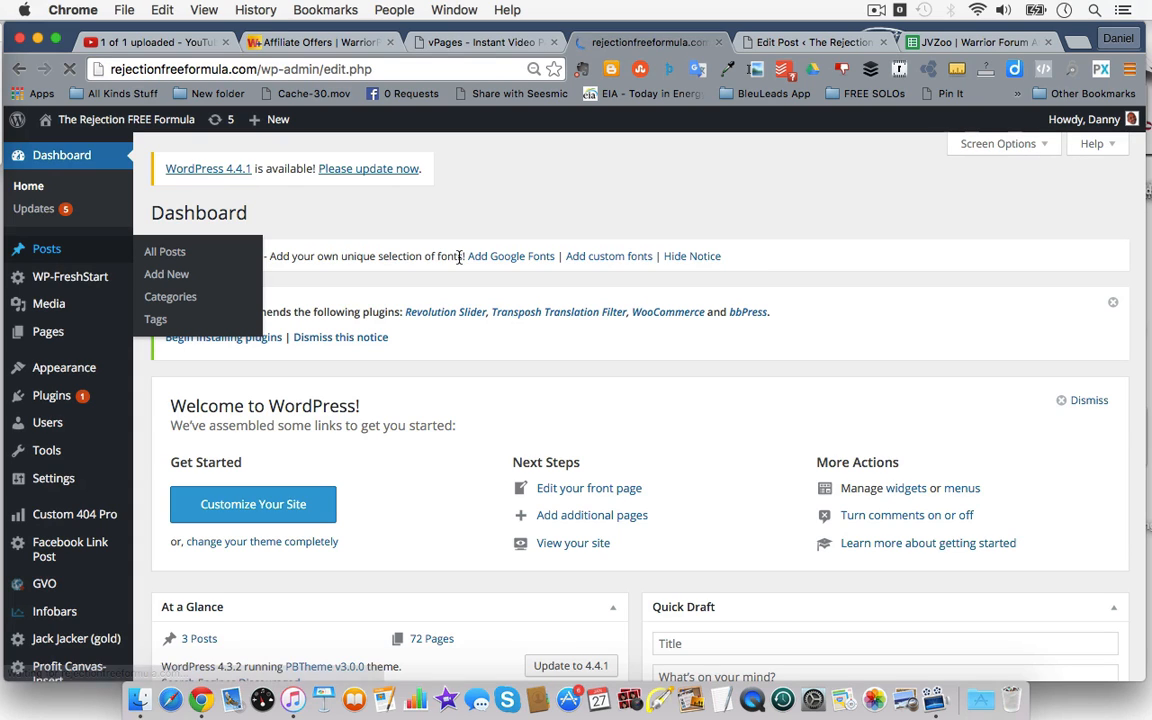
click(164, 252)
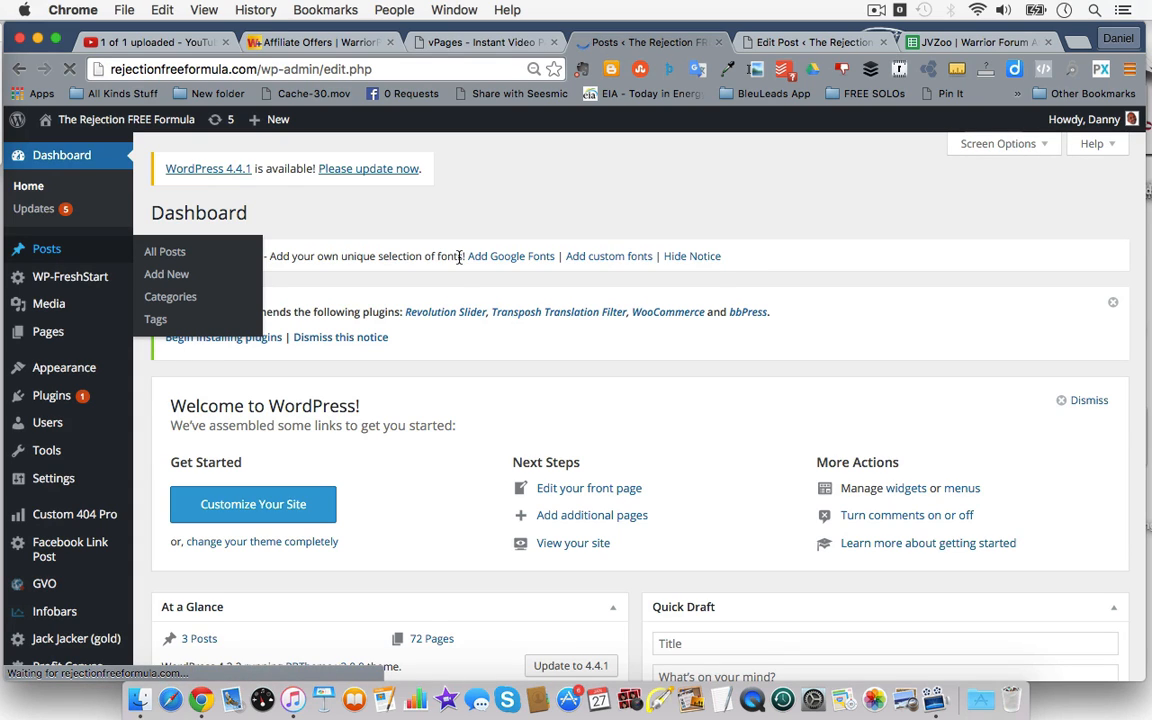
click(164, 252)
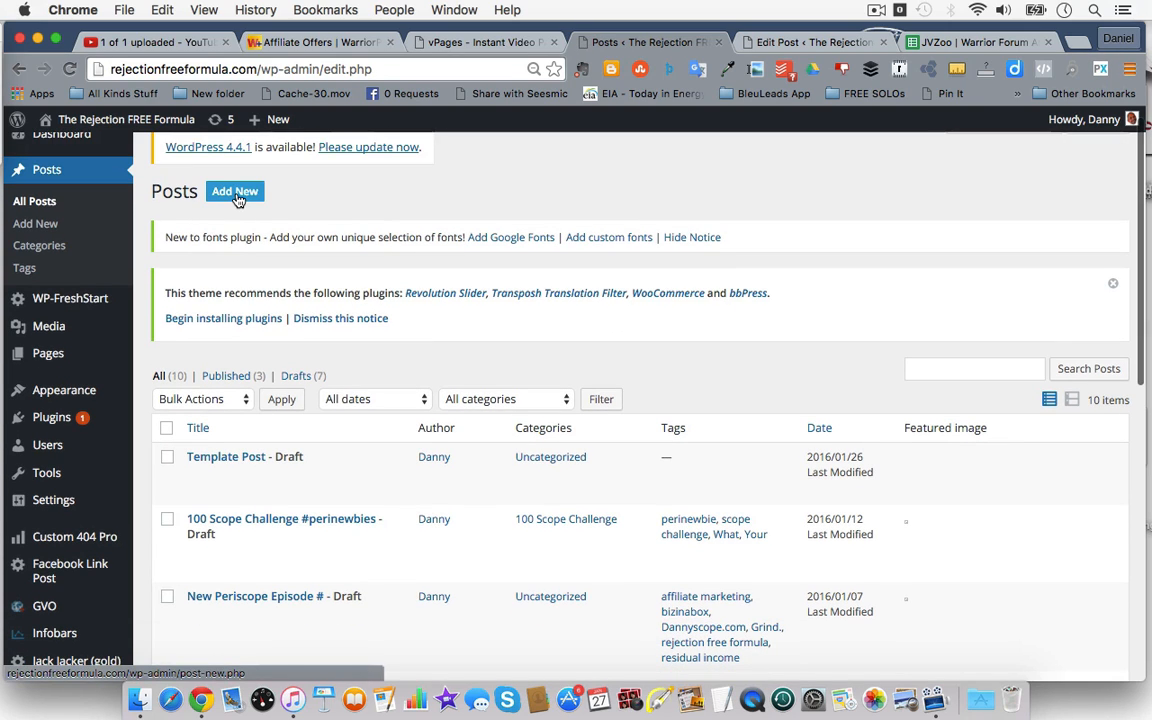
Start a new post titled 'vPages WordPress Plugin Review' and save it as a draft.
click(236, 192)
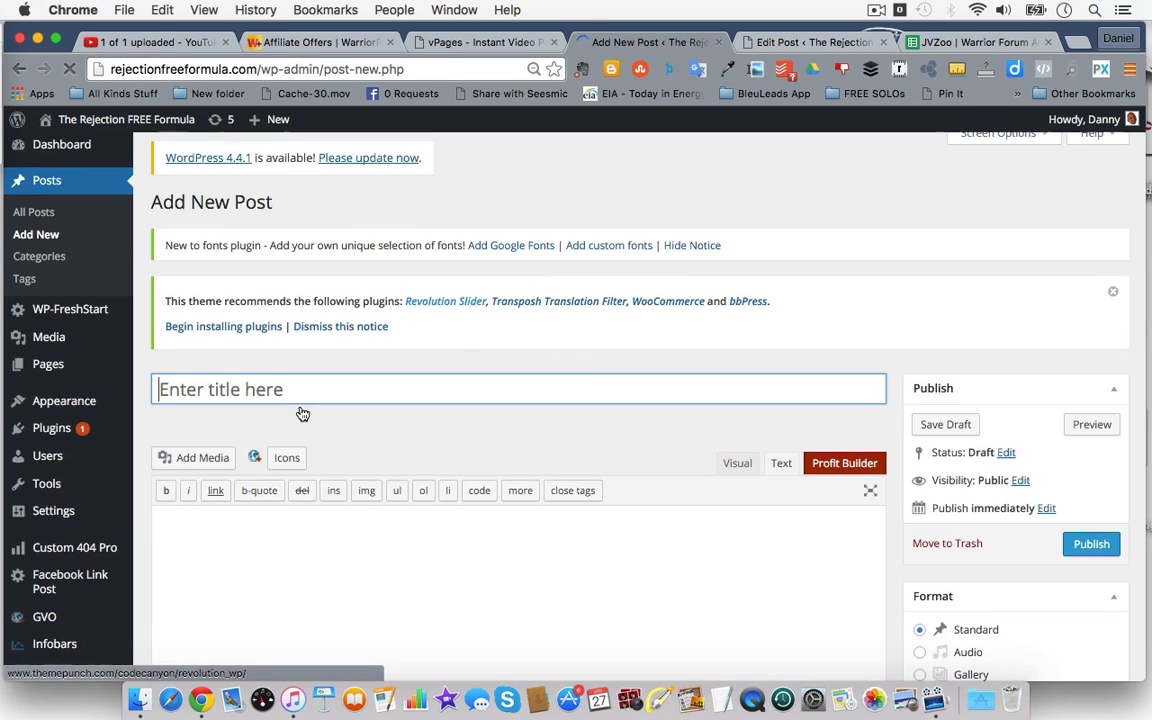
click(156, 42)
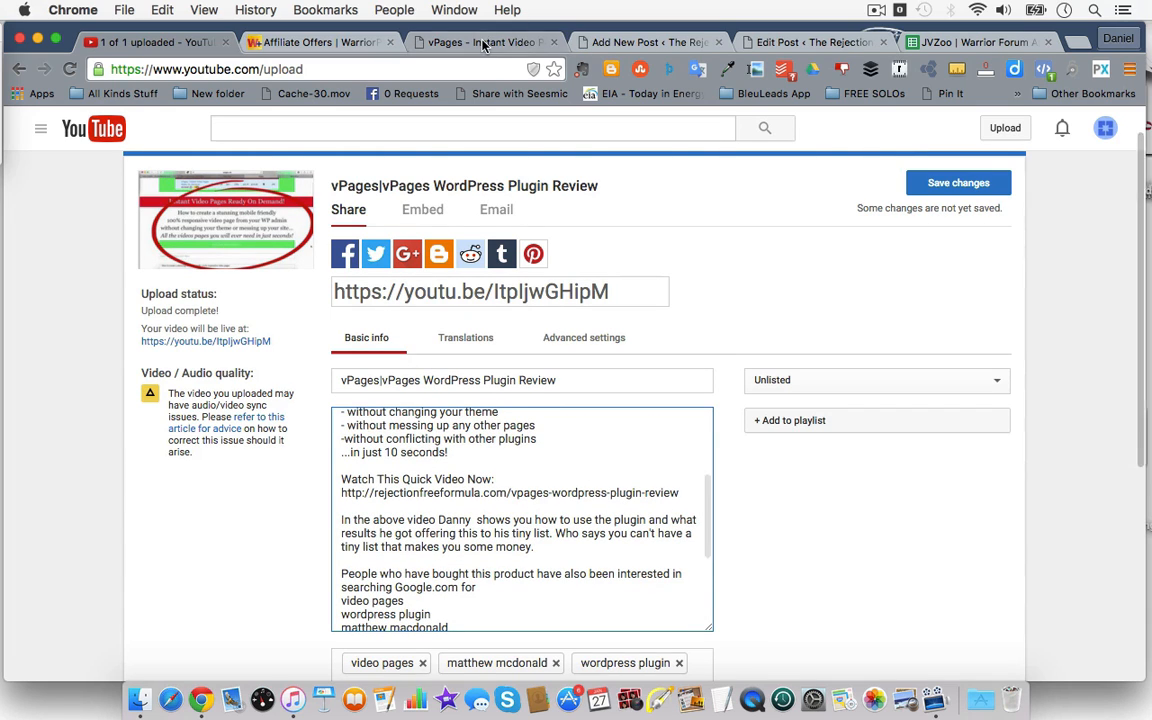
click(650, 42)
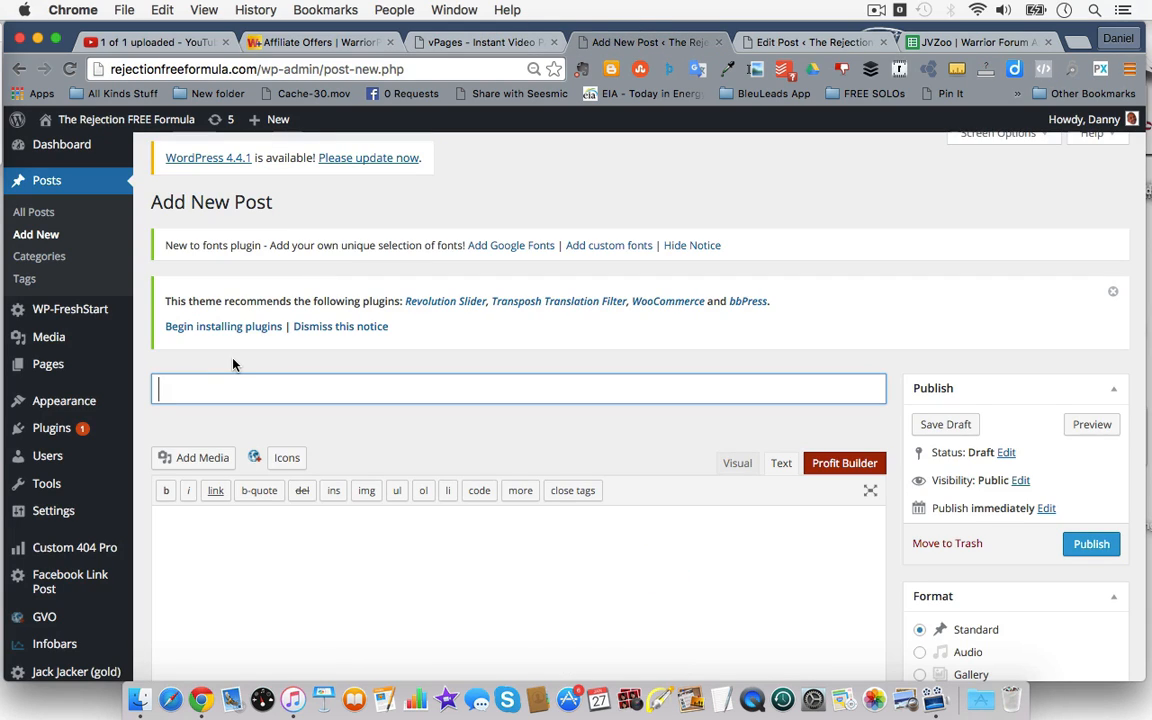
text(vPages)
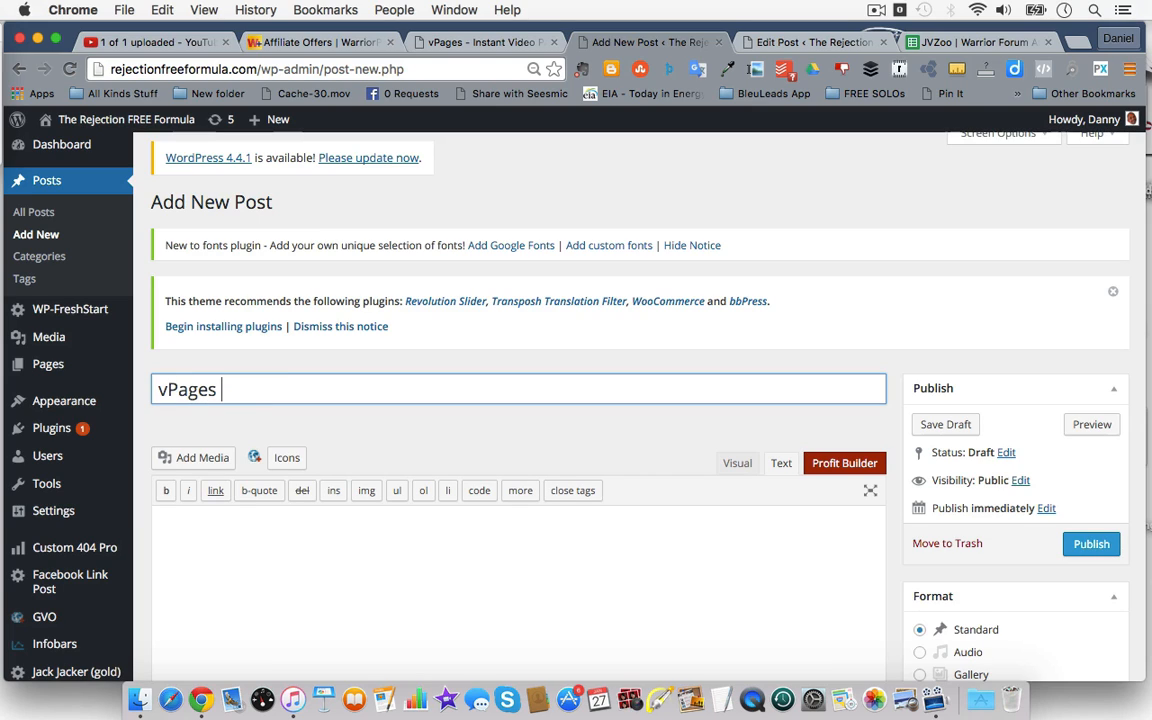
text(WordP)
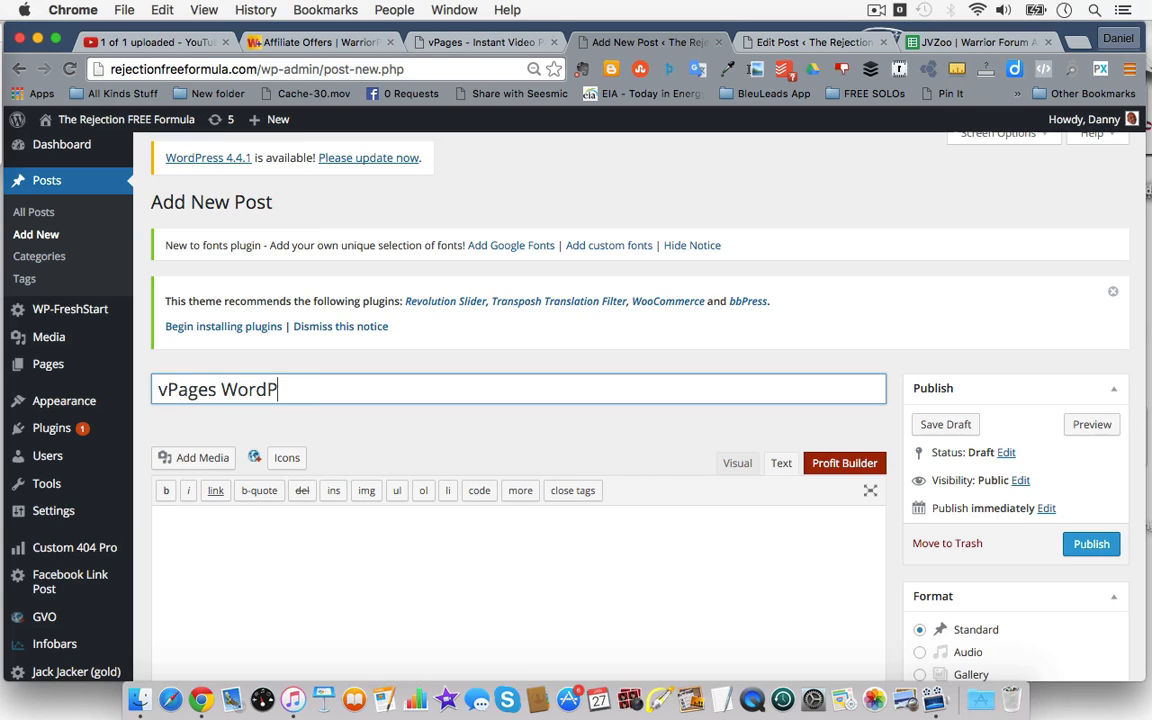
text(ress Plugin)
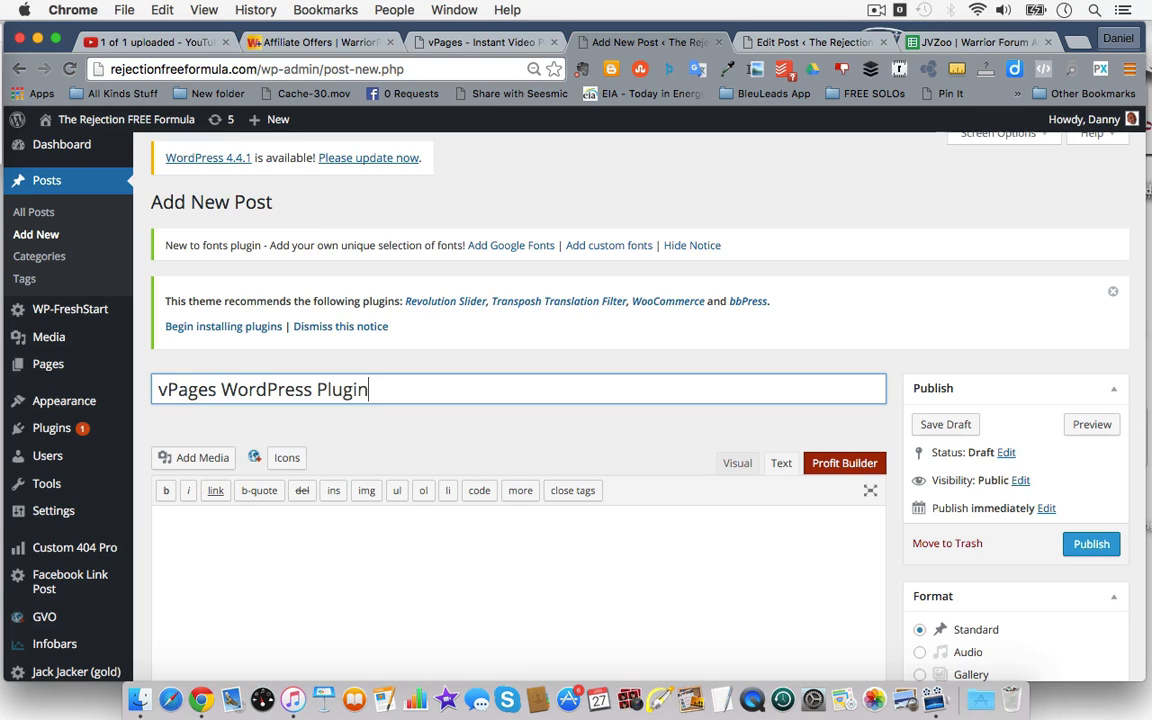
text(Review)
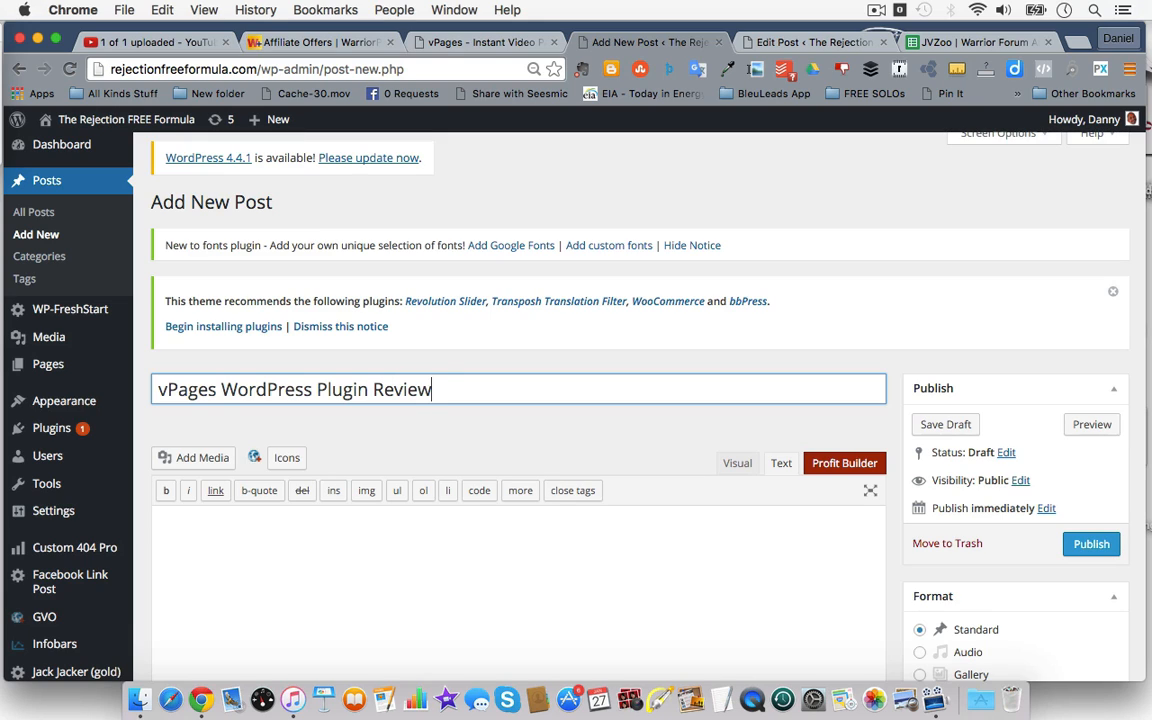
click(944, 424)
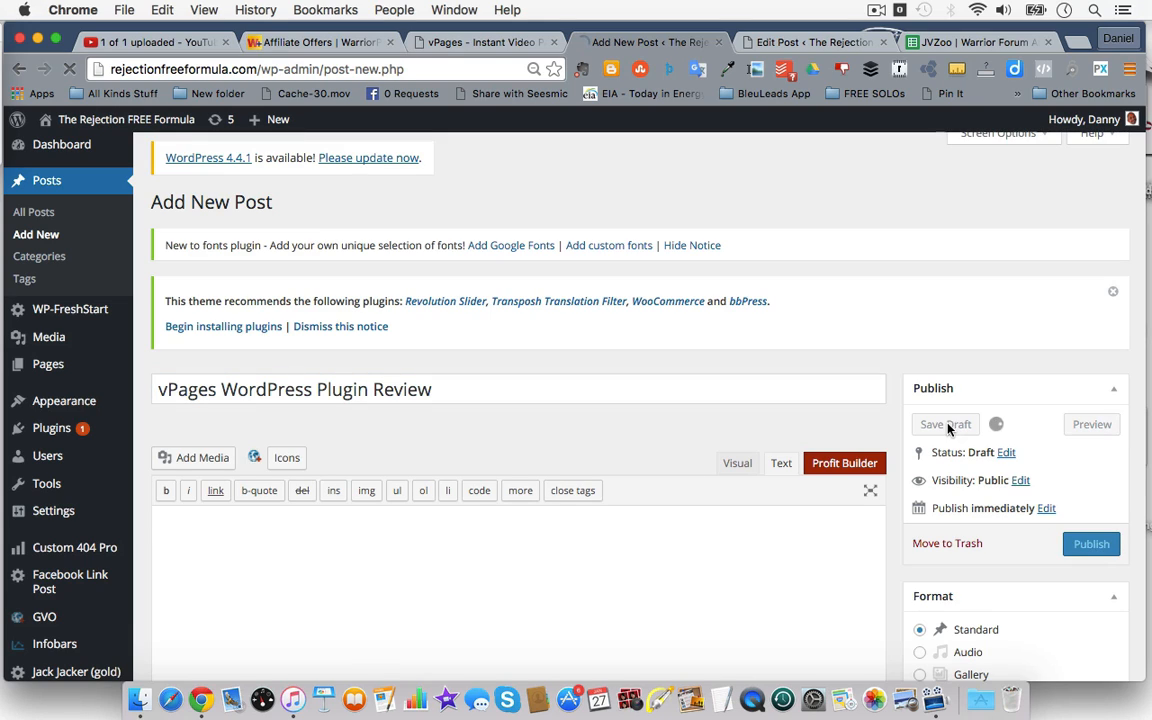
Confirm the draft save and scroll the Edit Post screen down to the Mastery Labs vPages box.
click(944, 424)
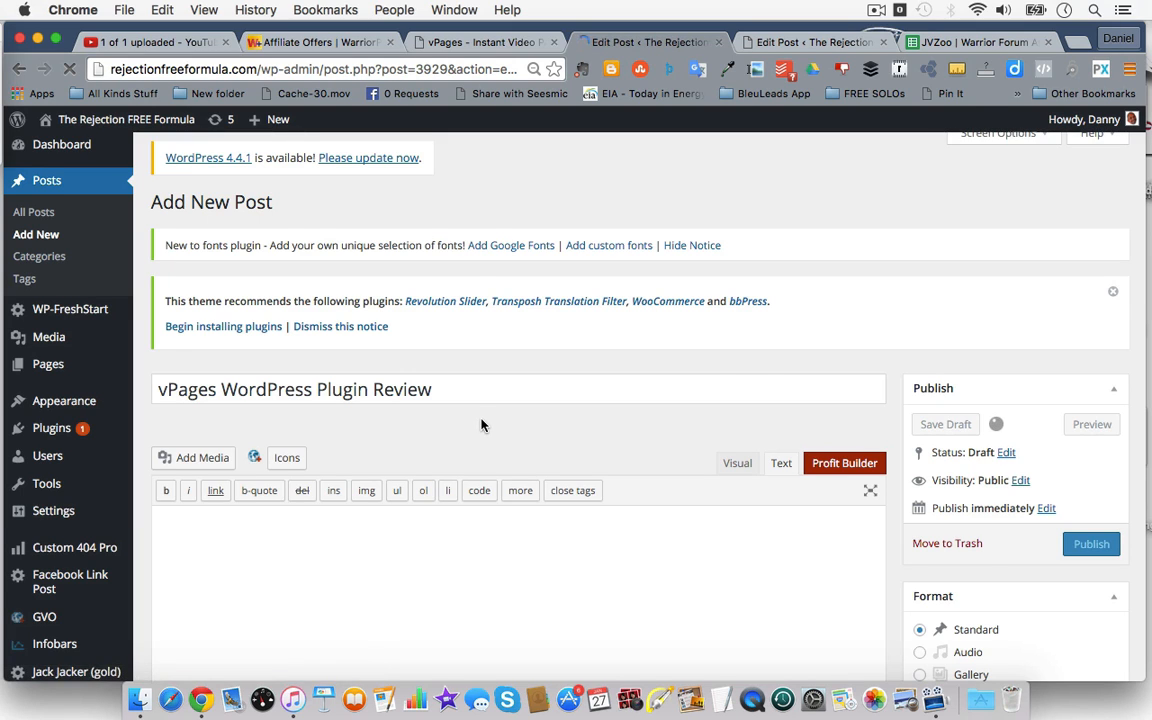
click(944, 424)
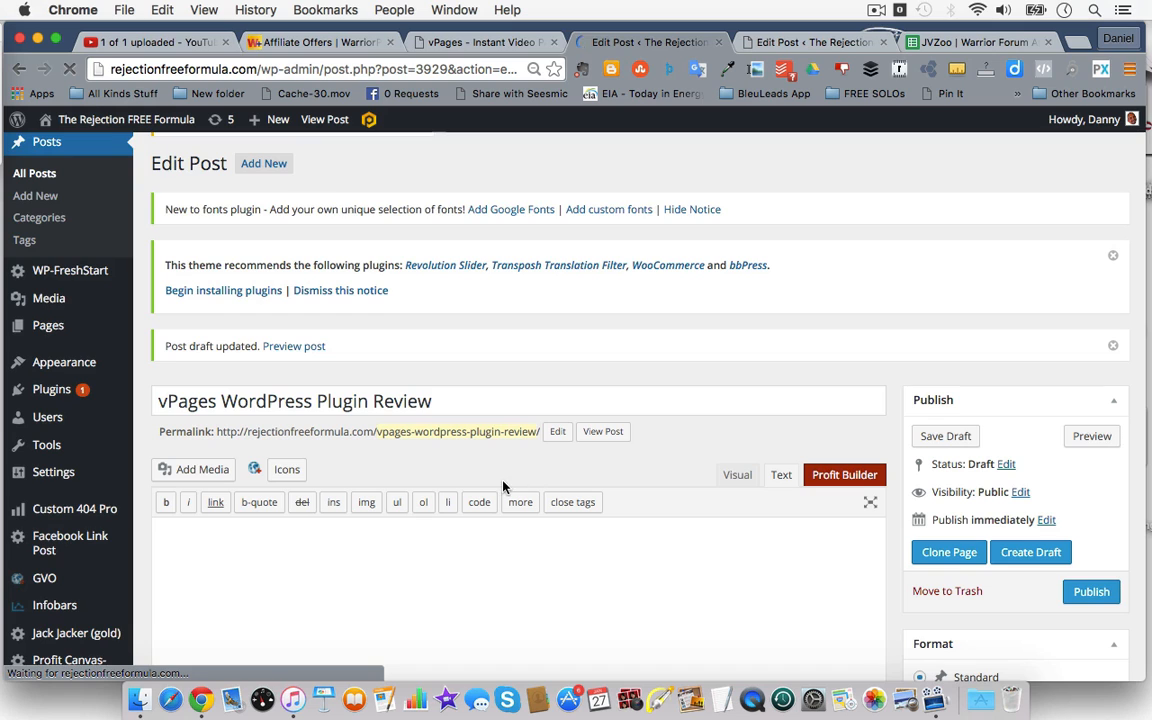
scroll(down, 3)
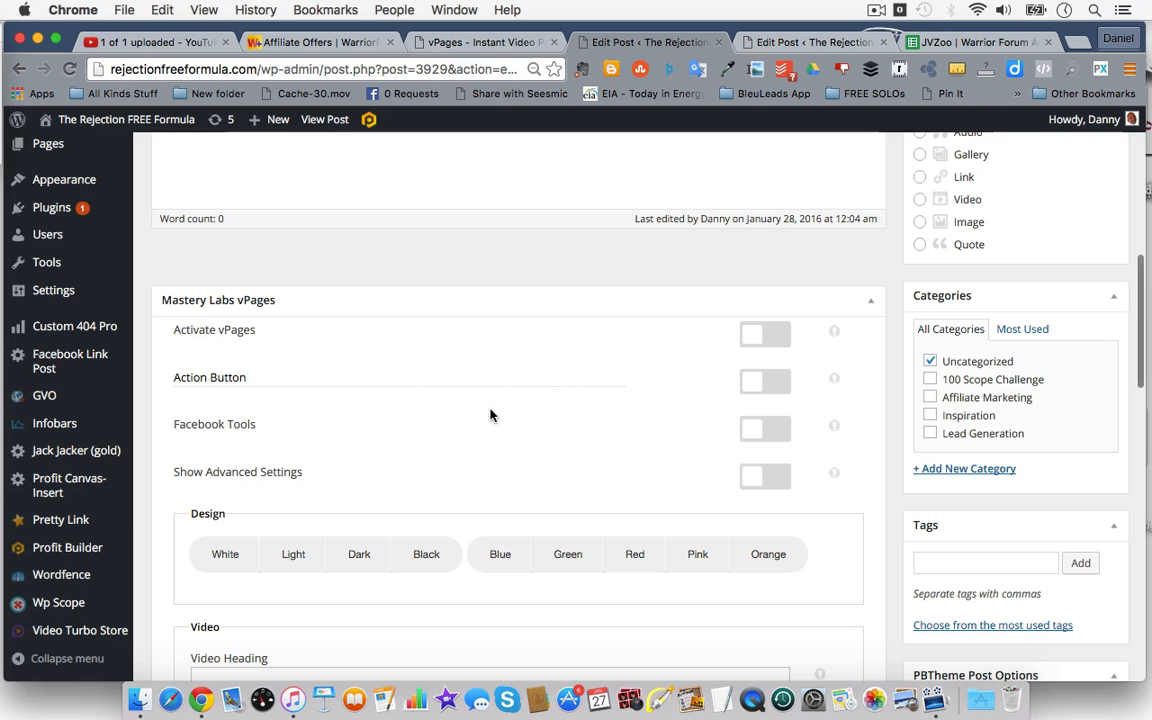
Switch on Activate vPages, the Action Button and Facebook Tools for the post.
scroll(down, 3)
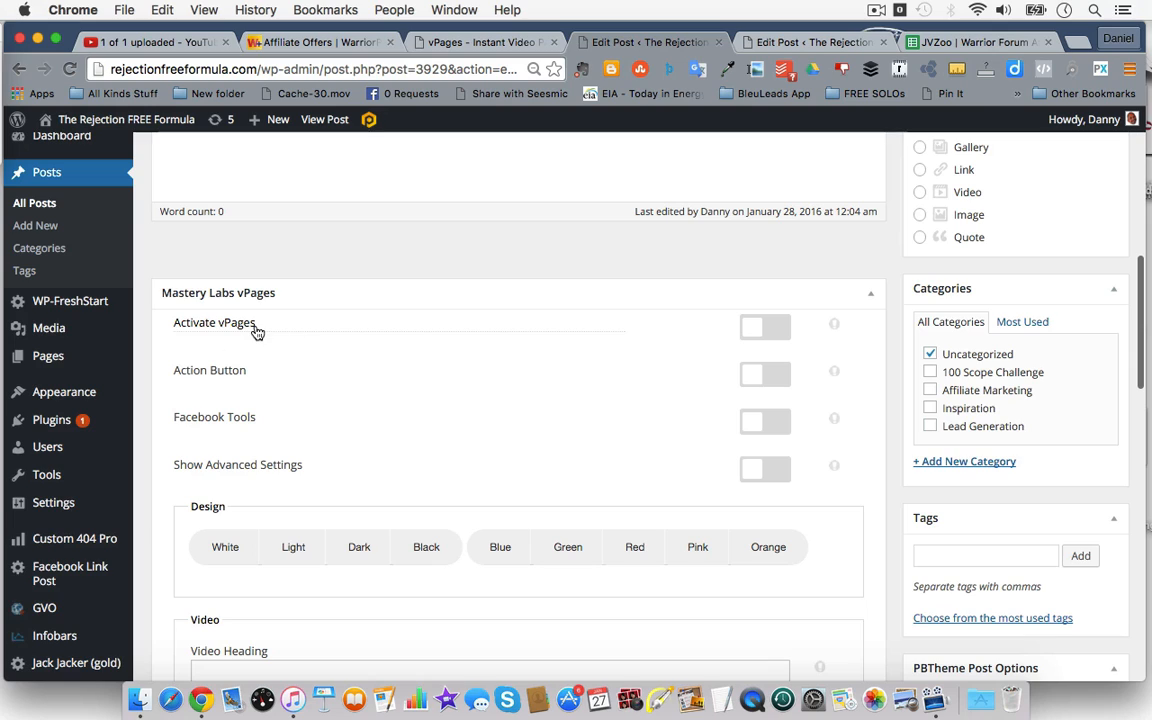
click(764, 328)
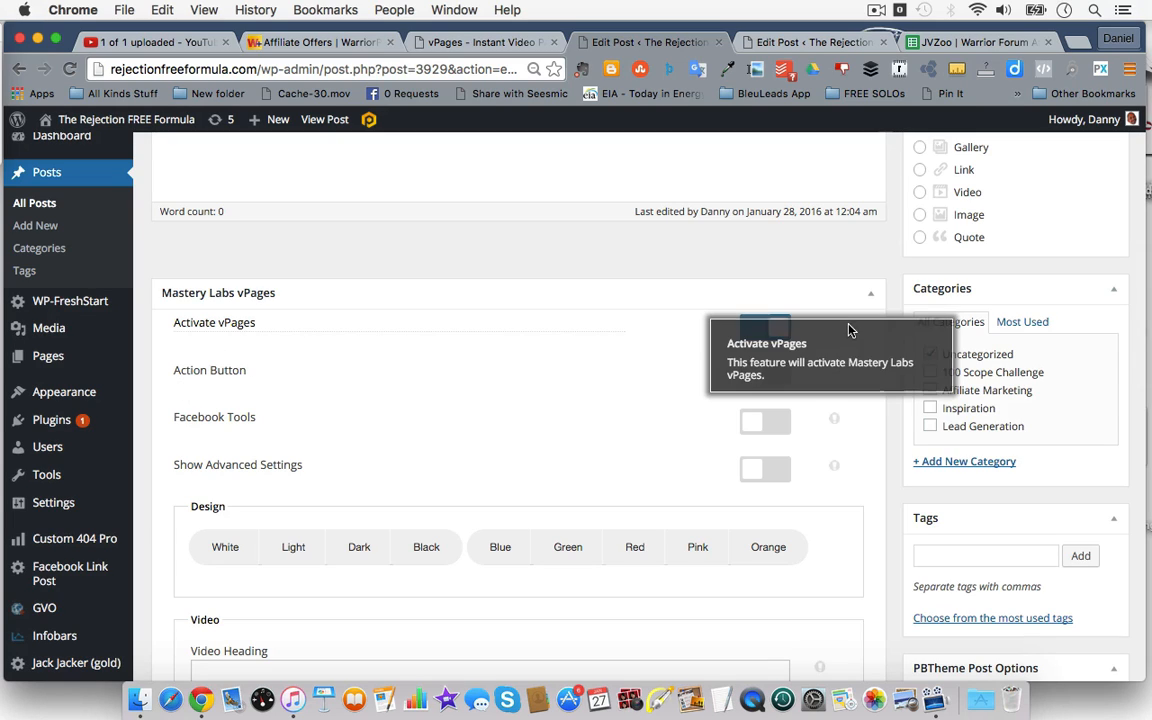
mouse_move(840, 332)
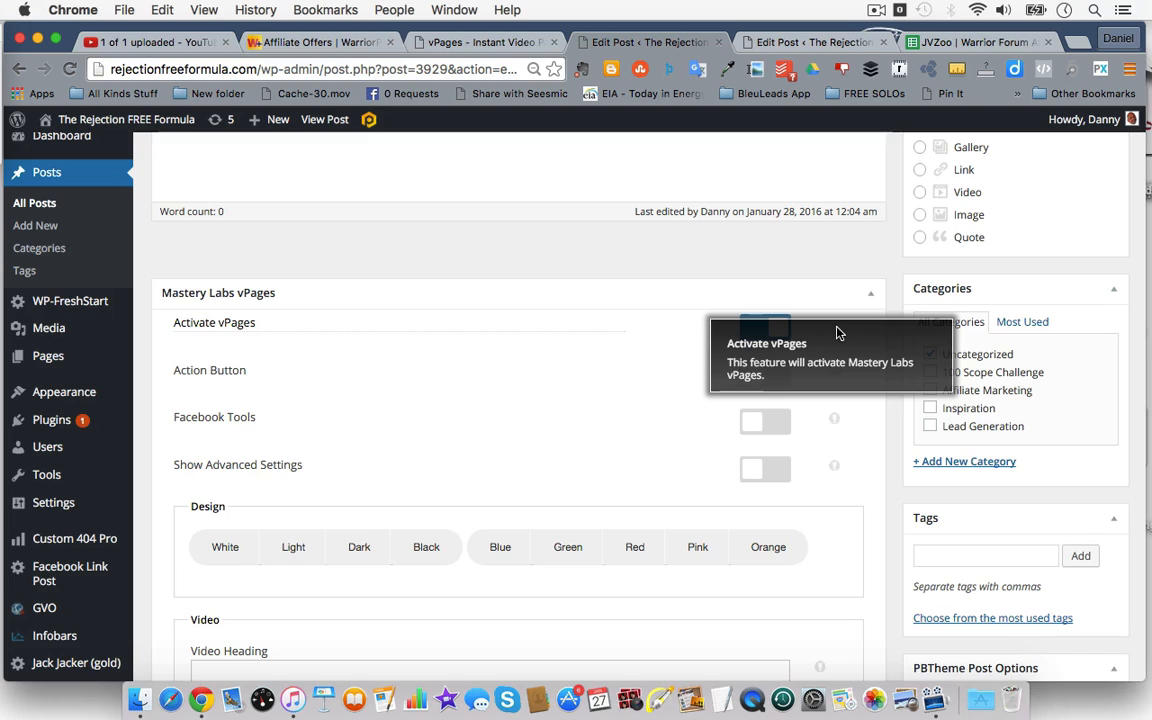
click(764, 328)
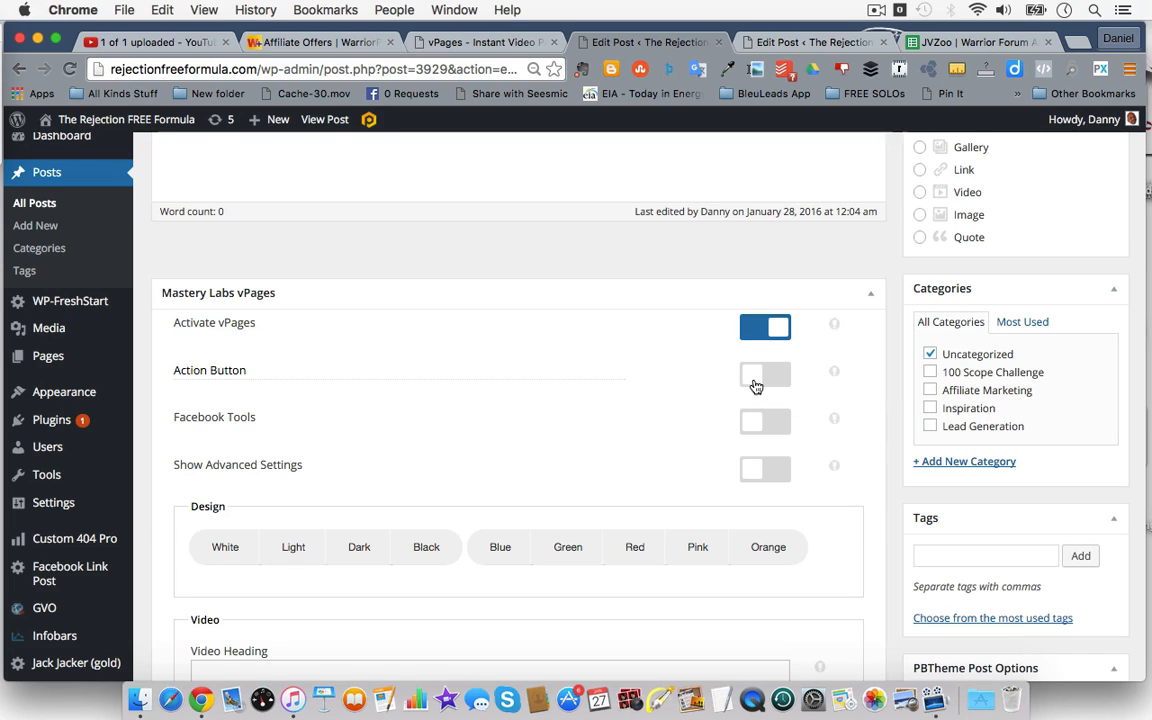
click(764, 374)
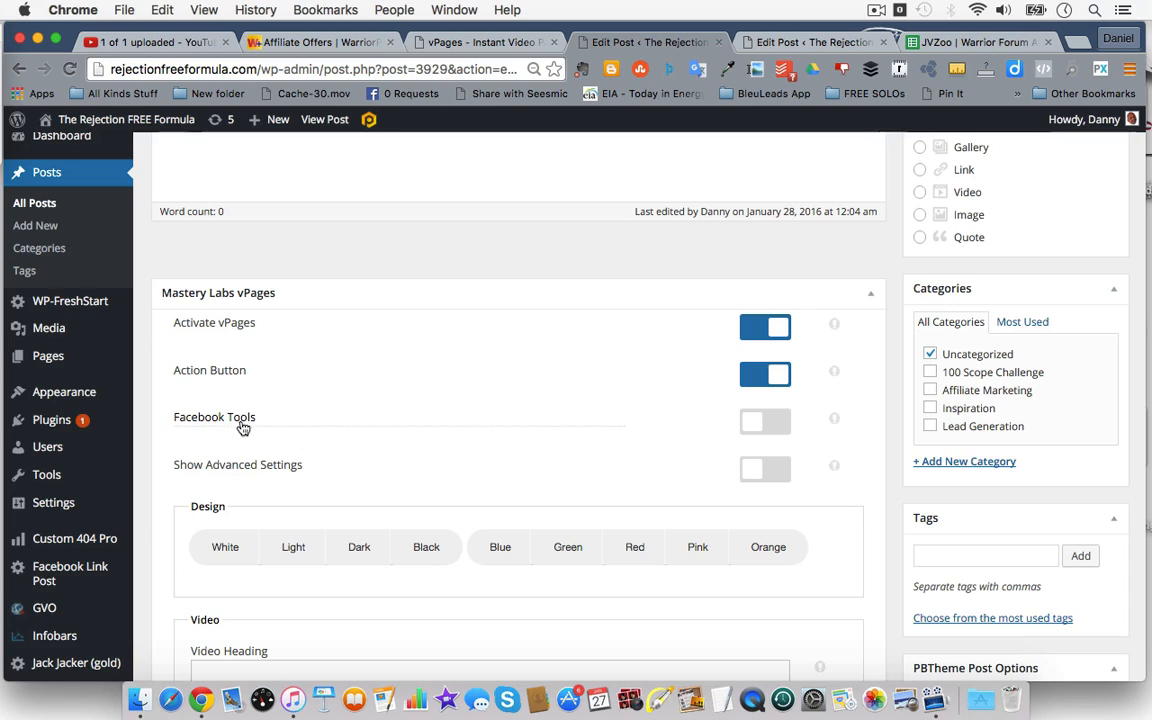
mouse_move(516, 436)
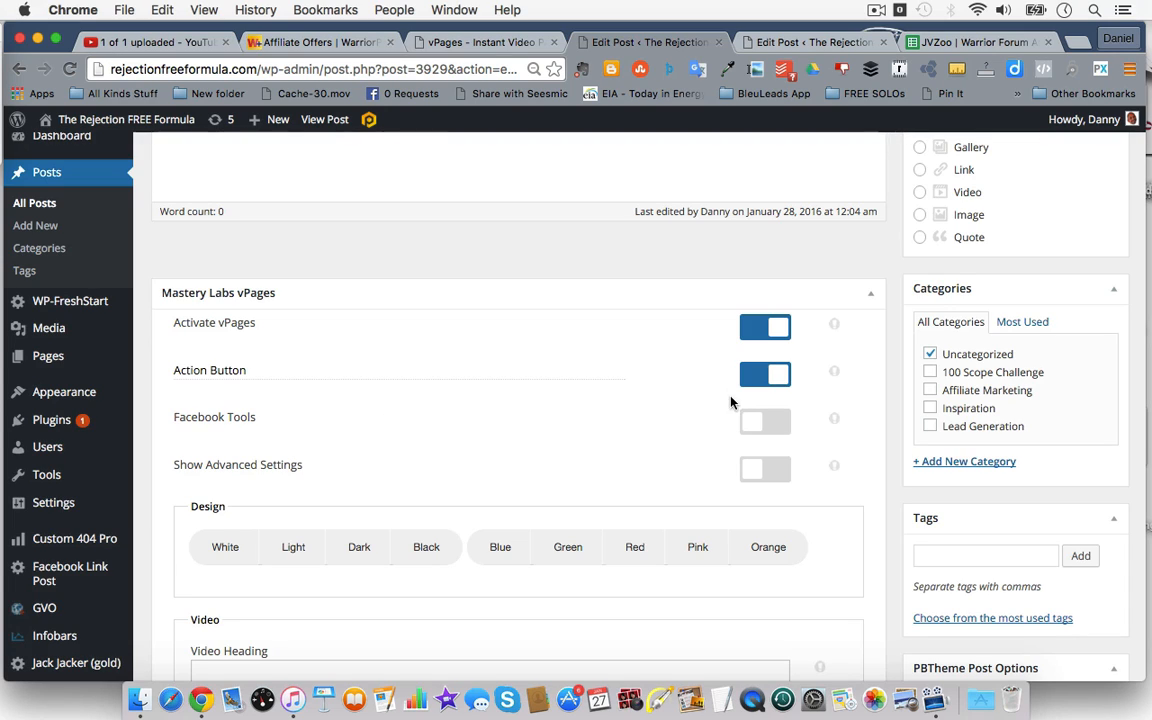
click(764, 420)
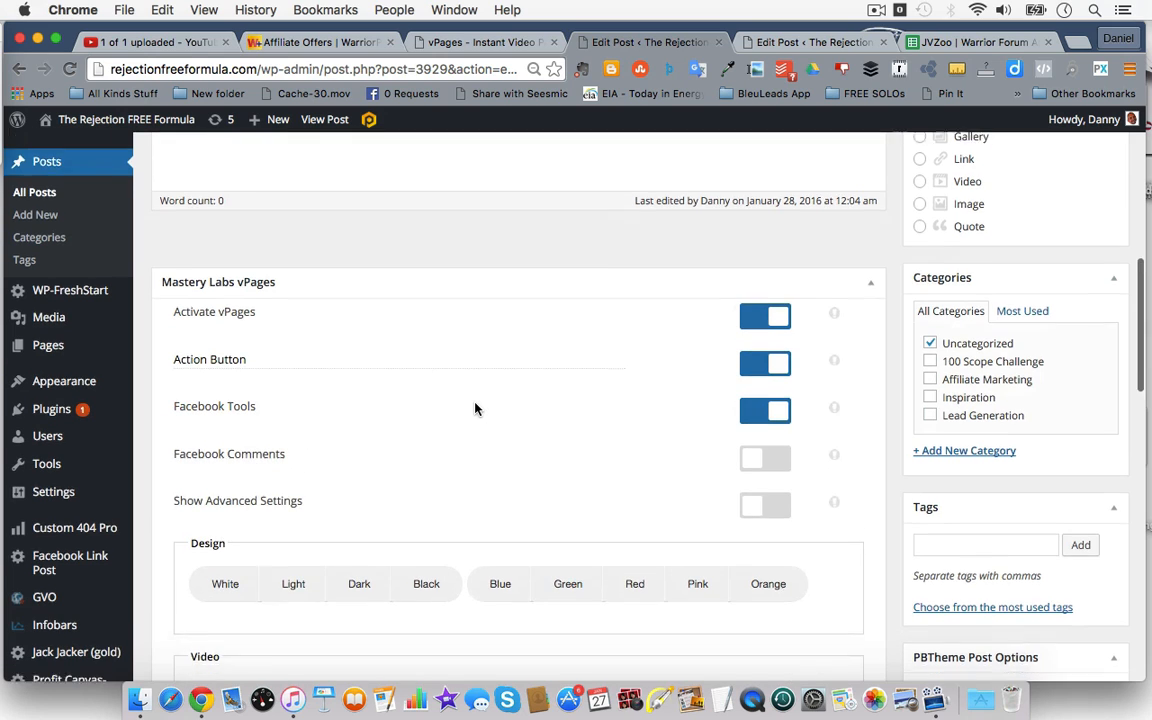
Enable Facebook Comments and choose the White design in Blue.
scroll(down, 3)
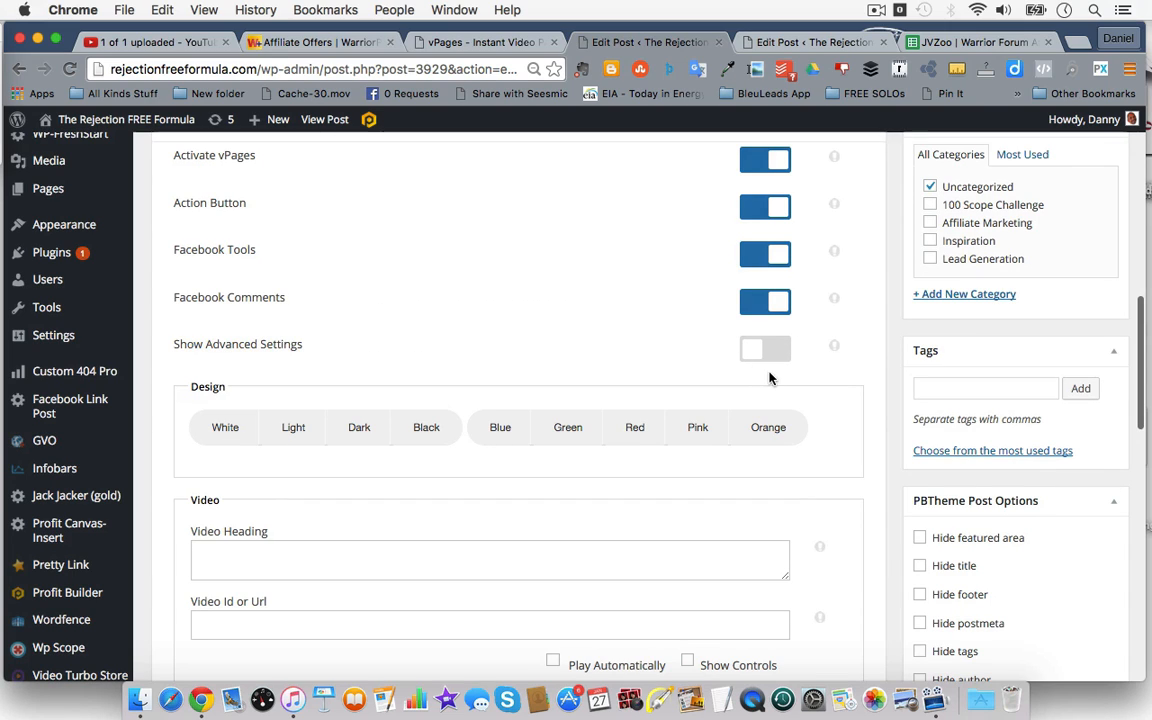
mouse_move(584, 344)
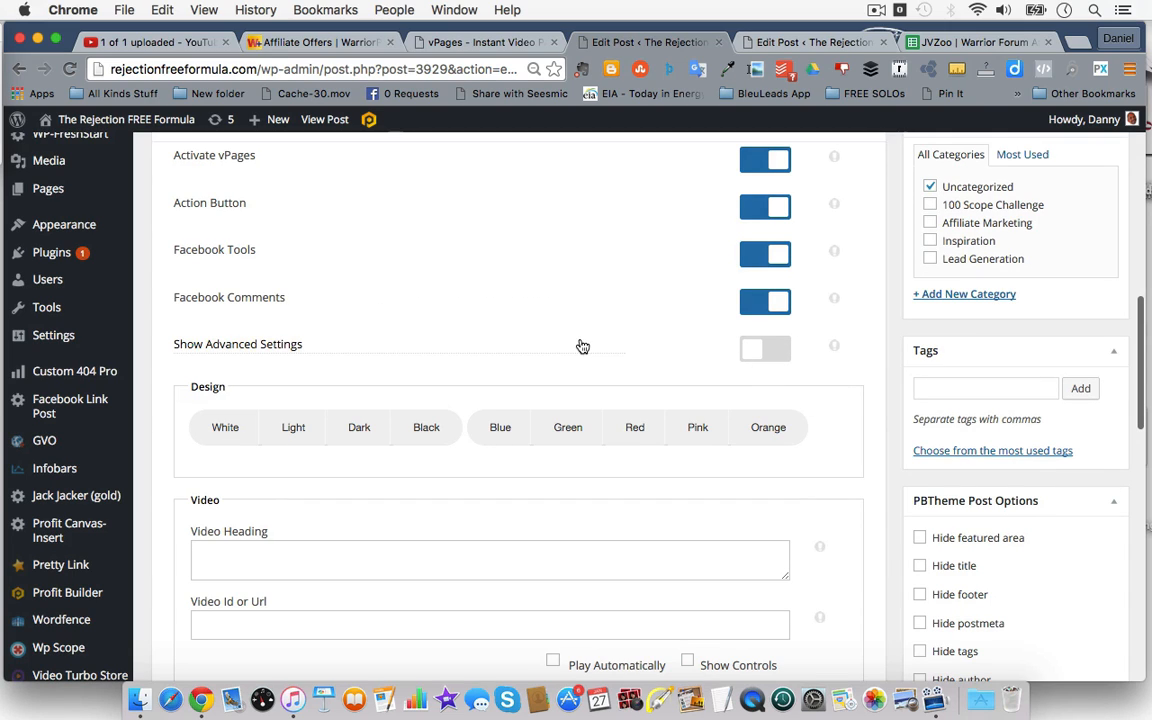
mouse_move(570, 328)
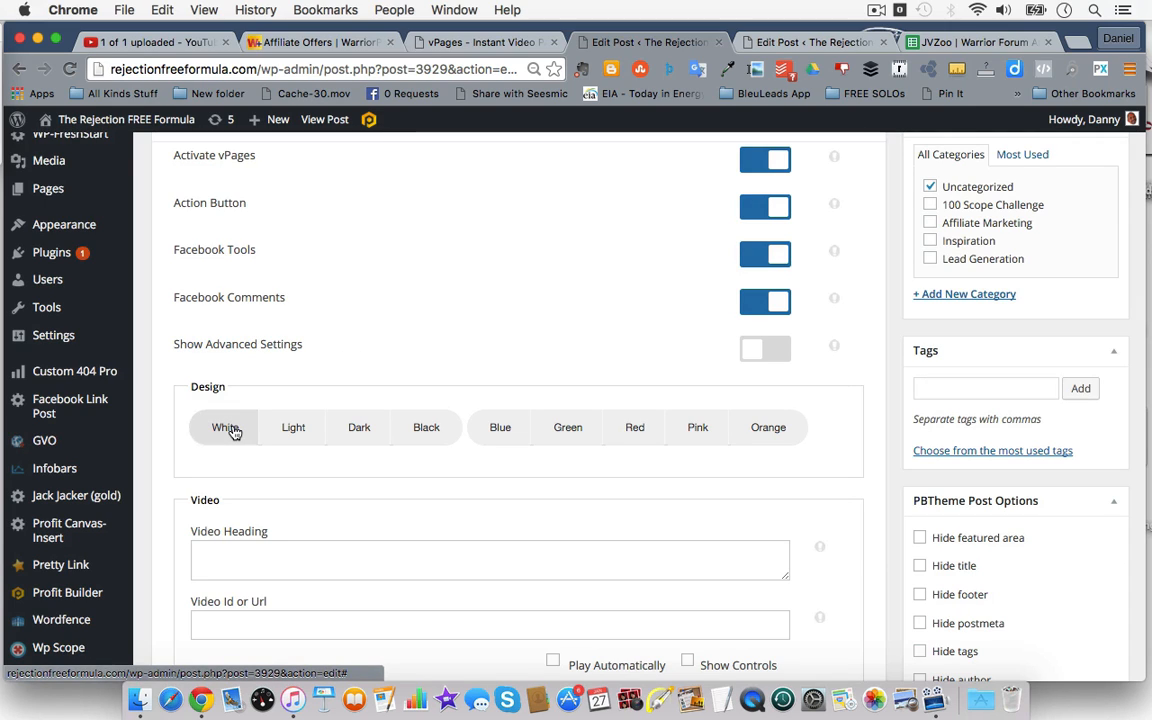
scroll(down, 3)
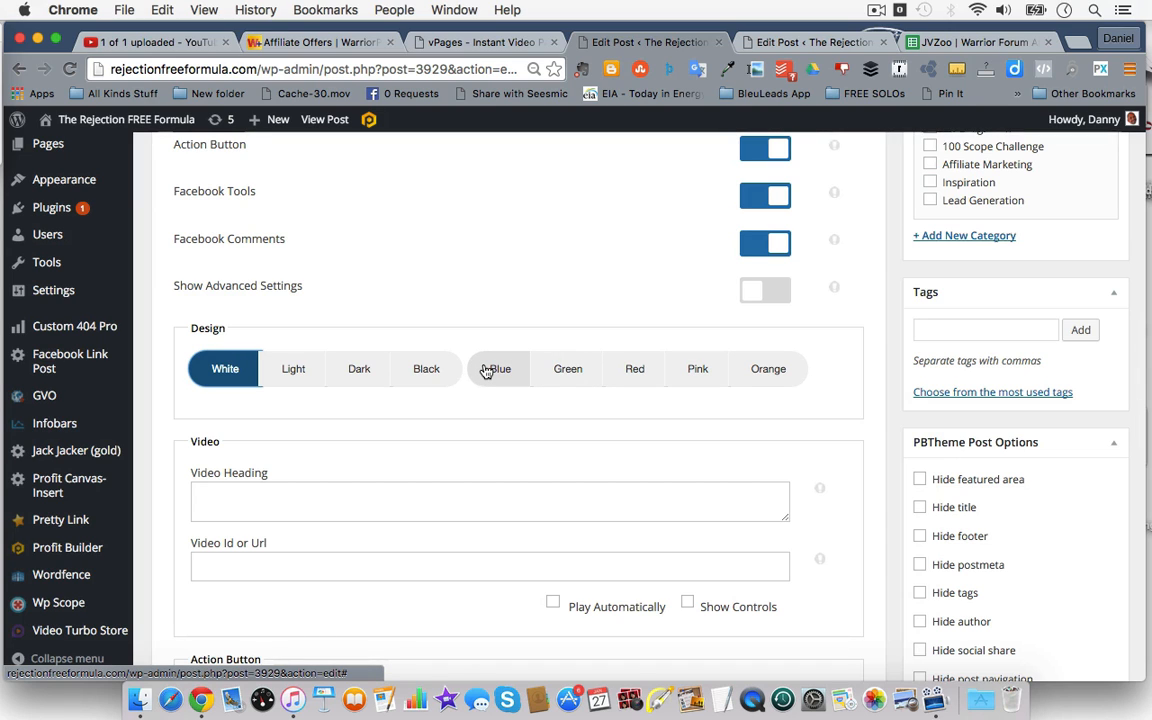
click(496, 368)
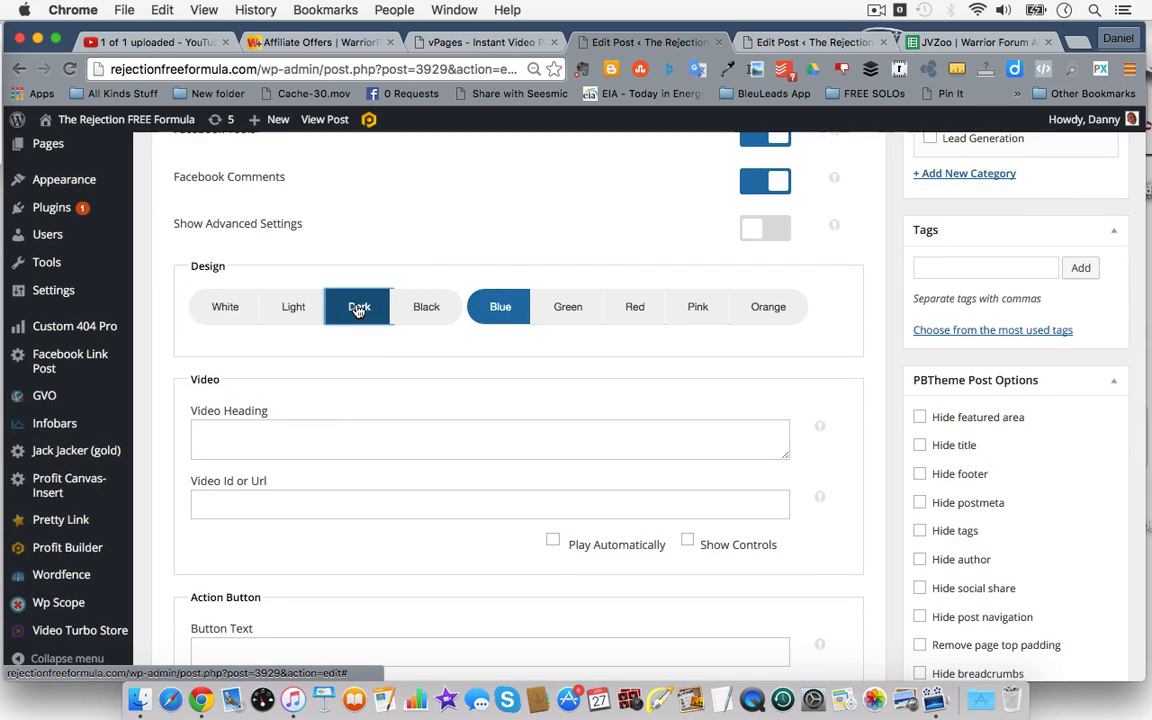
click(224, 306)
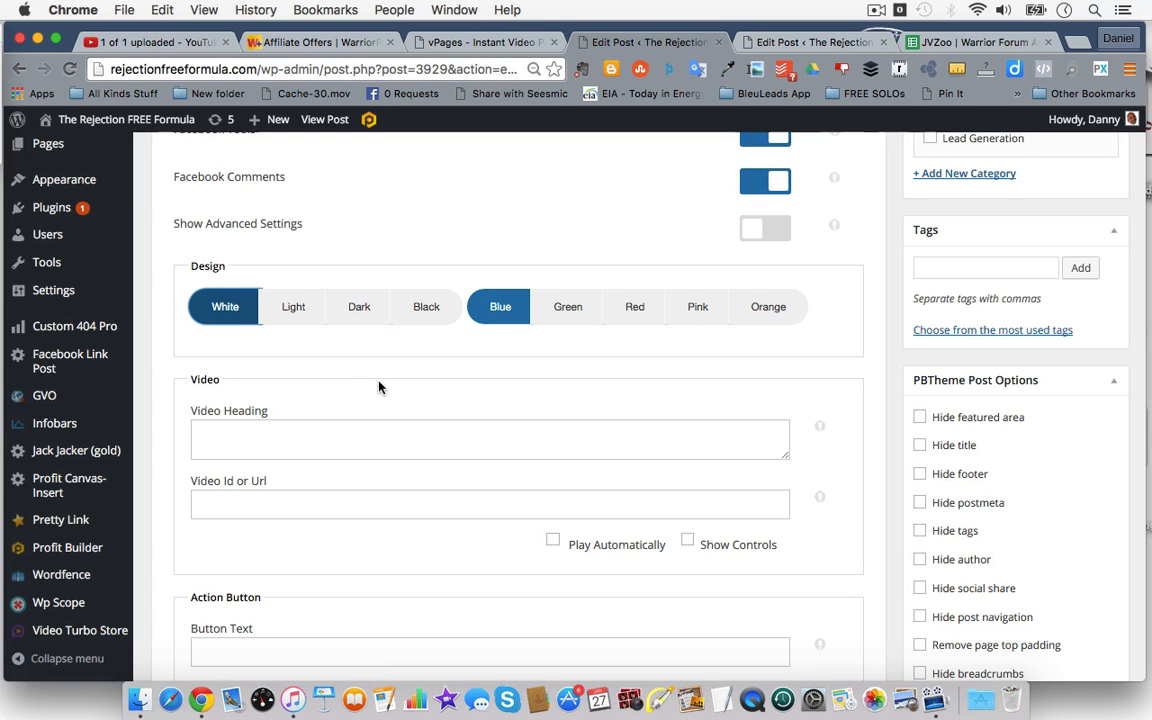
scroll(down, 3)
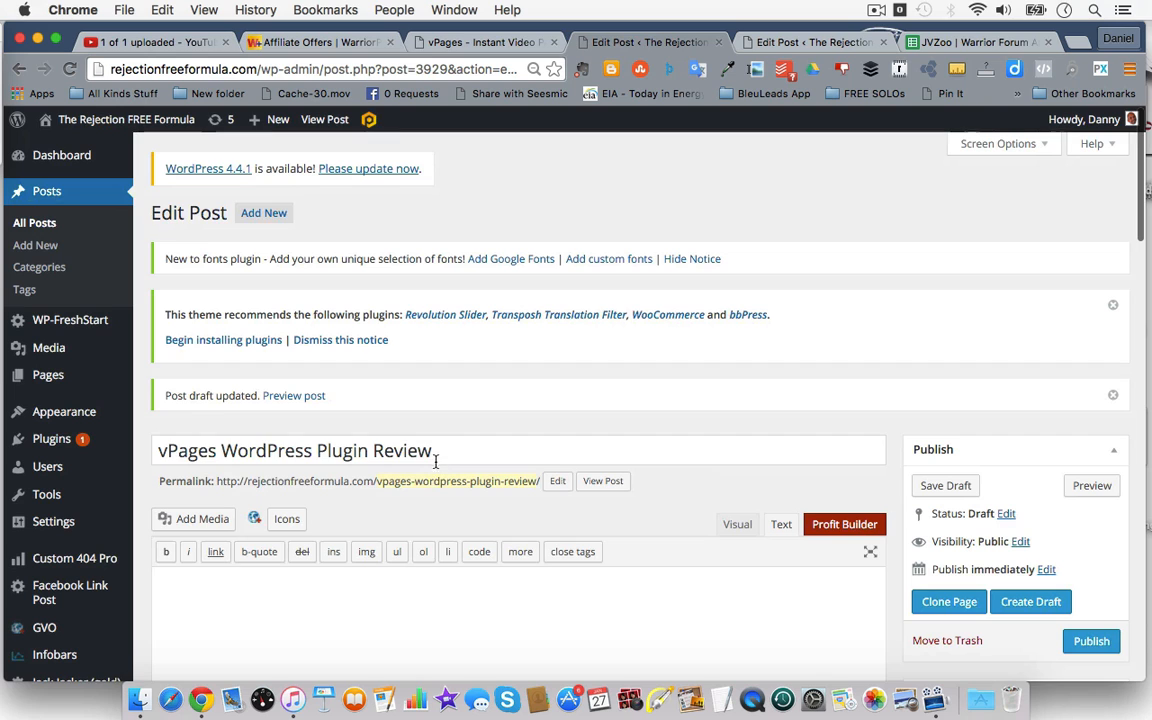
Select the post title, then review the YouTube upload's video description.
triple_click(294, 450)
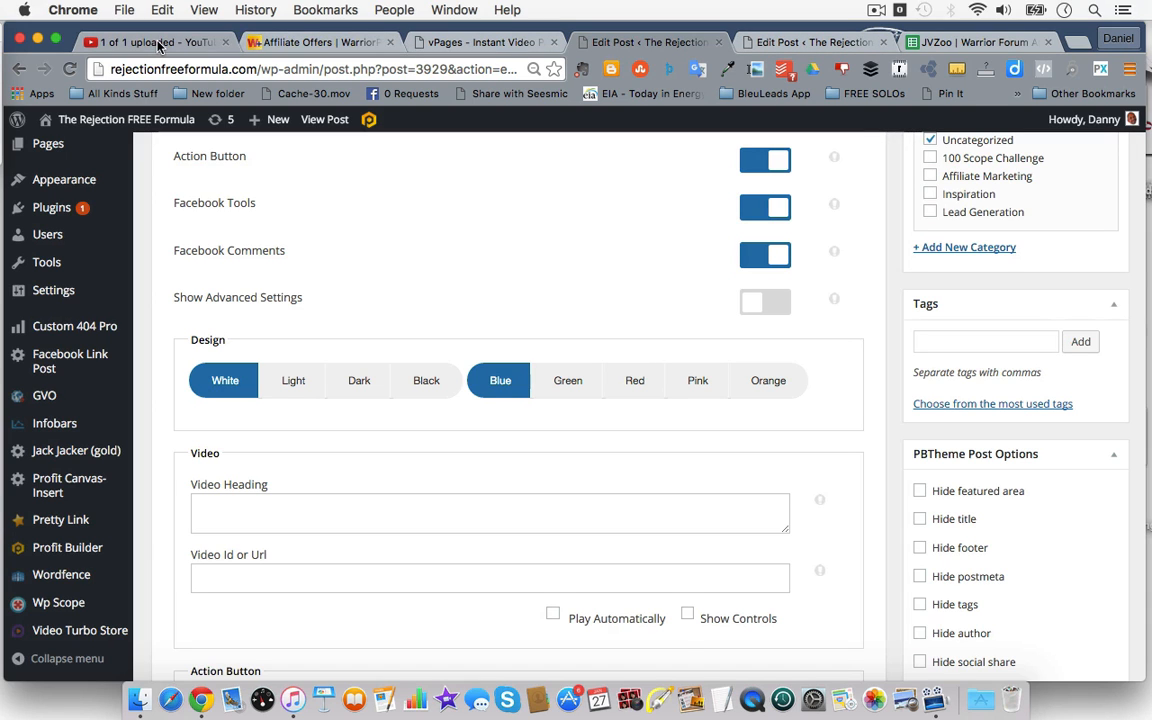
click(150, 40)
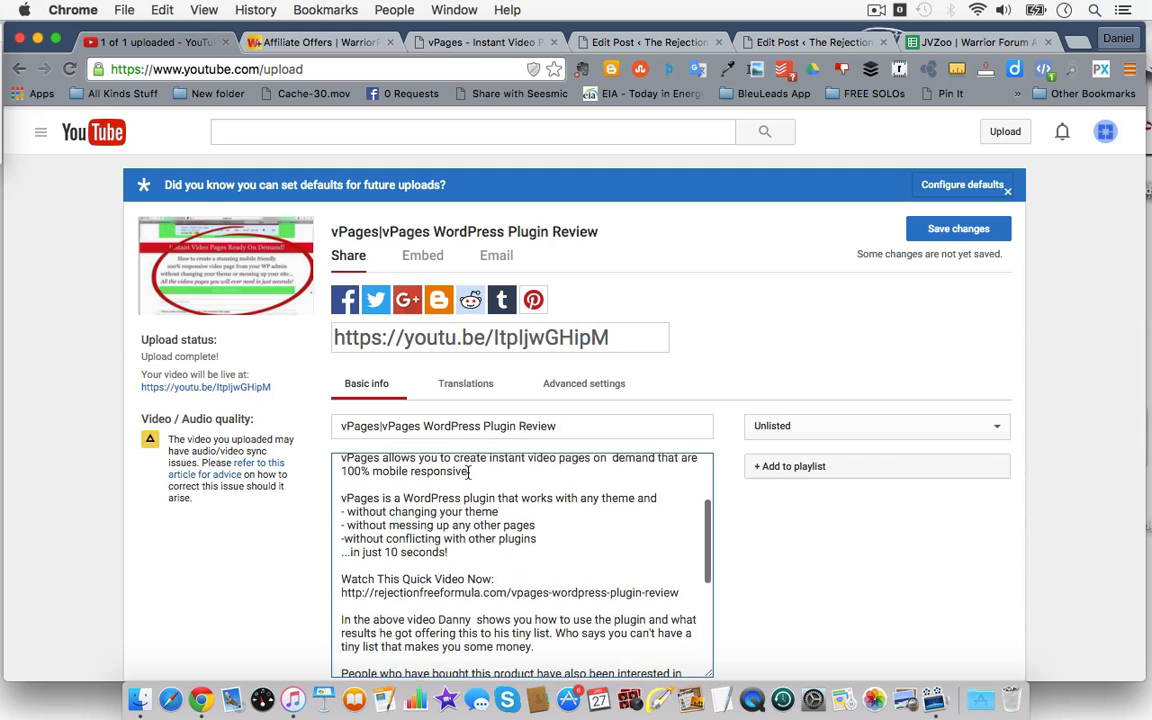
scroll(down, 3)
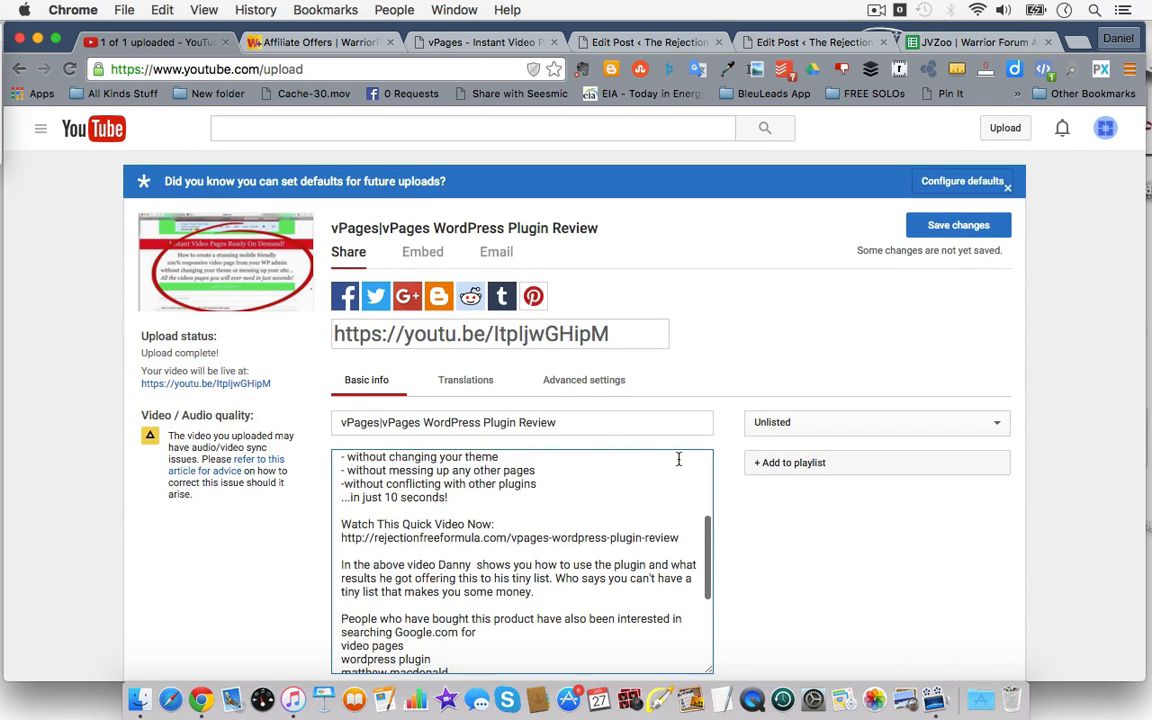
scroll(down, 3)
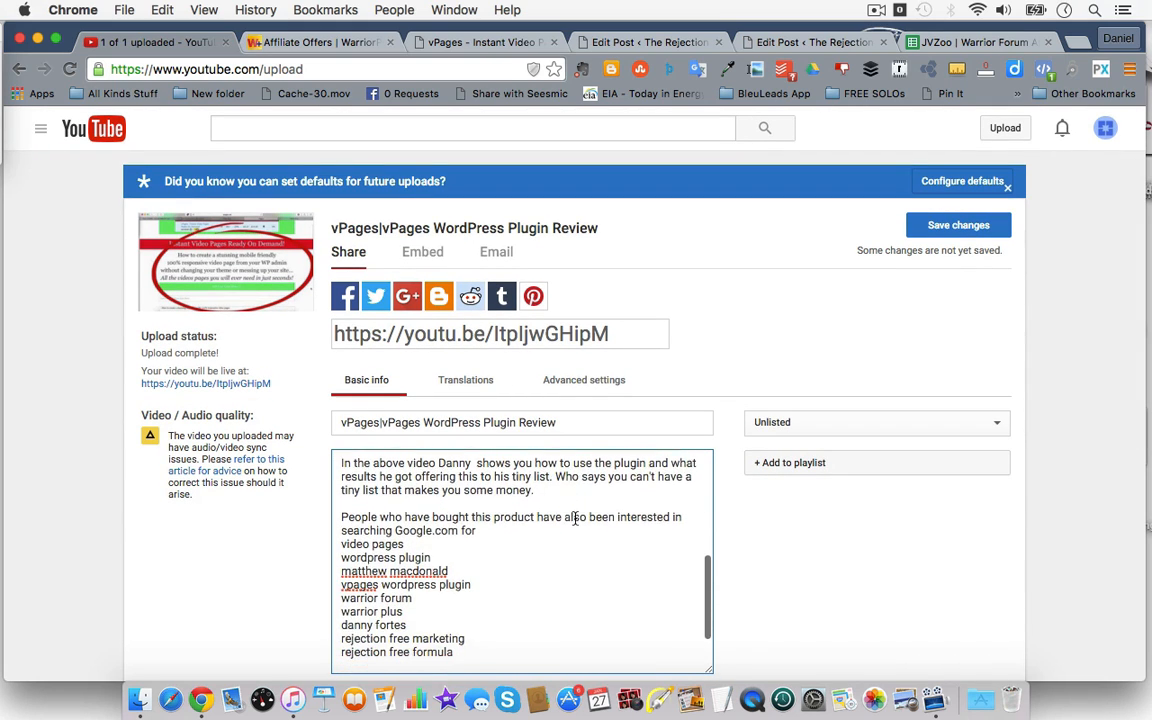
click(484, 42)
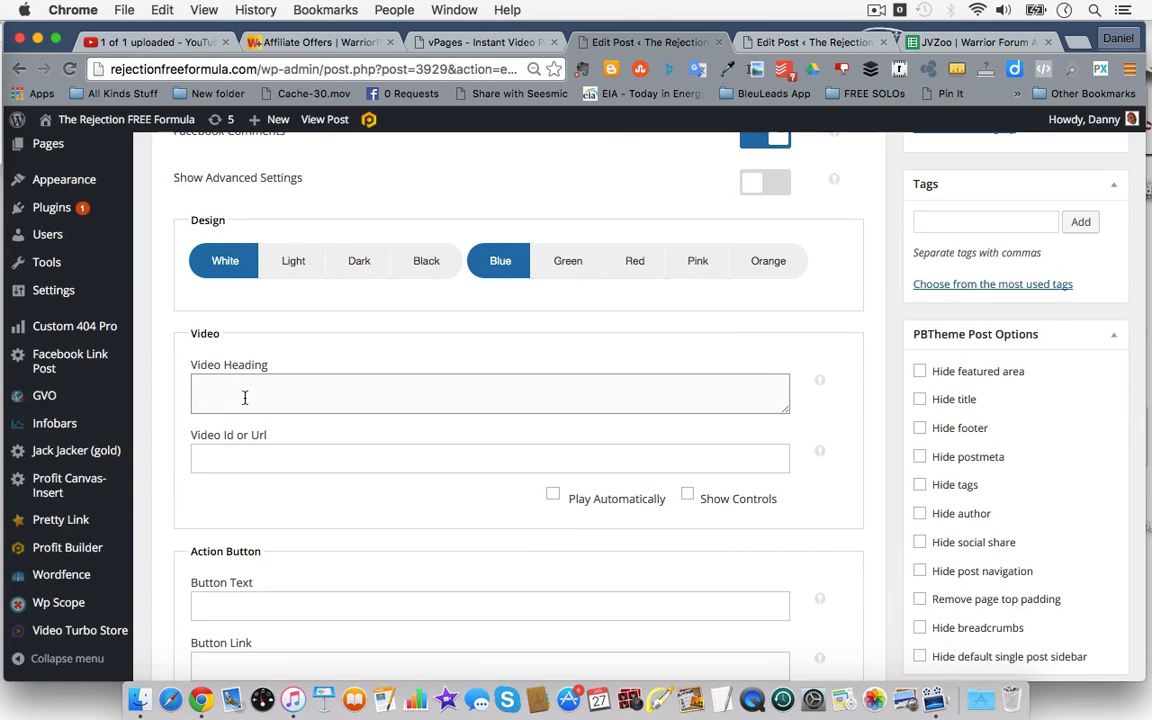
Enter the video heading 'Create Amazing Video Pages in Secs with Just a Few Clicks'.
text(Create Amazing Video Pages in Secs with J)
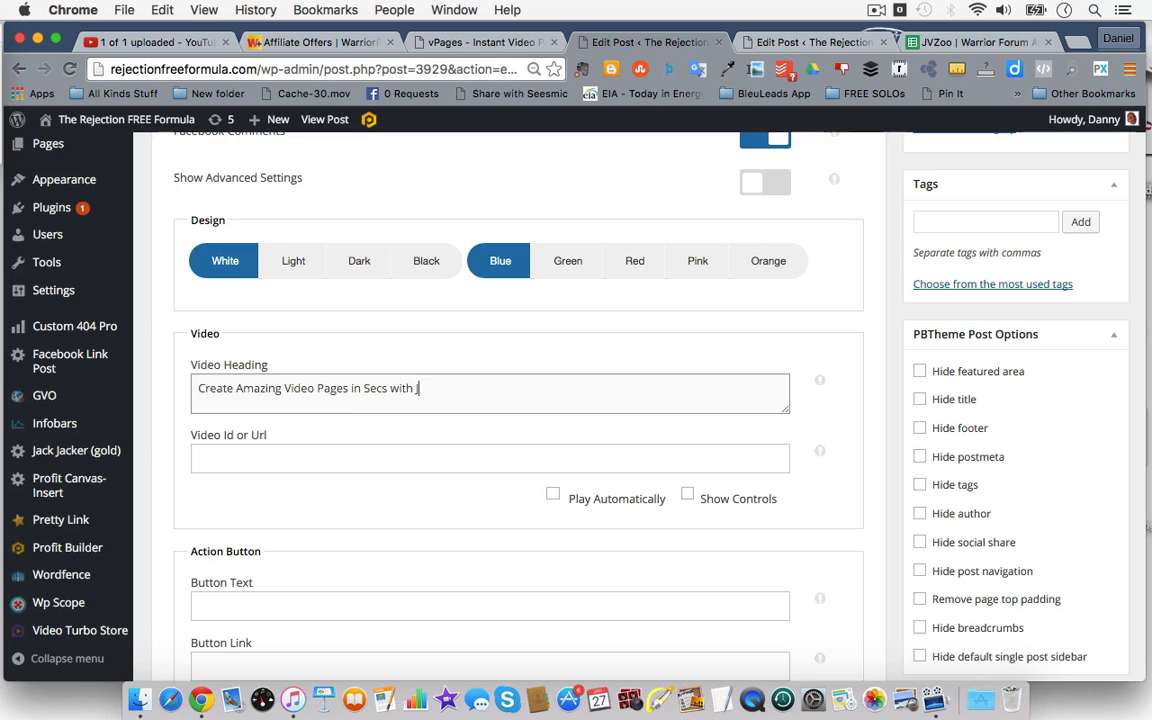
text(ust a Few)
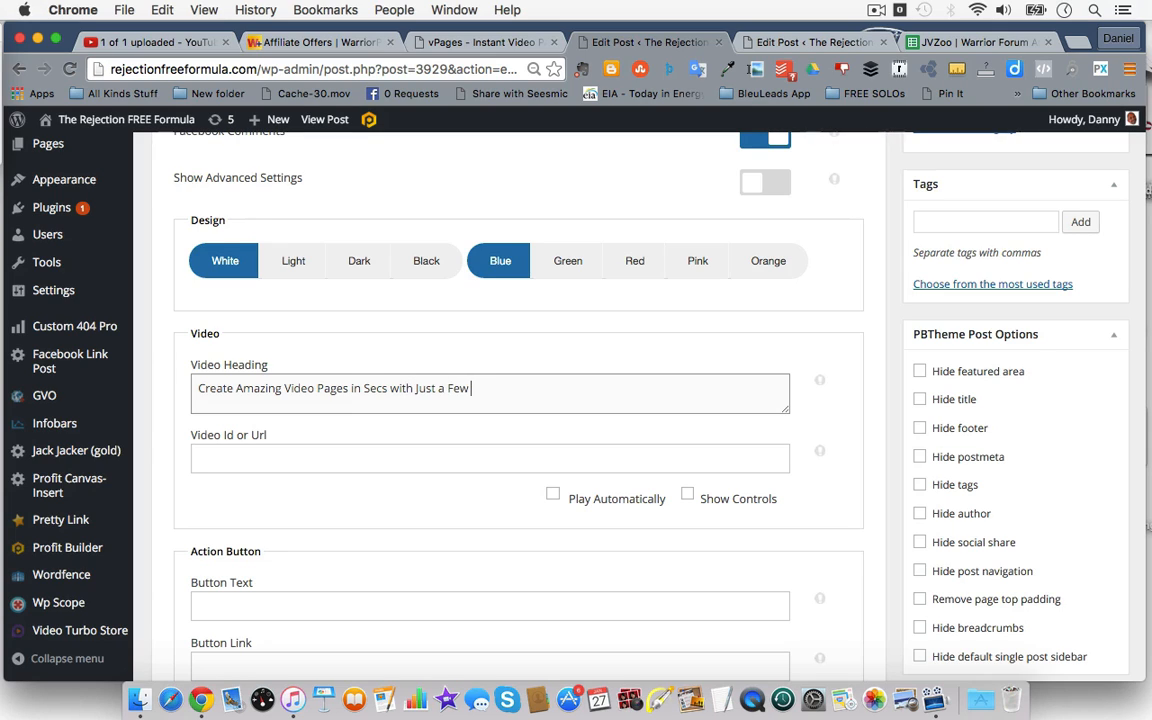
text(Clicks)
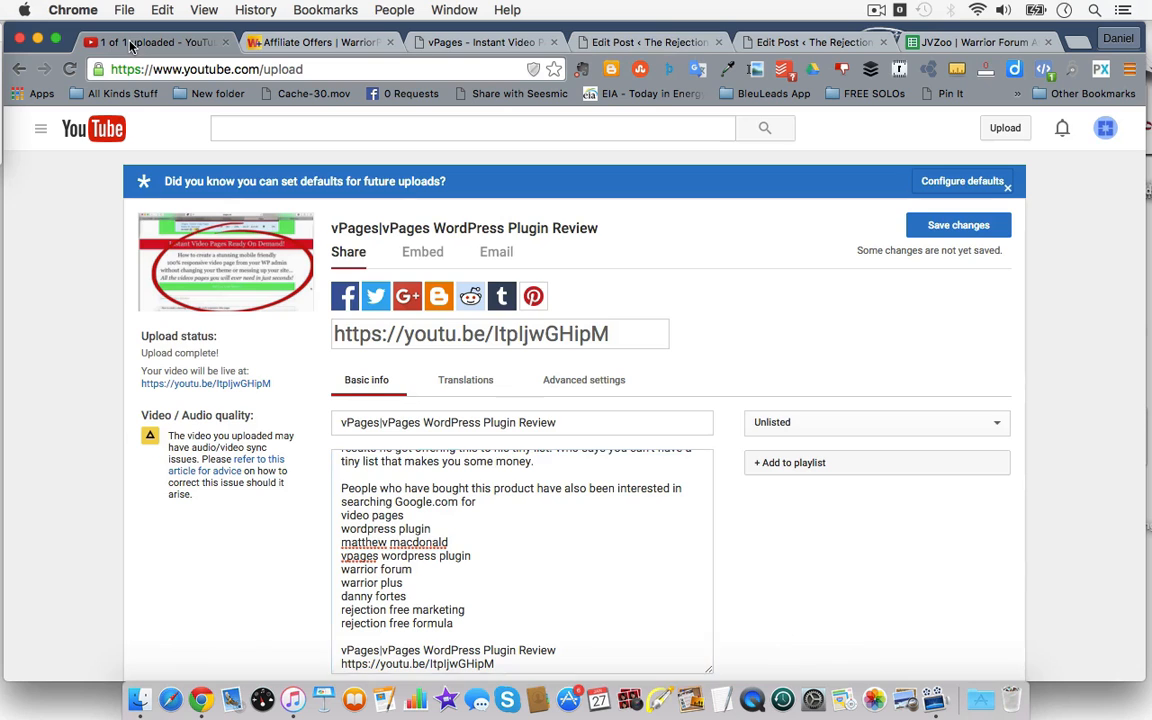
Select the video's youtu.be share link on YouTube for copying.
triple_click(470, 332)
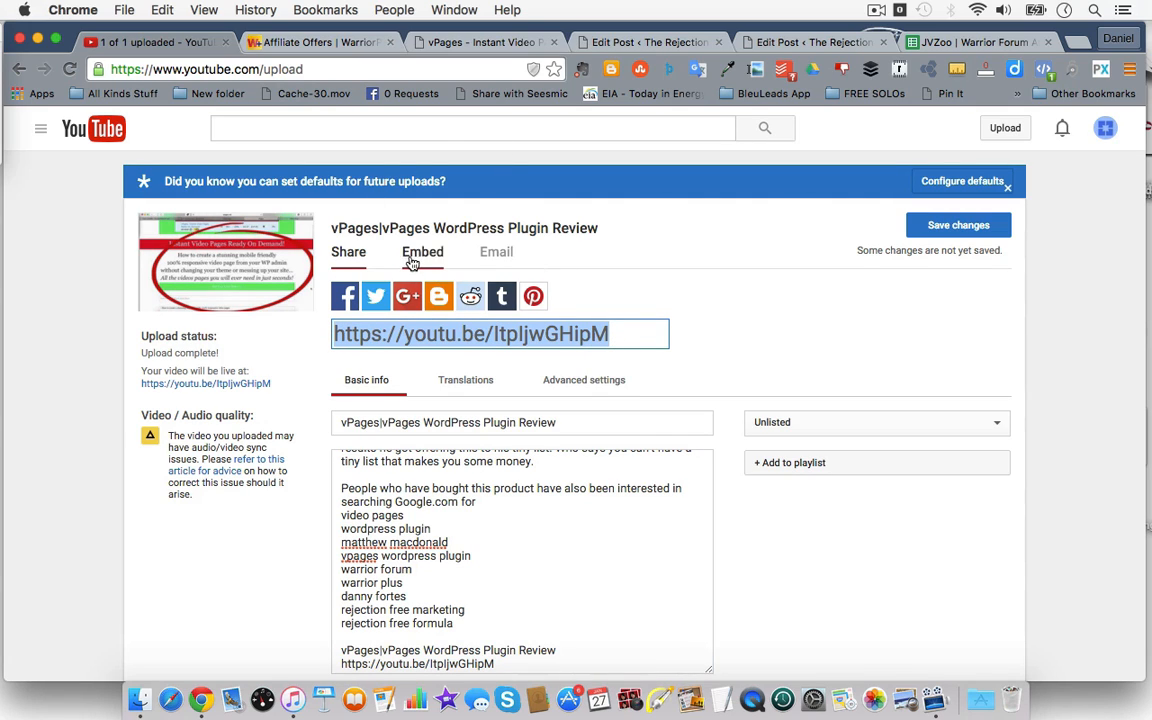
mouse_move(438, 296)
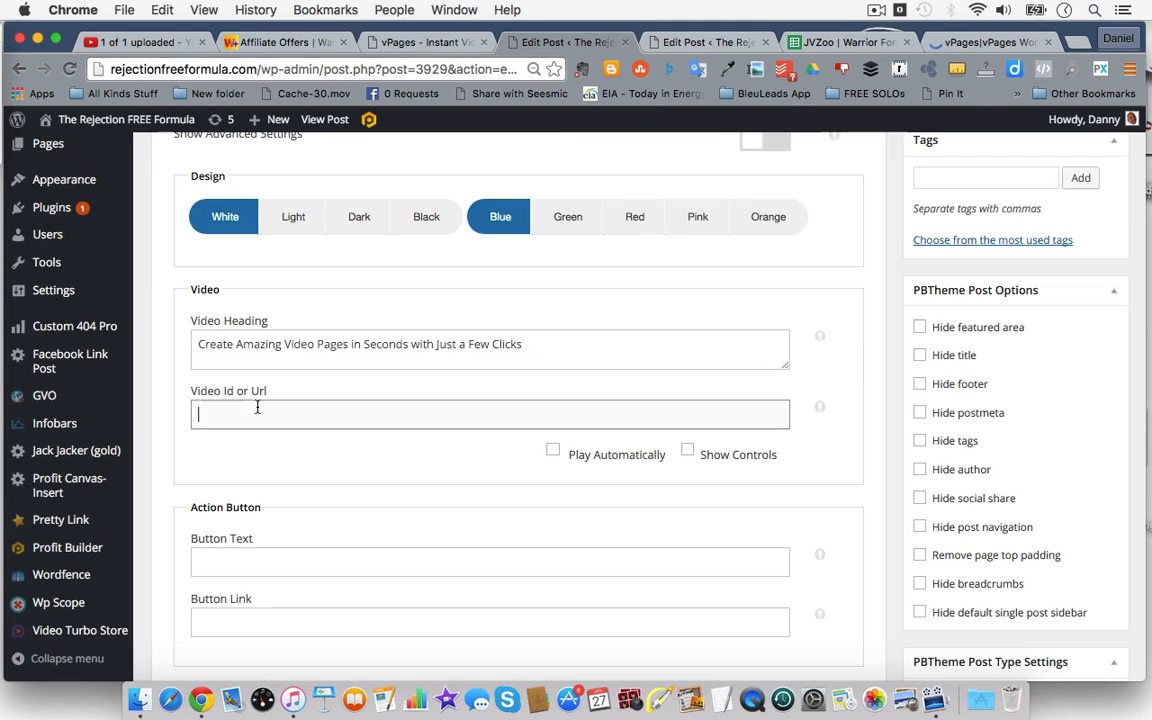
Fill in video ID ltpljwGHipM and button text 'Check Out the Ridiculous Low Price >>>', then start the WarriorPlus button link.
text(ltpljwGHipM)
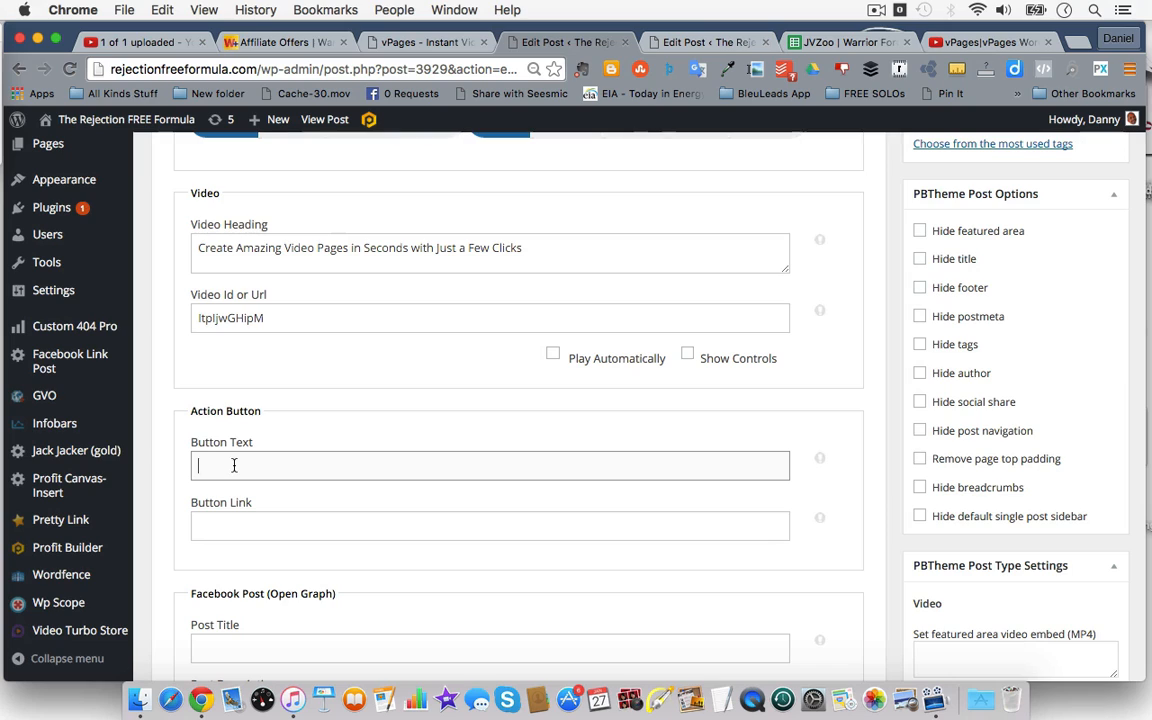
text(C)
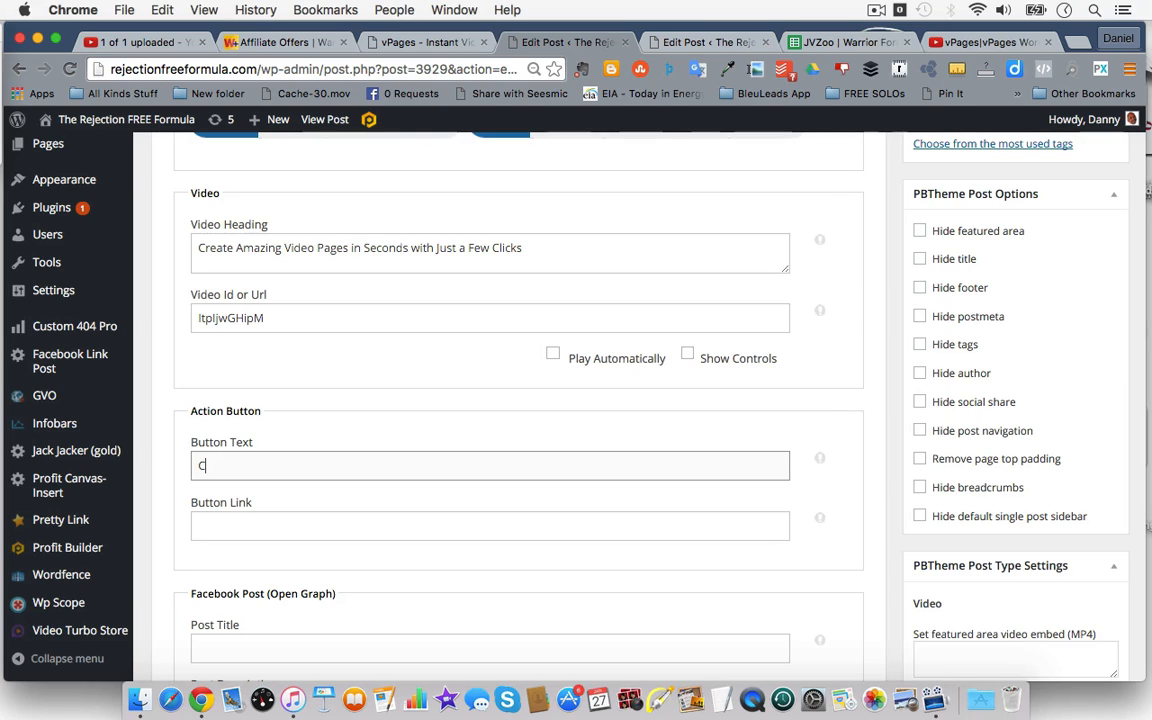
text(heck Ou)
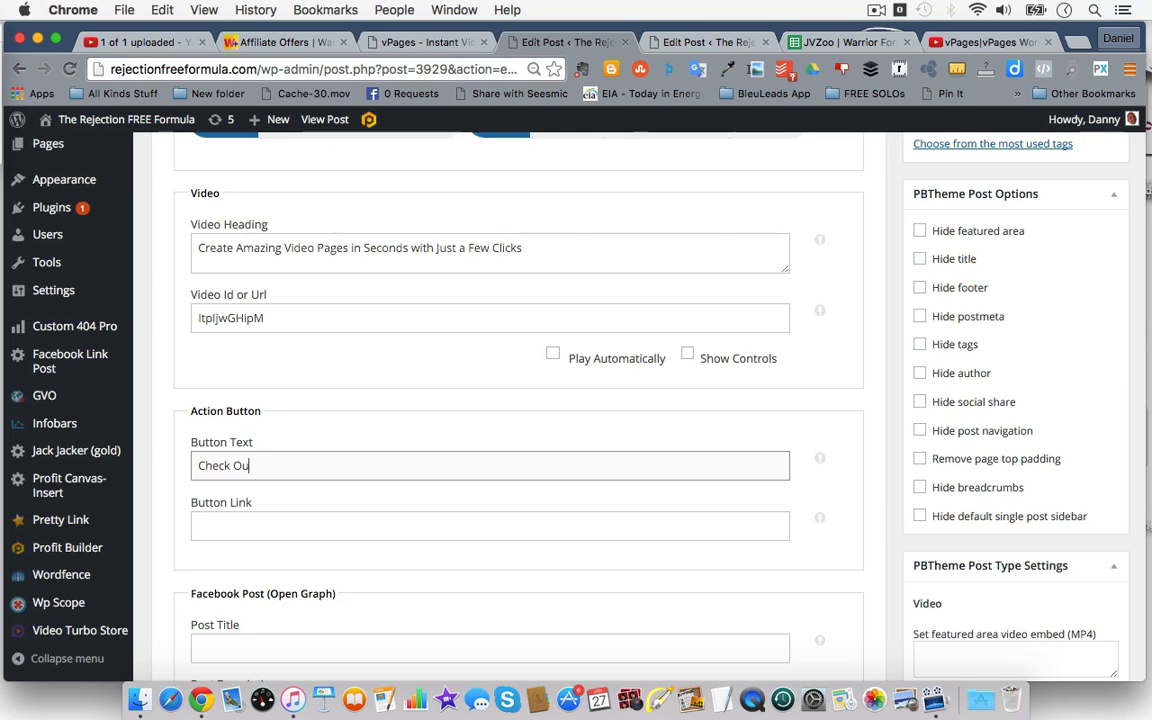
text(t the)
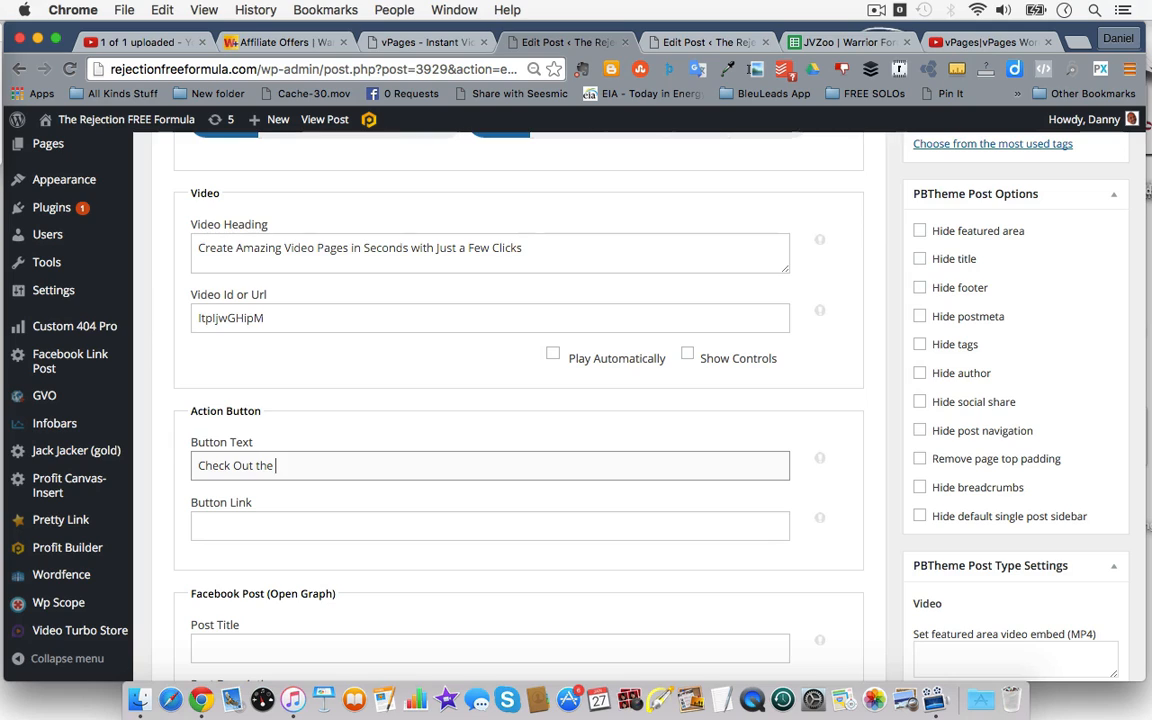
text(Reidicu)
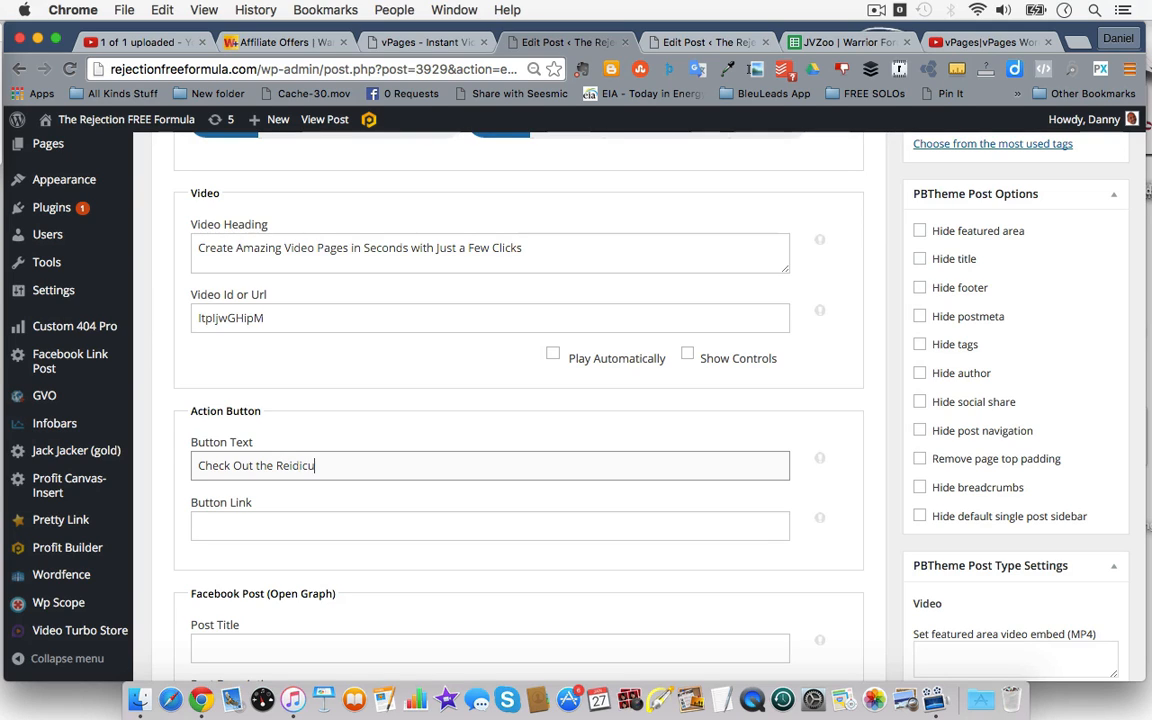
text(lous Low)
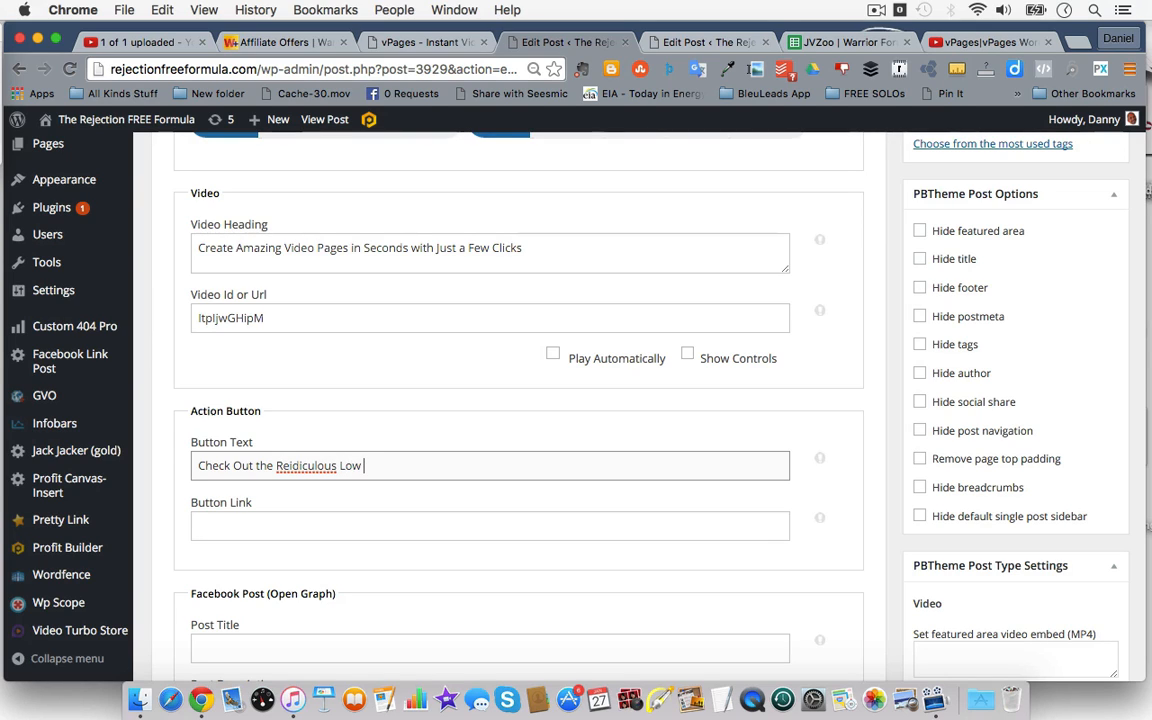
text(Pirce)
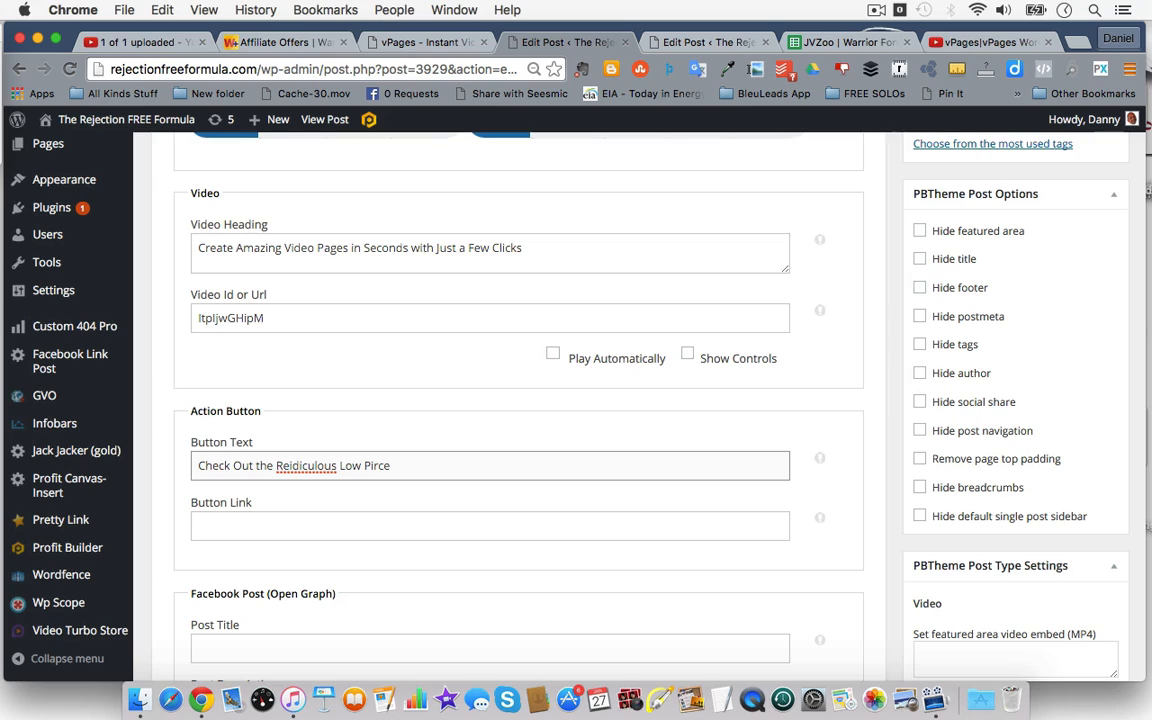
key(Backspace)
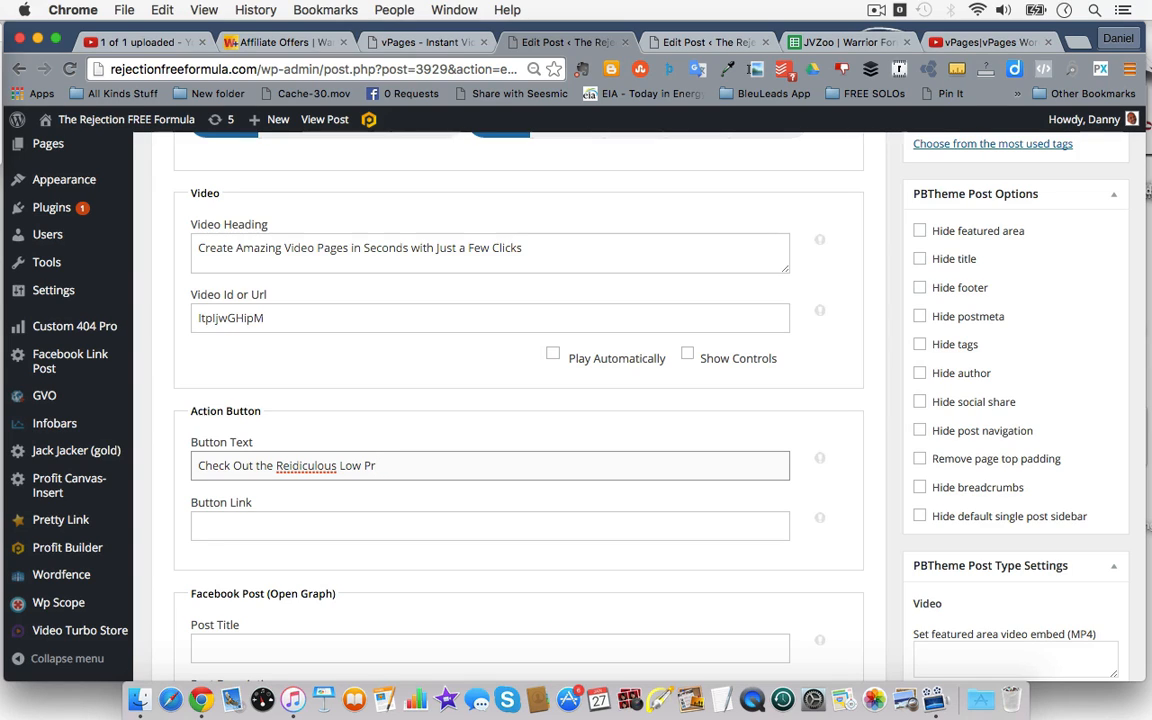
text(ice)
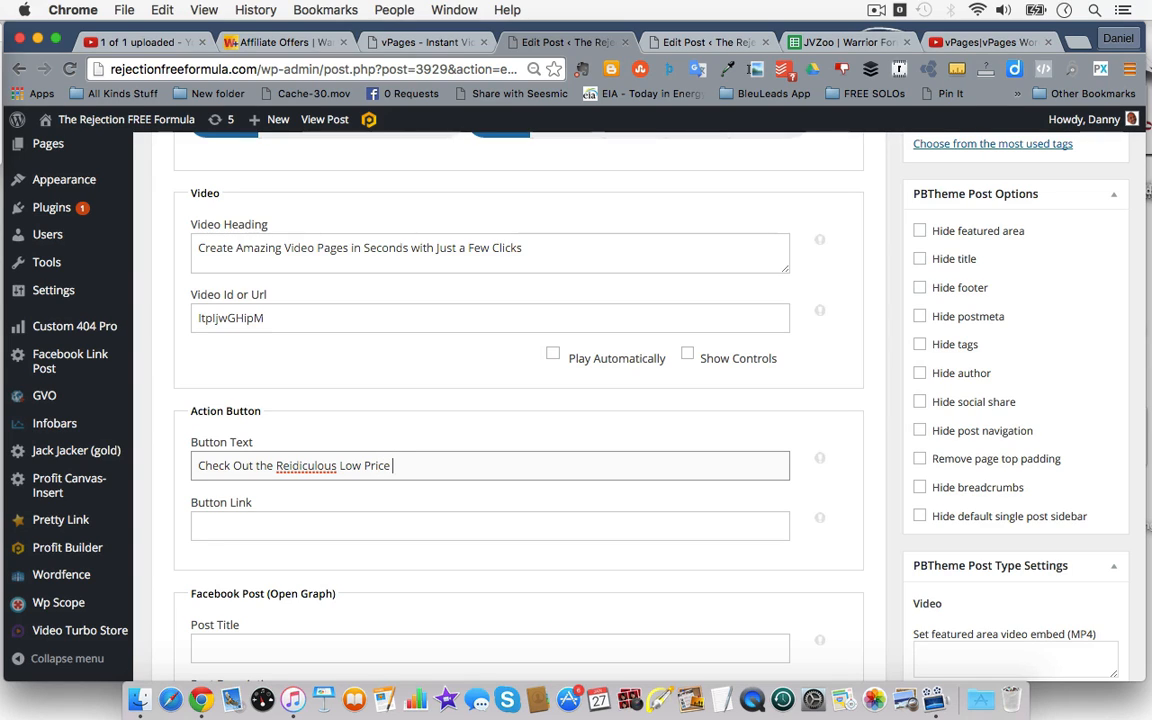
text(>>>)
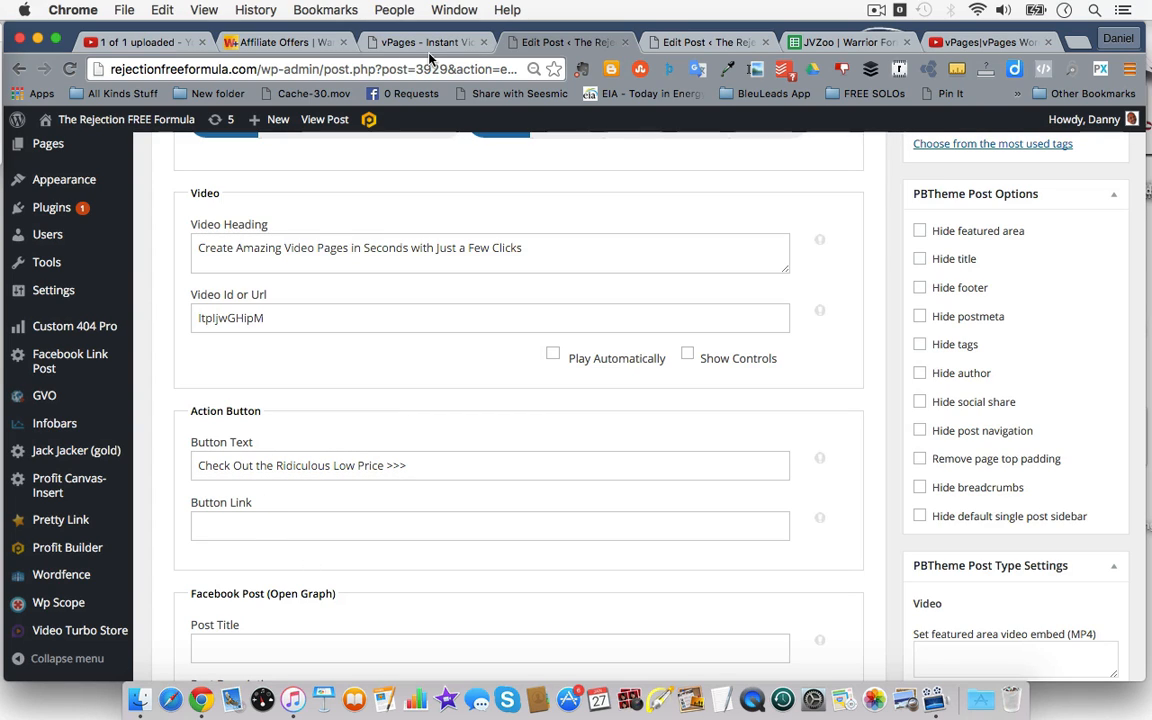
click(844, 42)
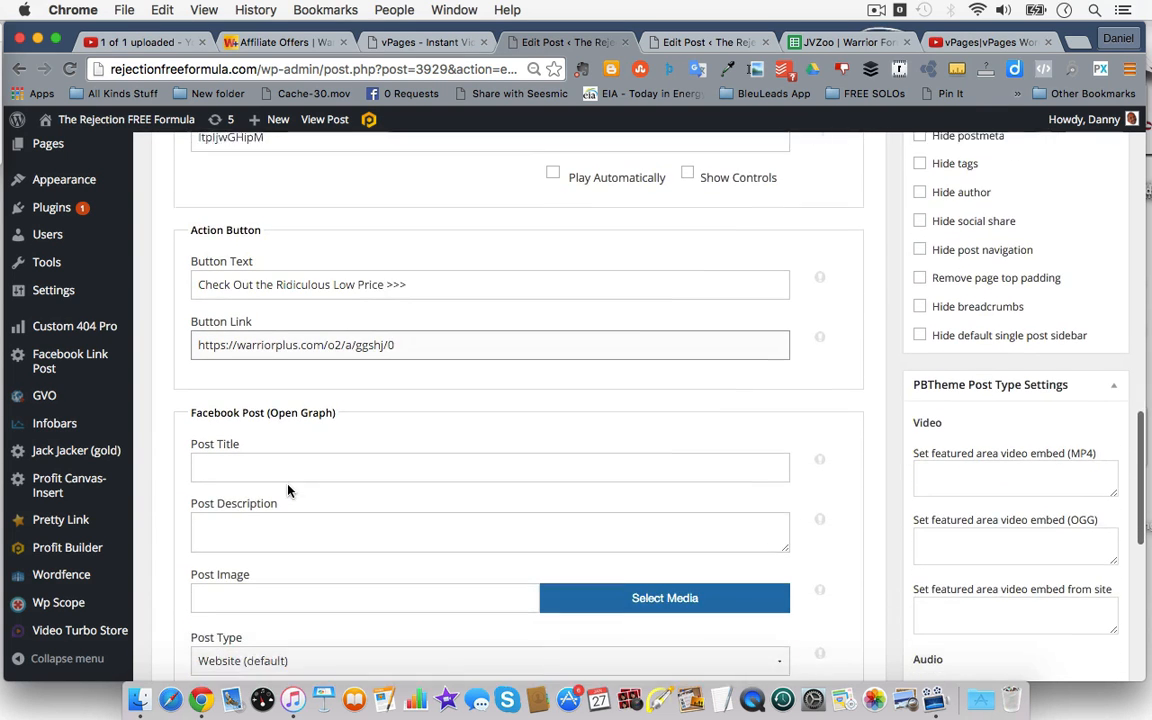
Scroll through the vPages settings to copy the video heading into the Facebook Post Title field.
scroll(down, 3)
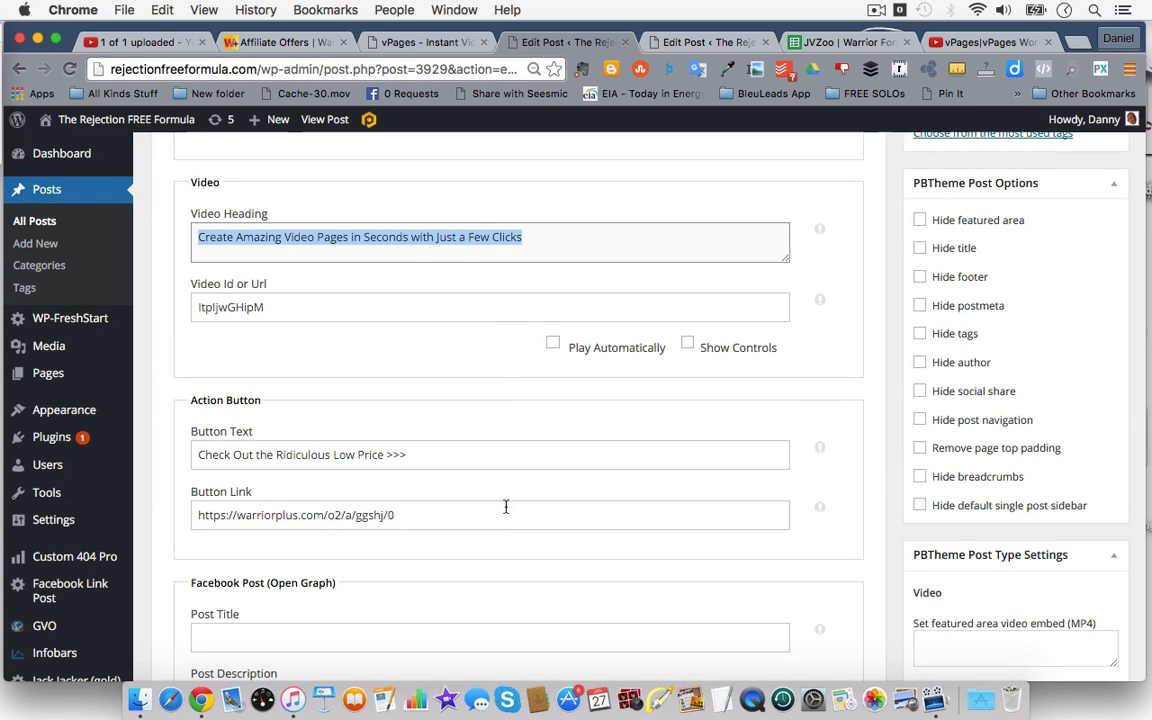
scroll(down, 3)
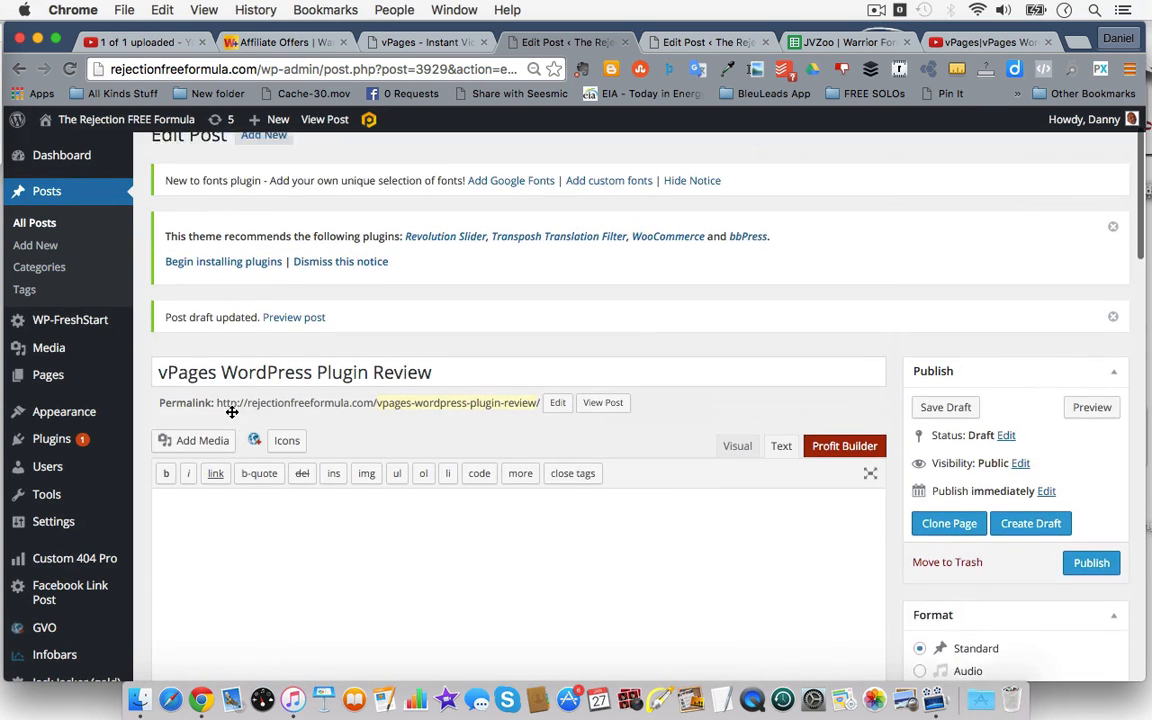
scroll(down, 3)
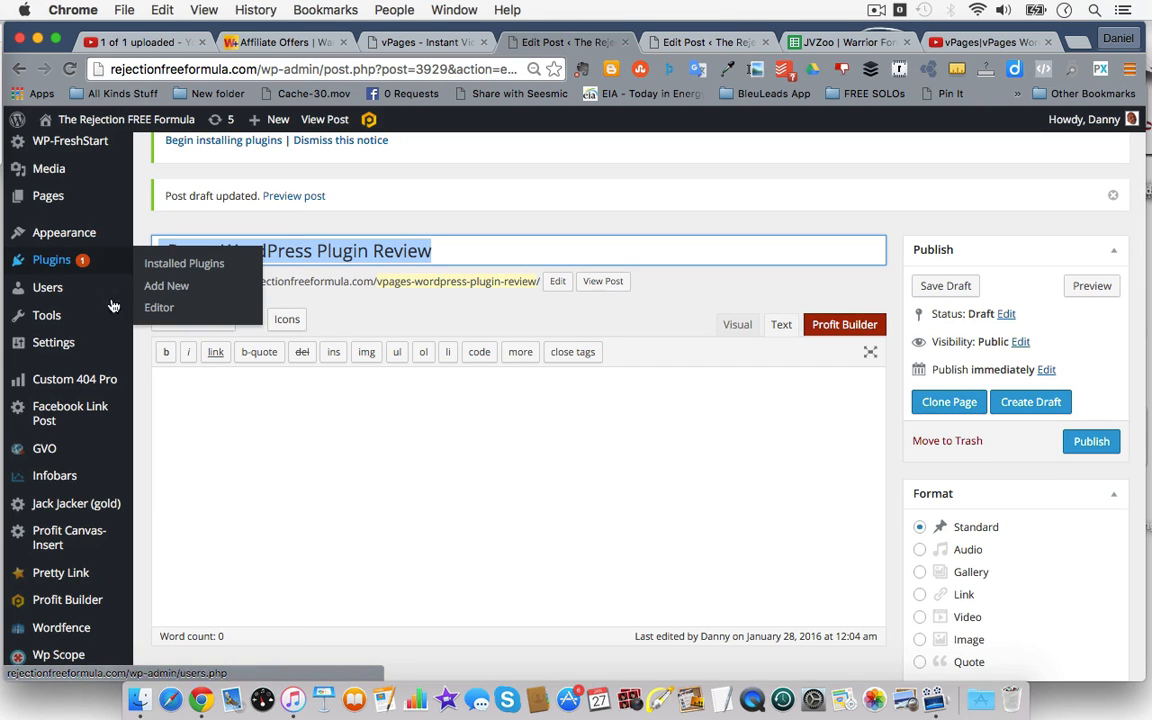
scroll(down, 3)
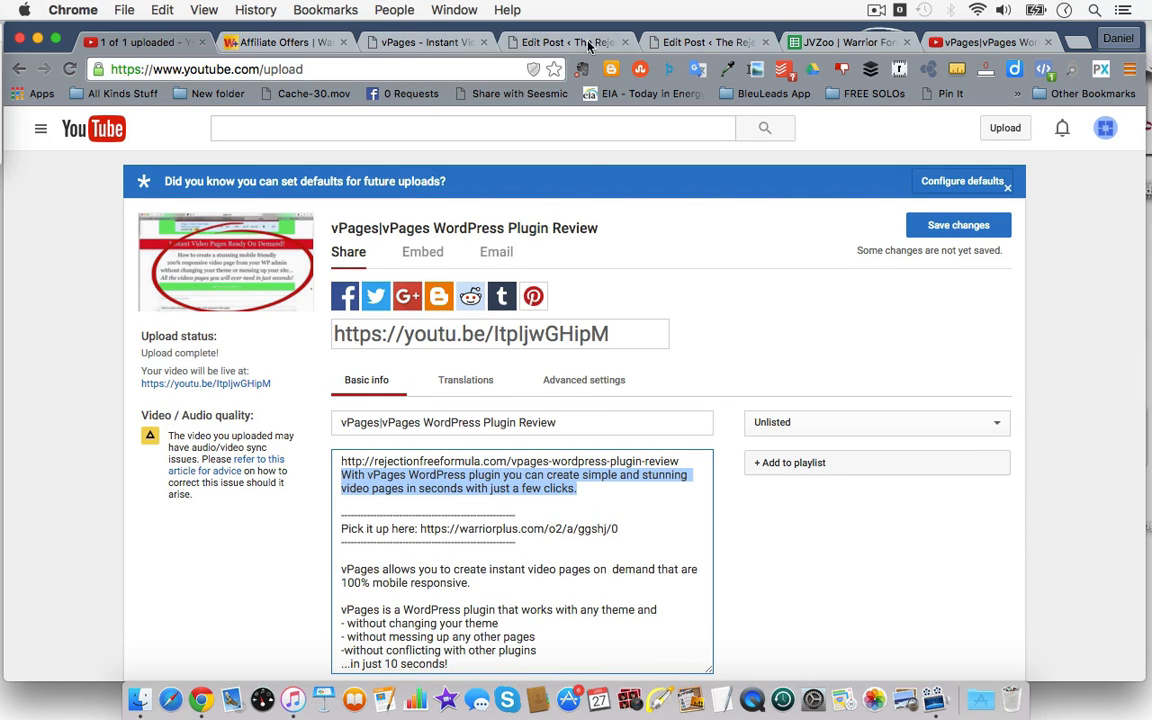
Fill the Facebook post description with the vPages pitch 'With vPages WordPress plugin you can create simple and stunning video pages in second'.
click(568, 42)
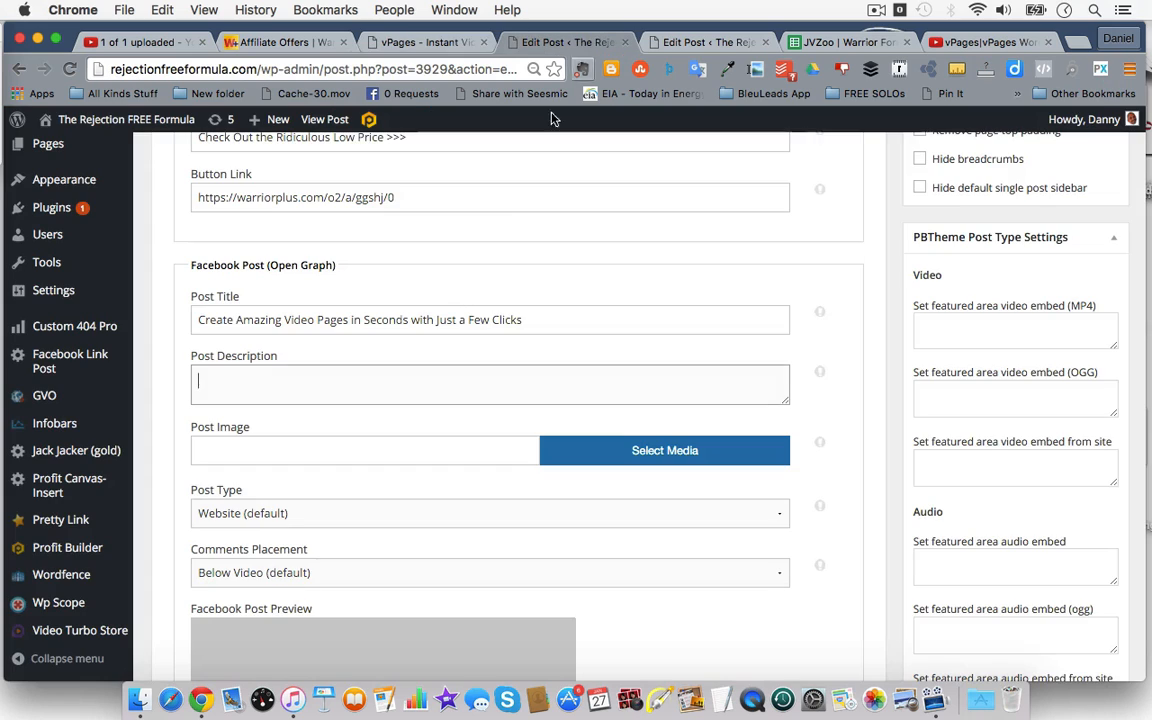
text(With vPages WordPress plugin you can create simple and stunning video pages in seconds with just a few clicks.)
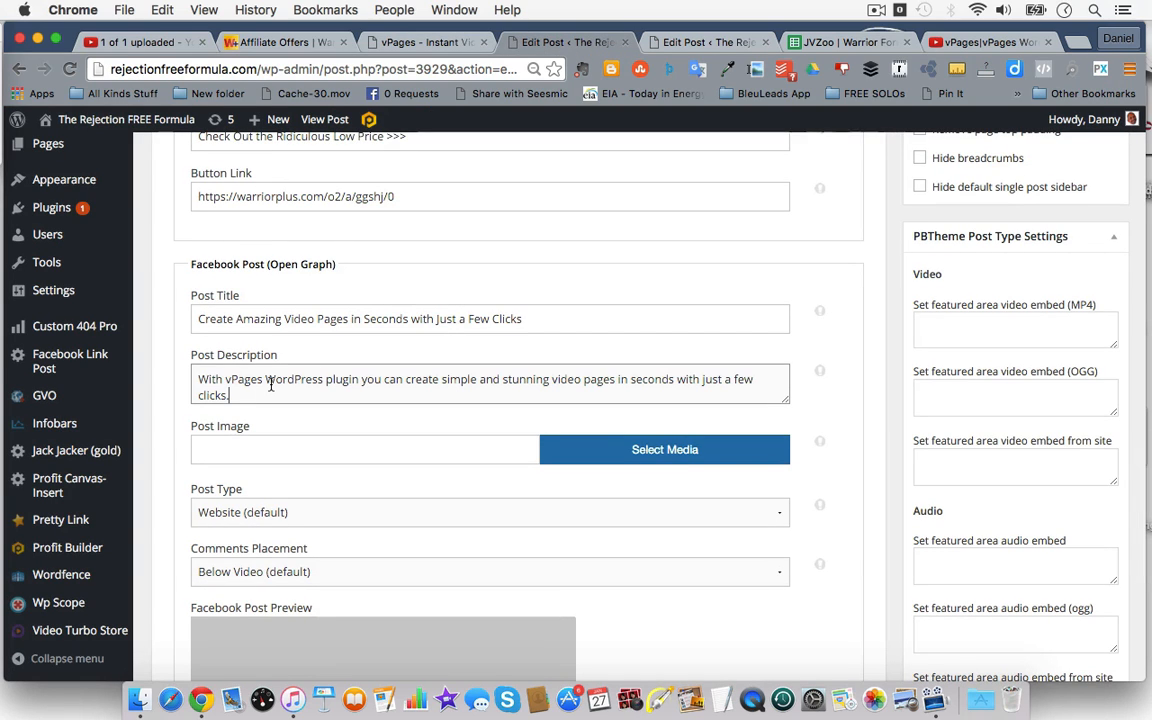
scroll(down, 3)
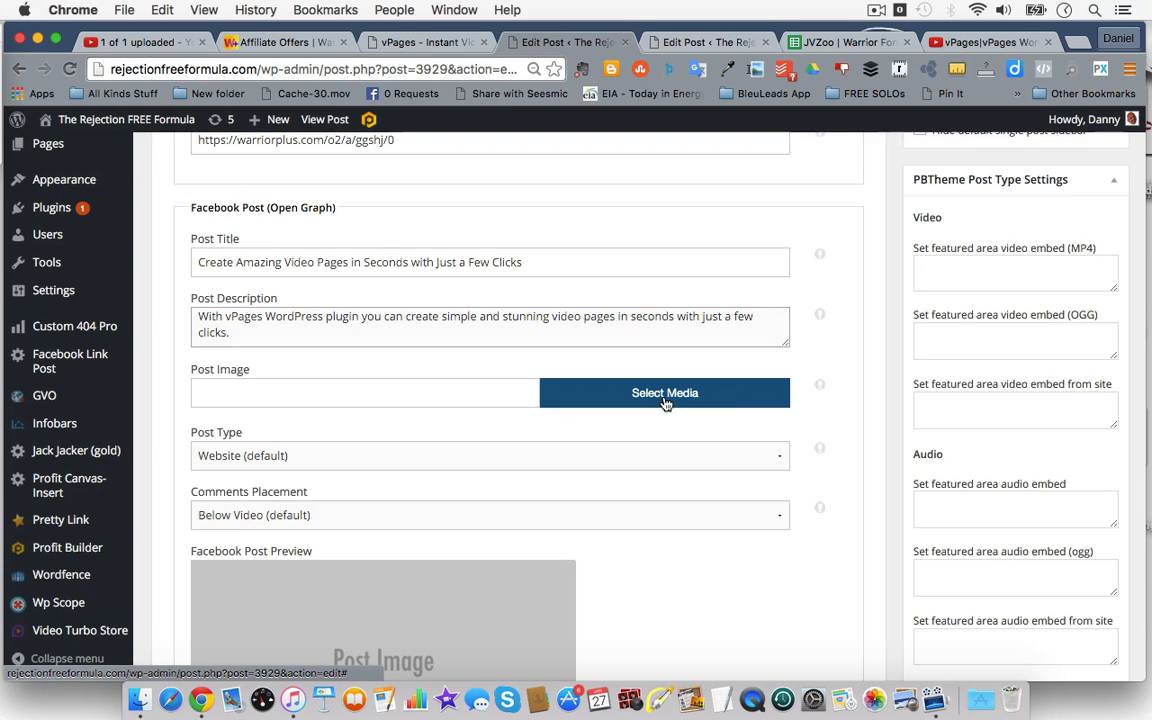
Upload vpages wordpress plugin.png from the Desktop as the Facebook post image.
click(664, 392)
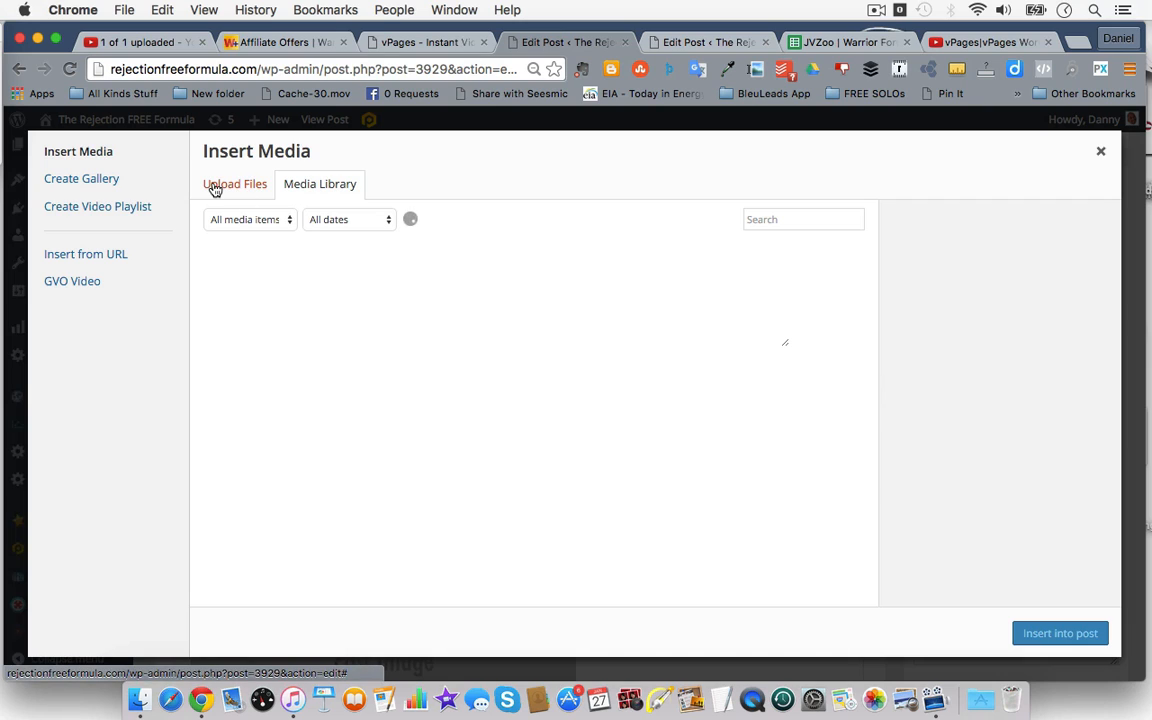
click(320, 184)
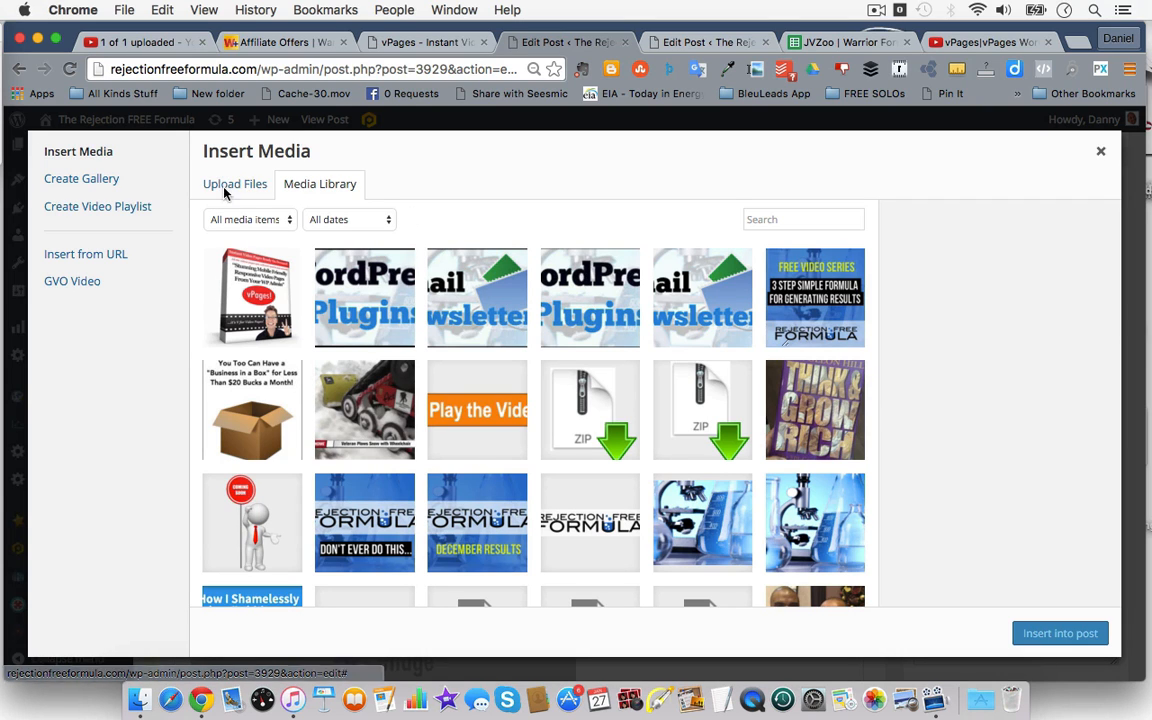
click(236, 184)
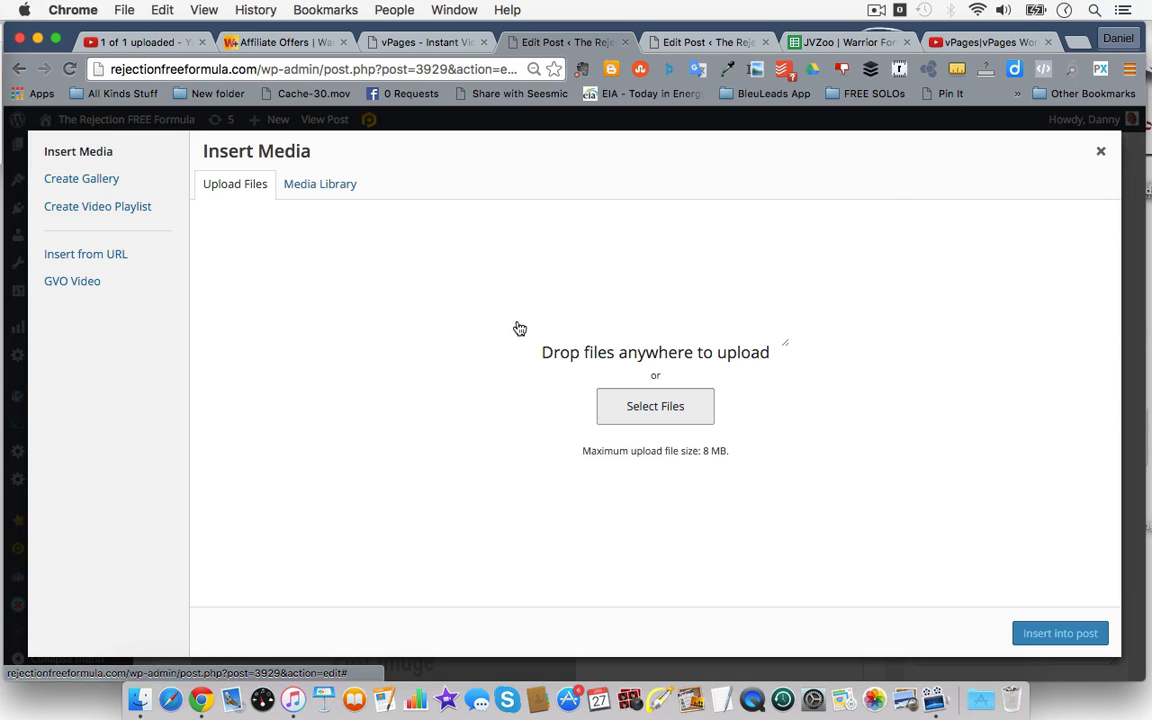
click(656, 406)
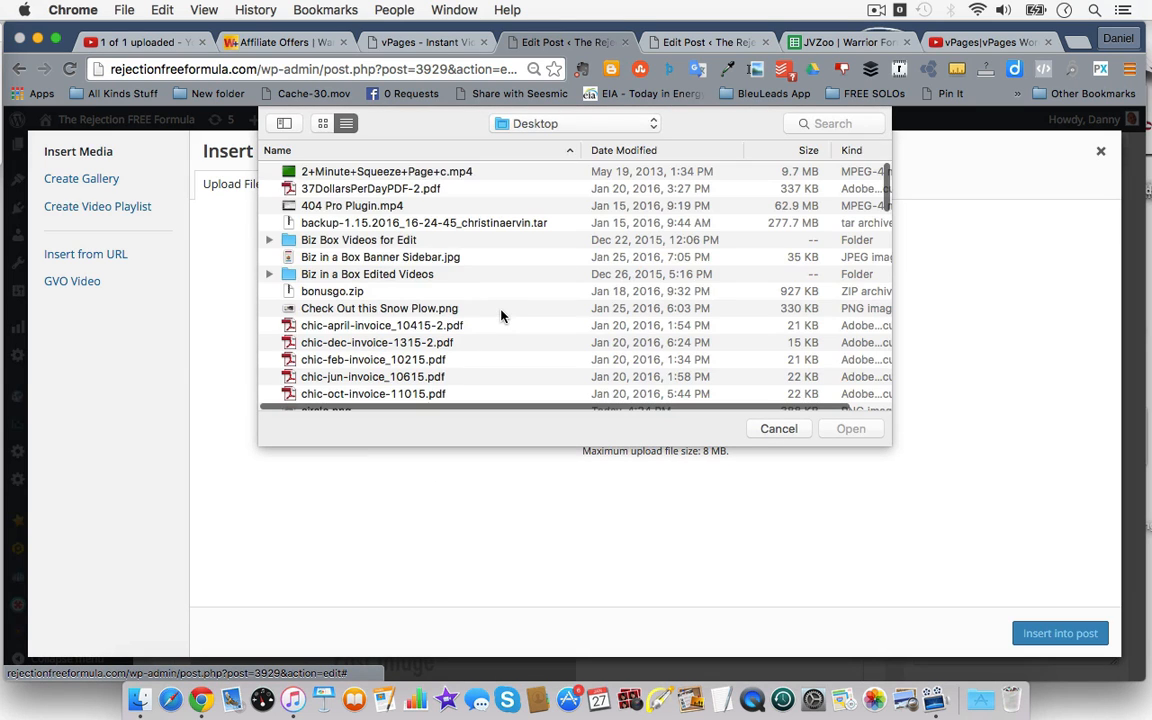
scroll(down, 3)
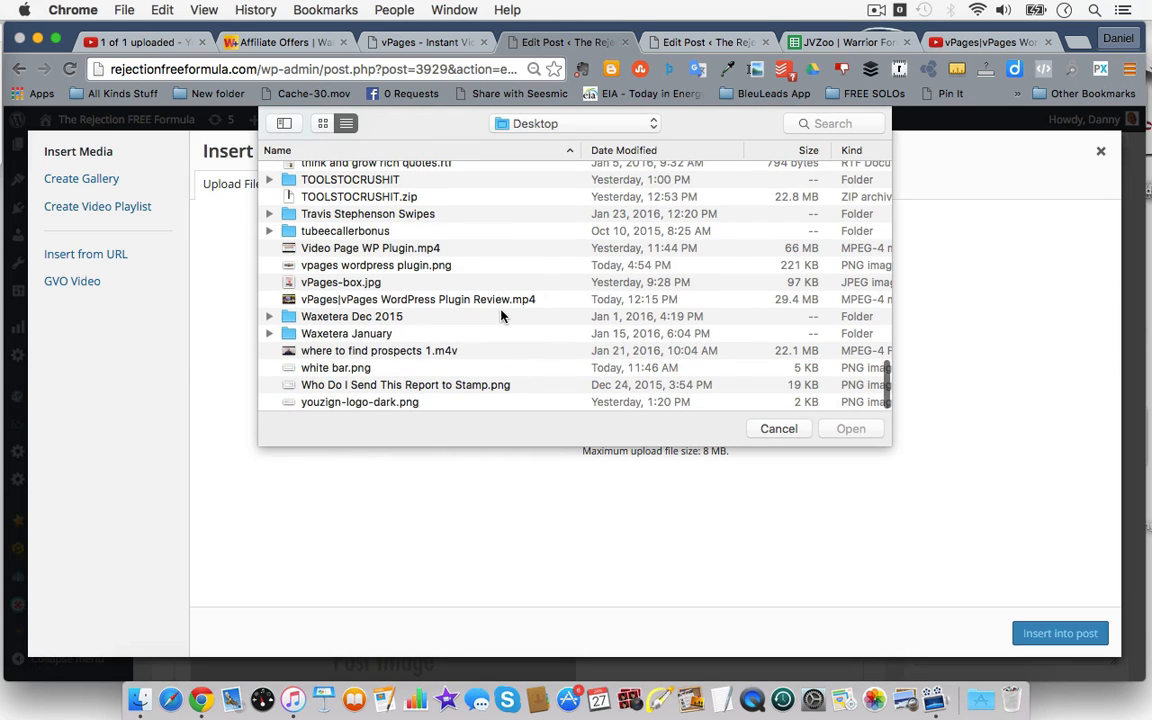
click(376, 264)
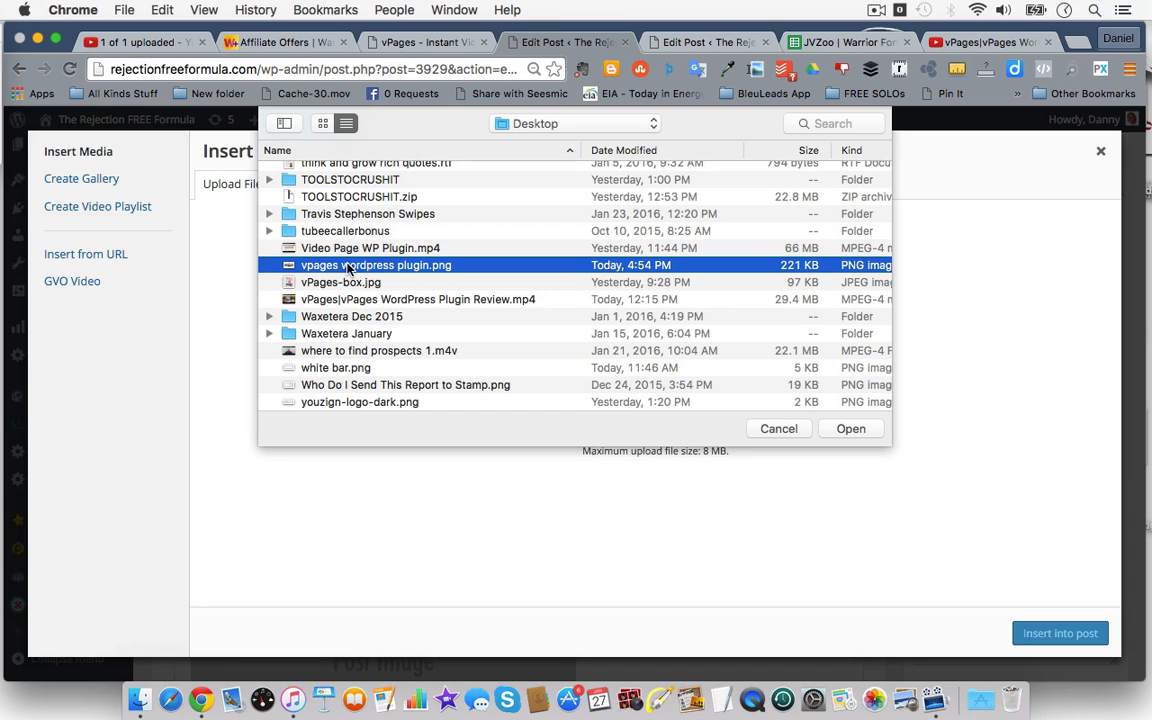
click(344, 124)
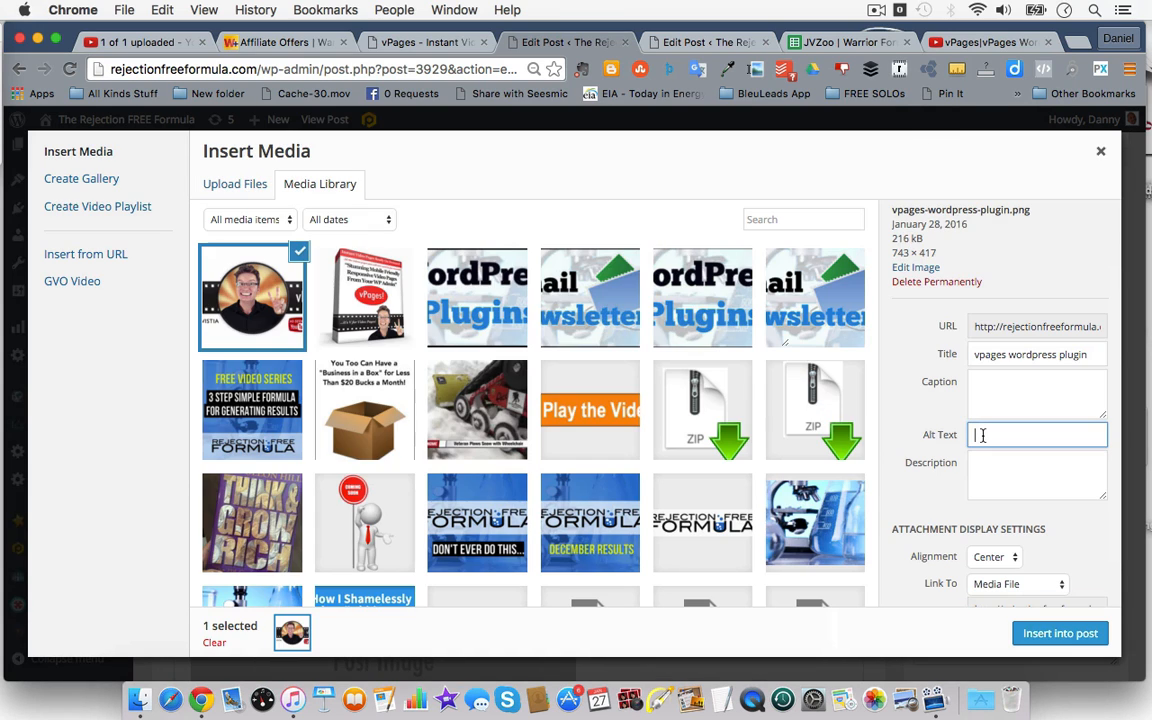
Label the image 'vPages WordPress Plugin' with a short description and insert it as the share image.
text(vPages)
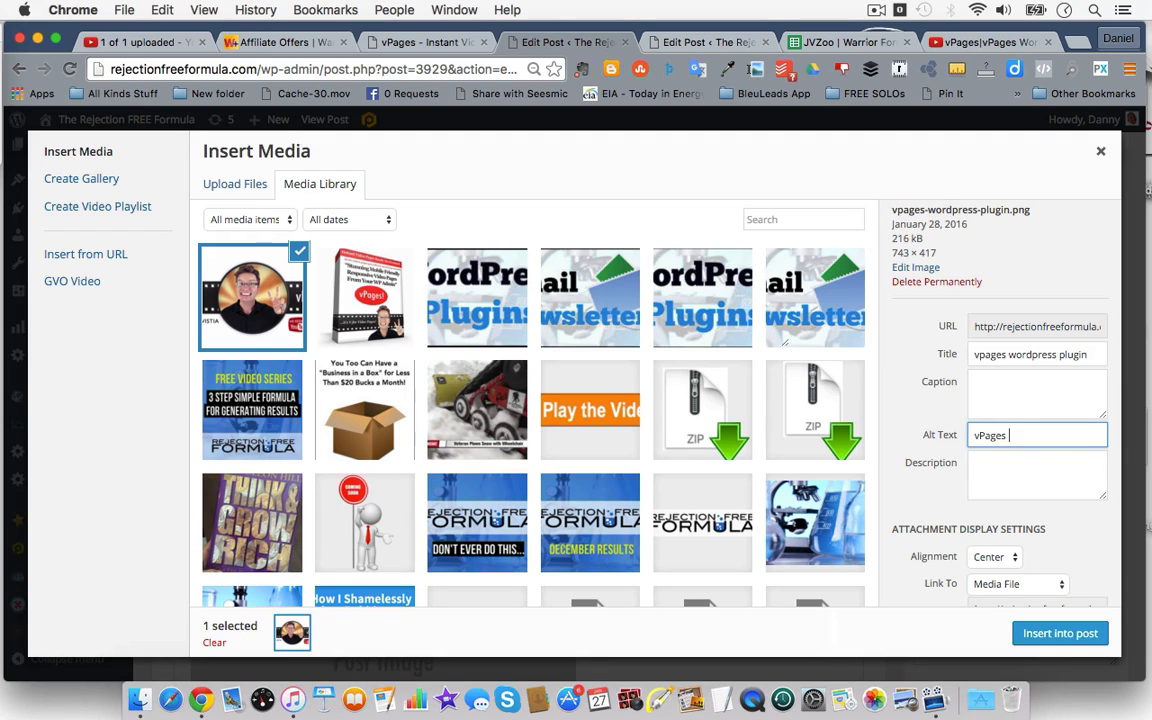
text(WordPress)
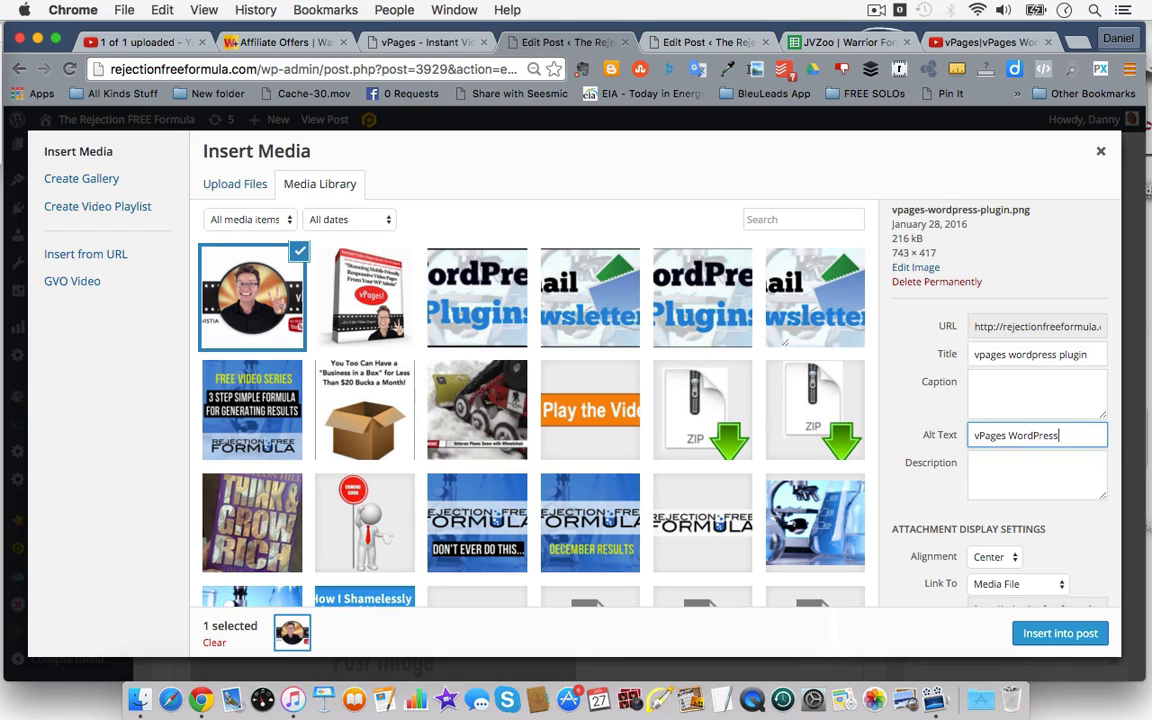
text(Plugin)
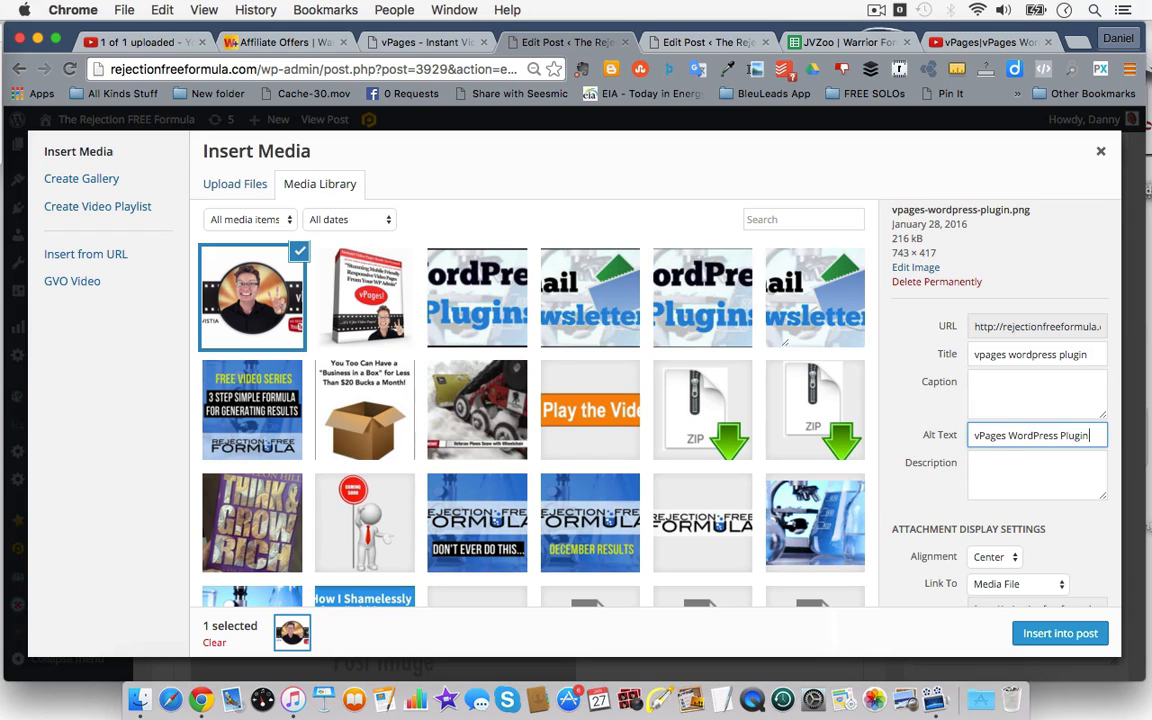
text(simple and stunning video pages in seconds with just a few clicks.)
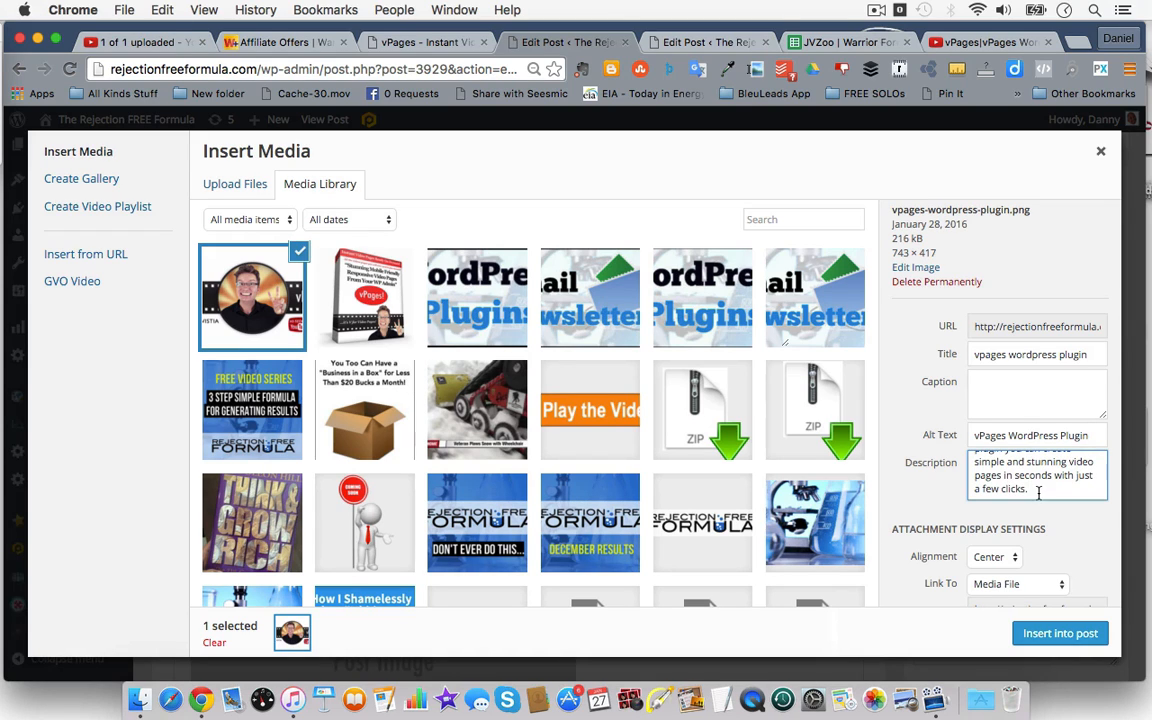
scroll(down, 3)
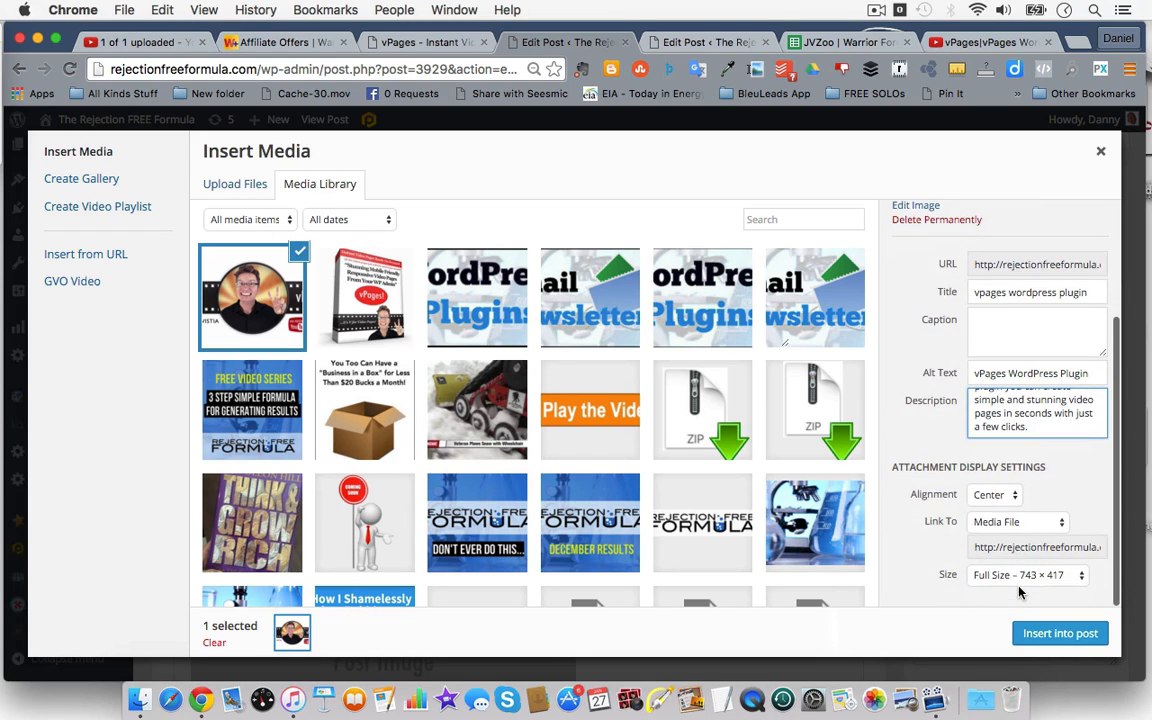
click(1060, 632)
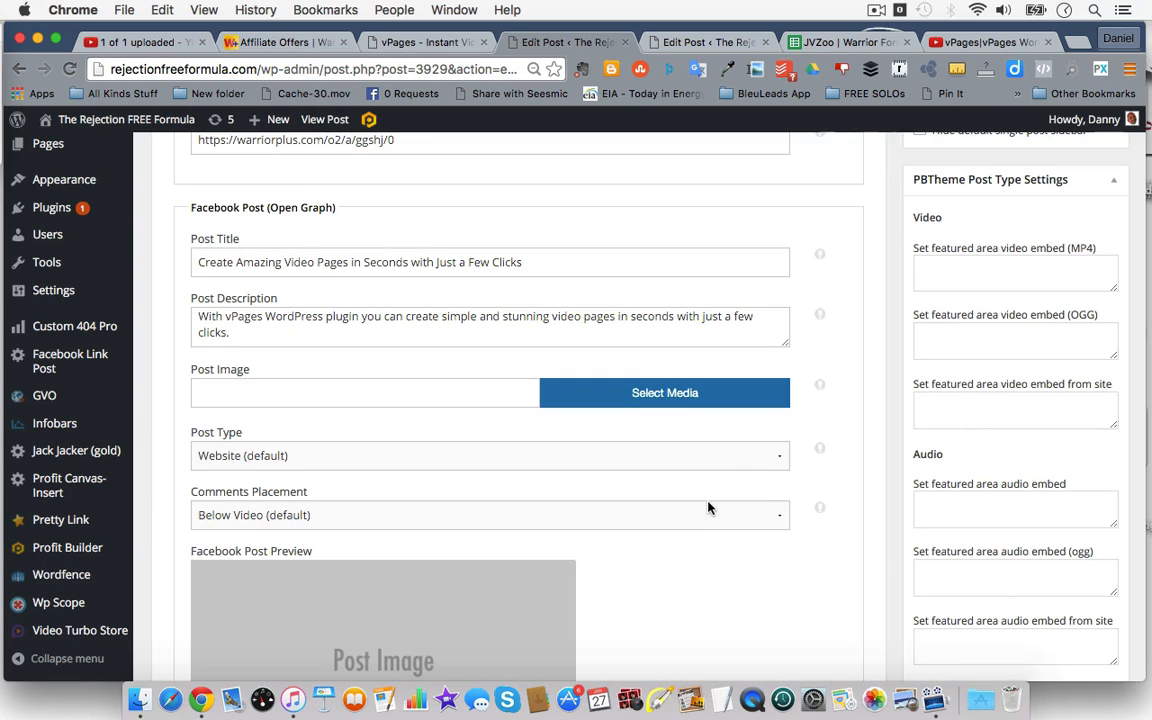
Check the Facebook Post Preview shows the vPages image, then preview the post.
scroll(down, 3)
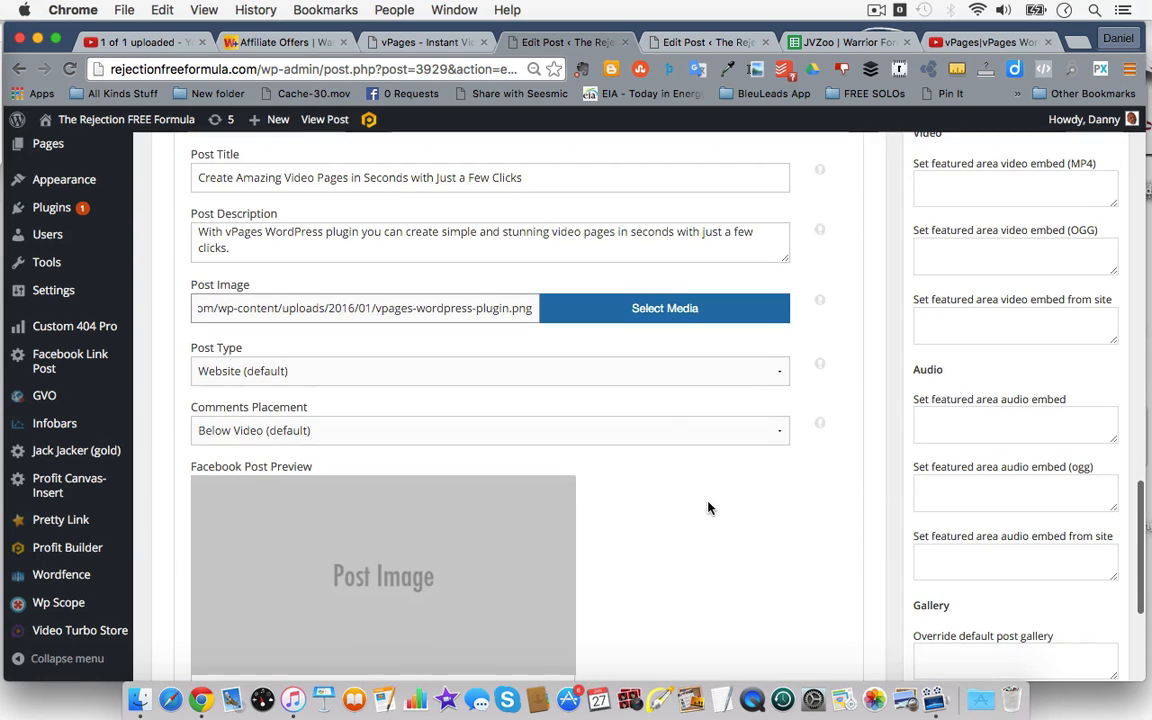
scroll(down, 3)
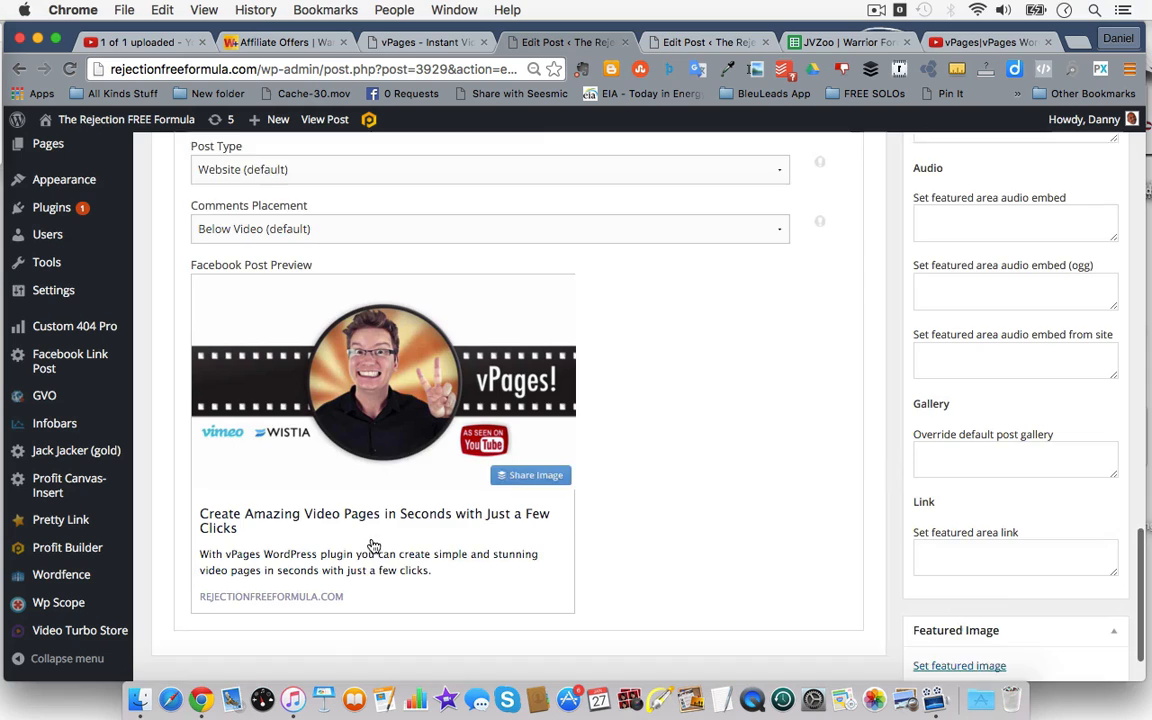
scroll(down, 3)
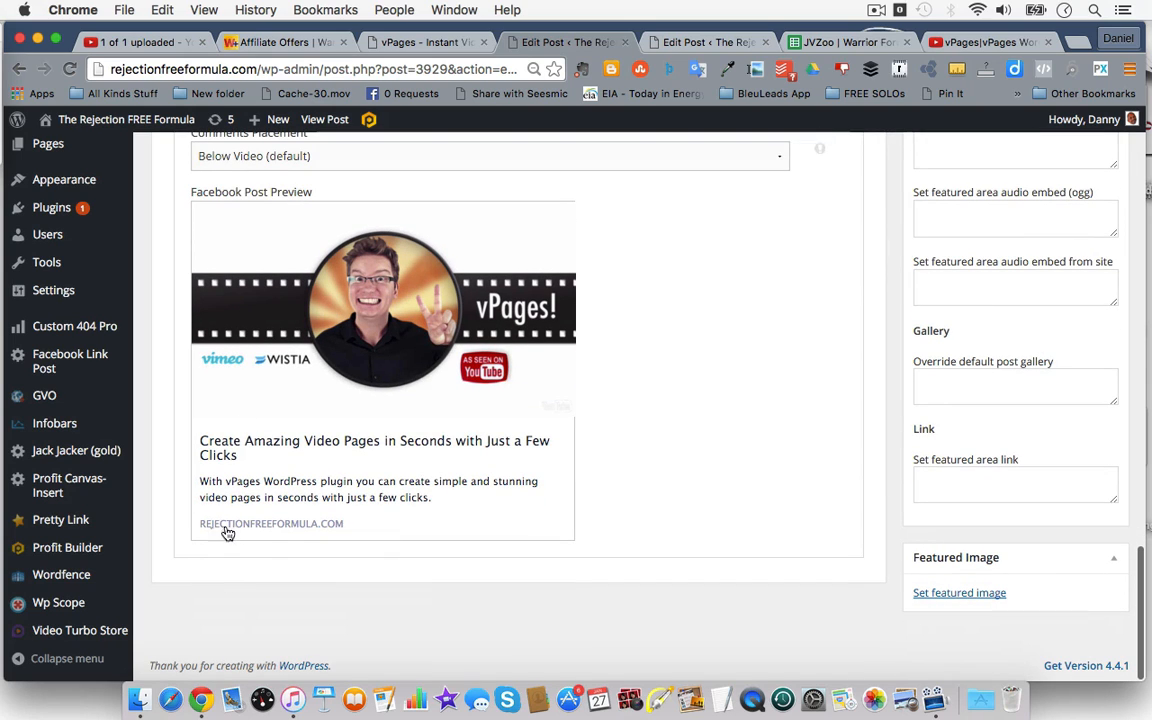
mouse_move(412, 494)
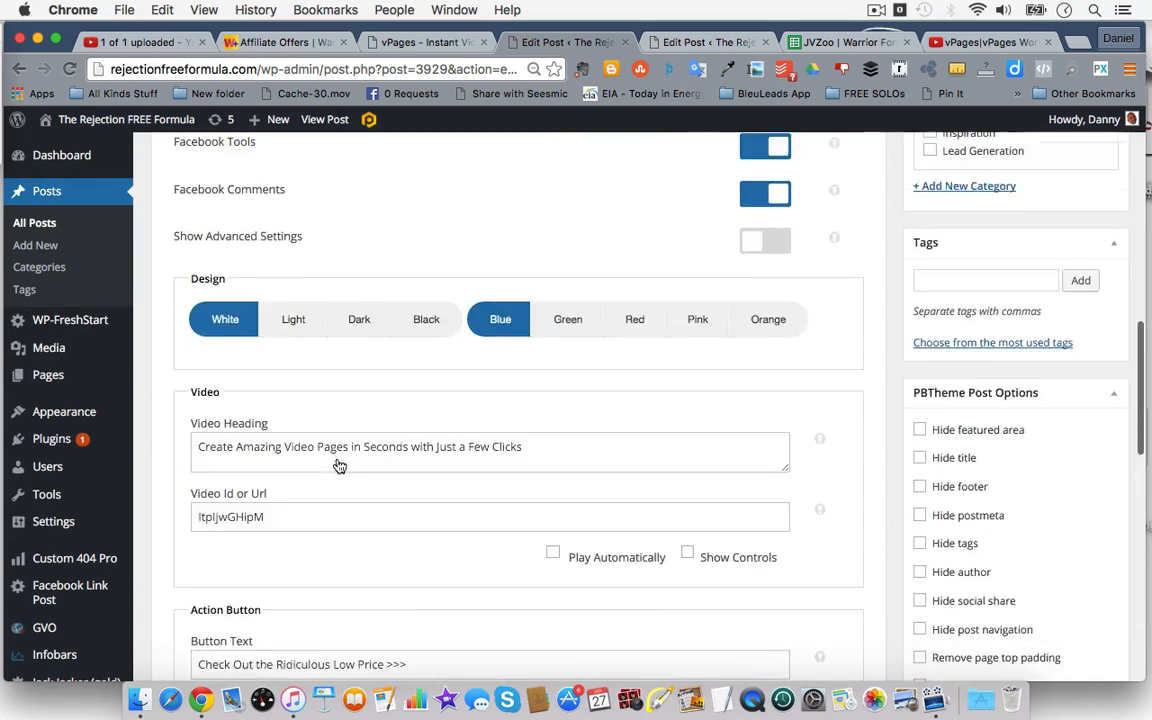
scroll(down, 3)
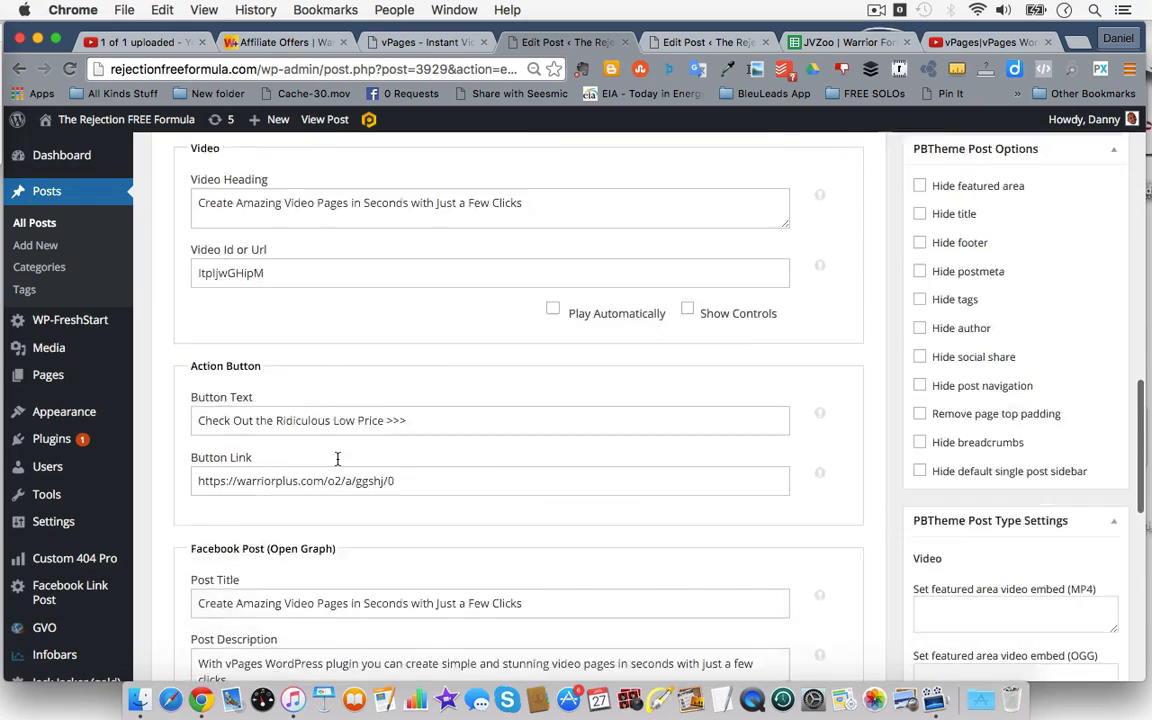
click(944, 486)
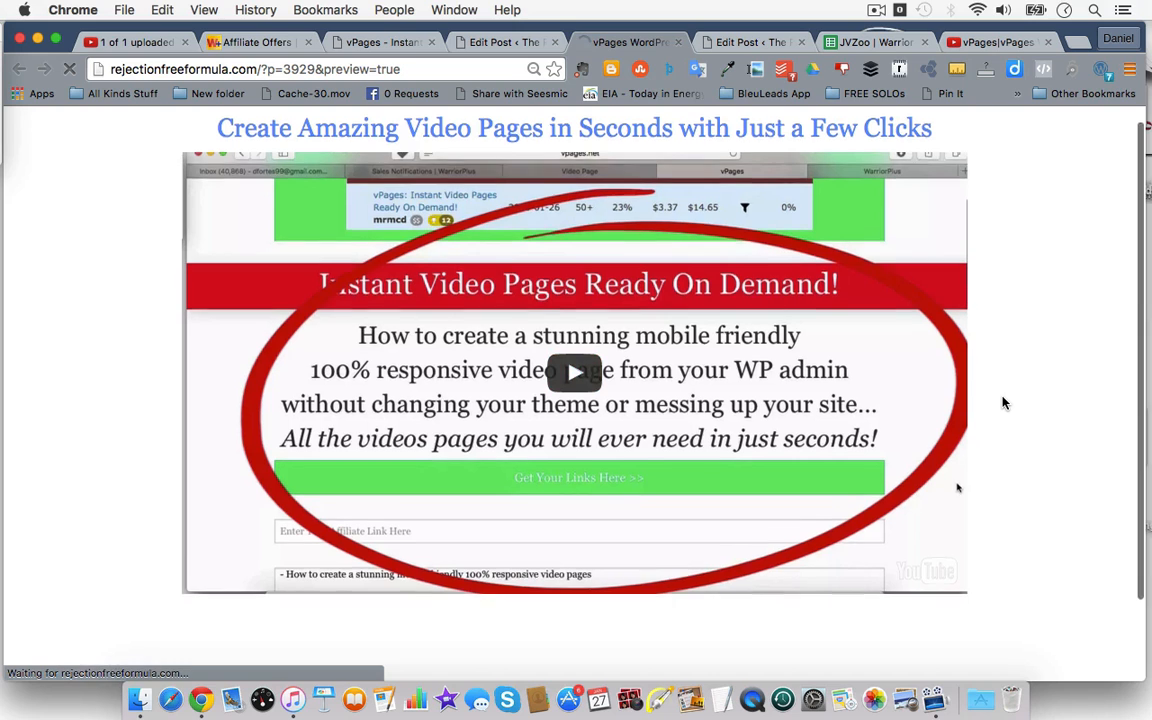
Look over the preview's embedded video page and return to the post editor.
scroll(down, 3)
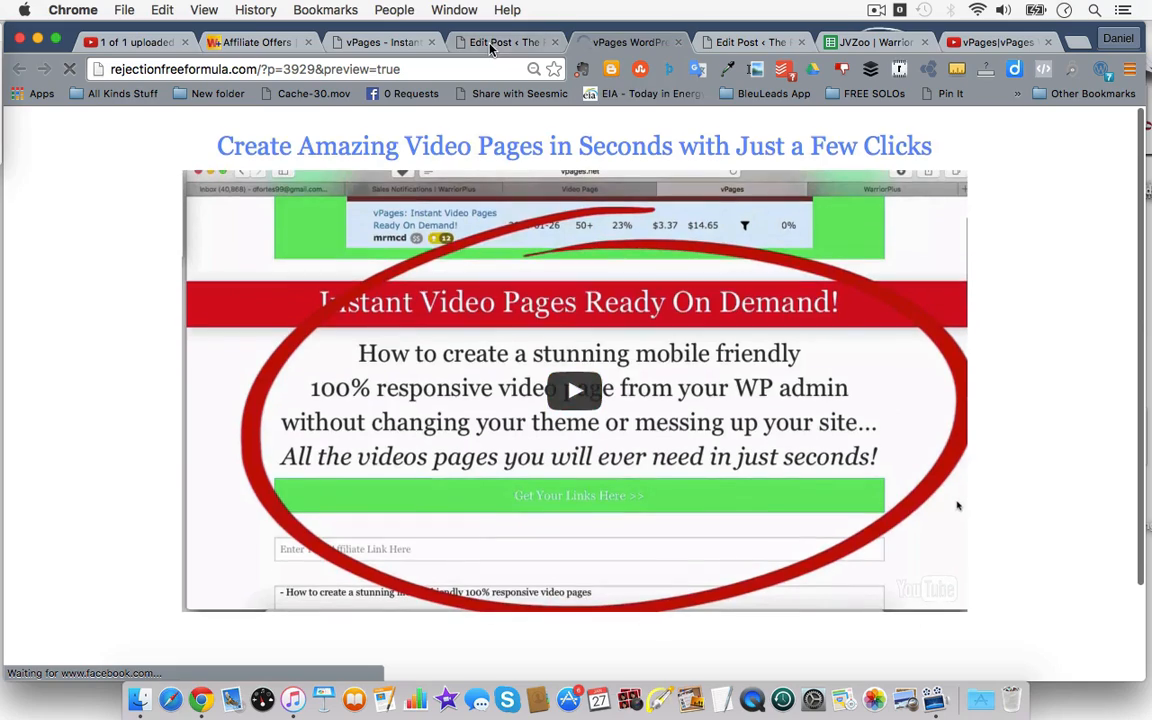
click(500, 42)
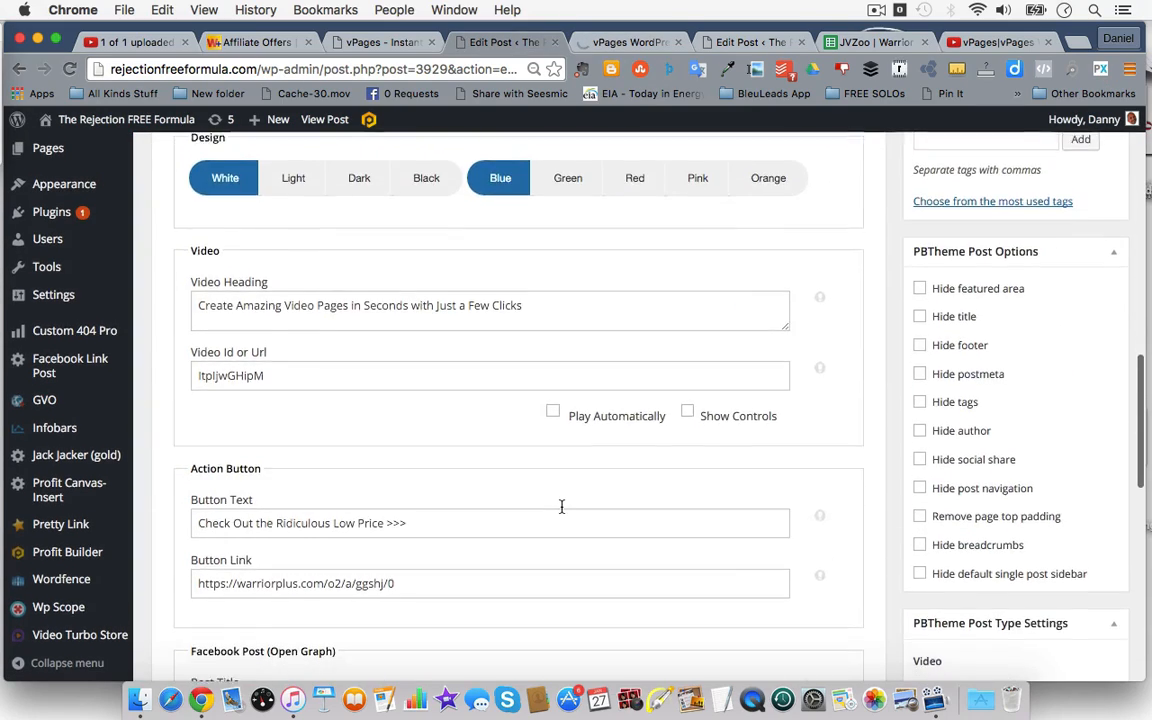
scroll(down, 3)
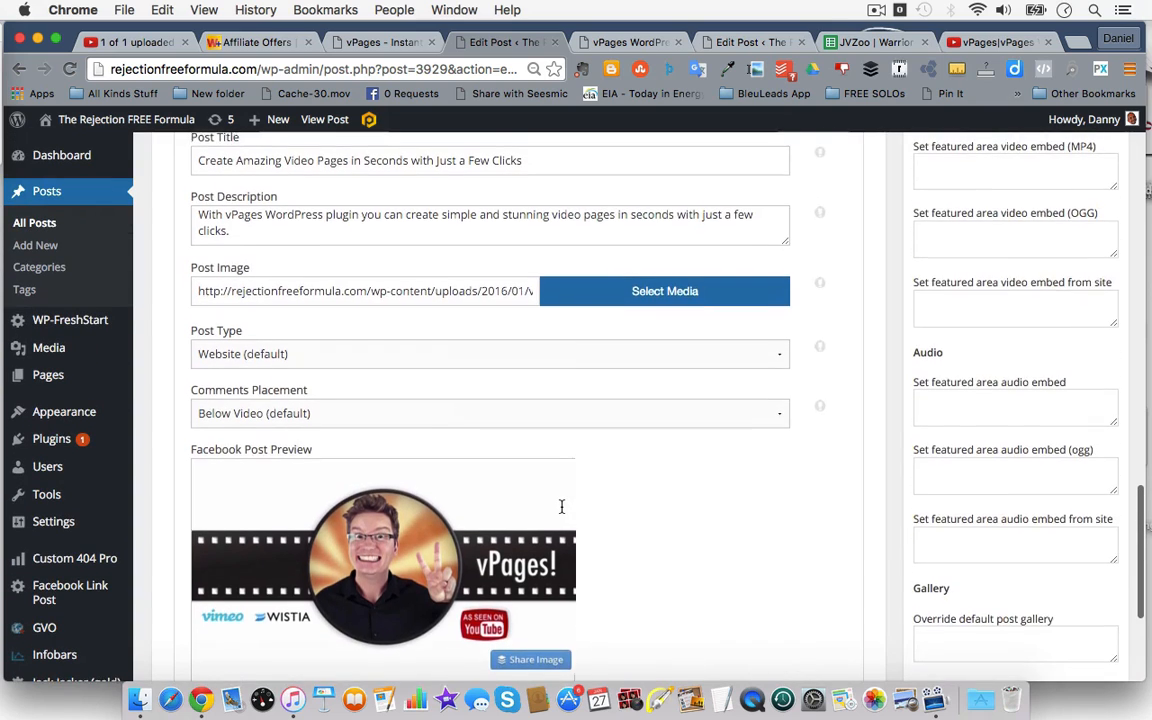
scroll(down, 3)
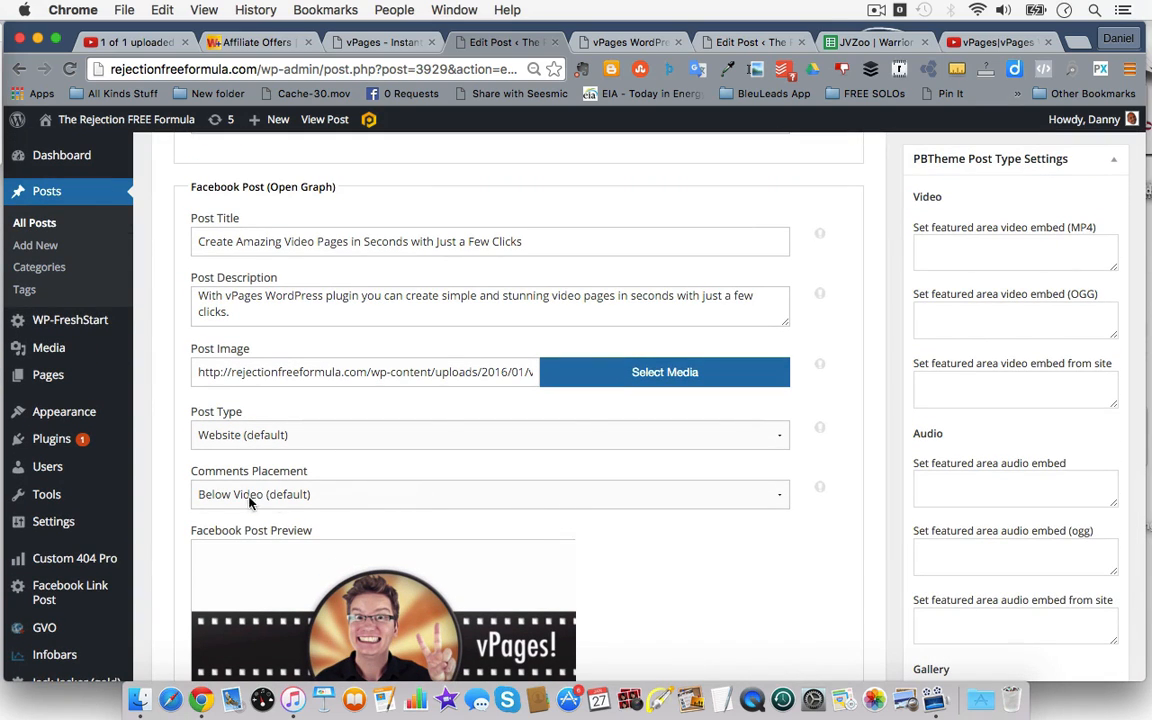
mouse_move(296, 508)
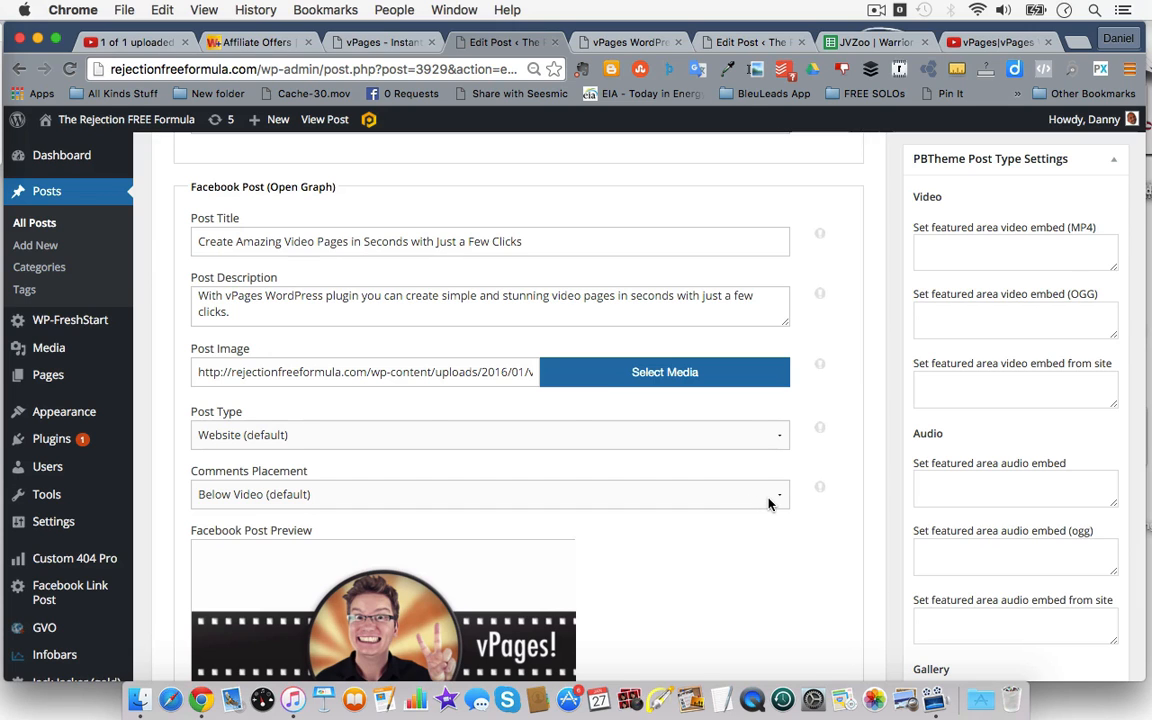
click(488, 494)
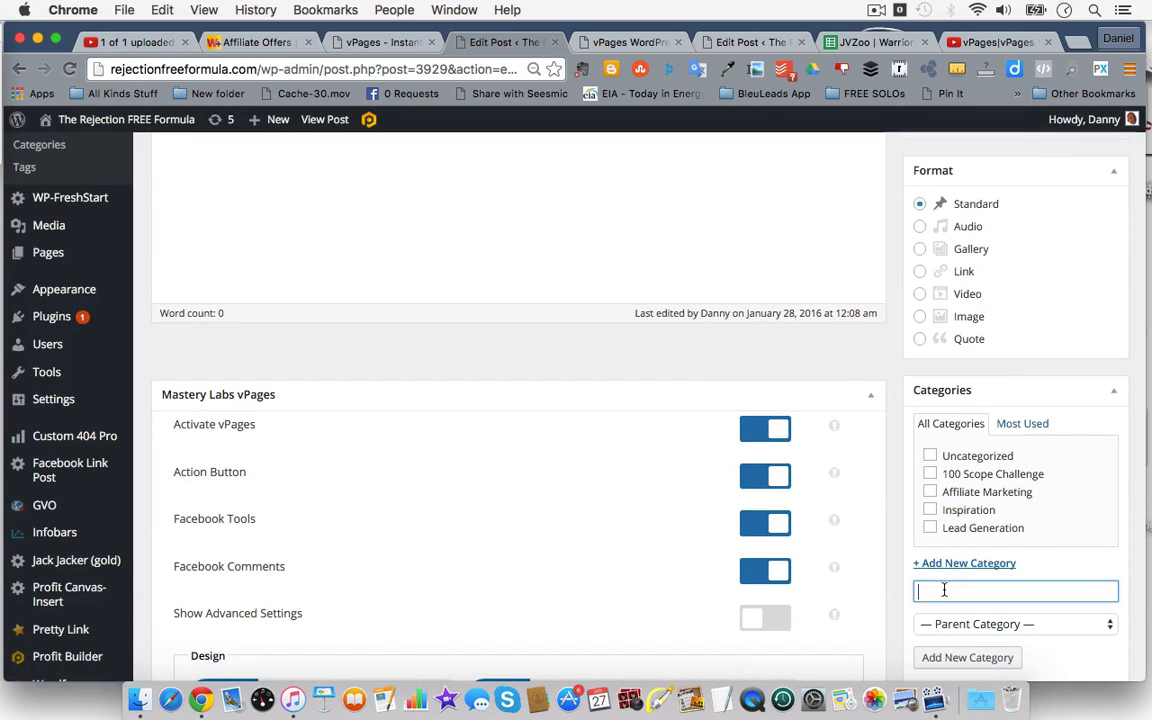
Add a new 'WordPress Plugins' category for the post.
text(Wordp)
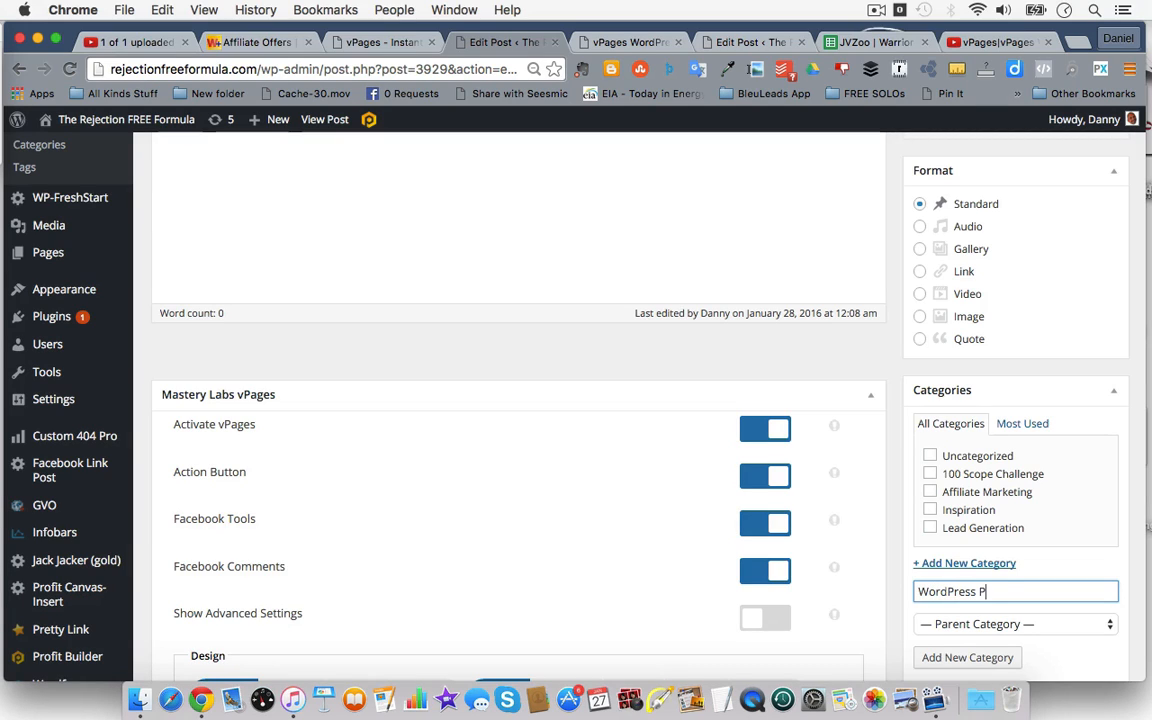
text(lugins)
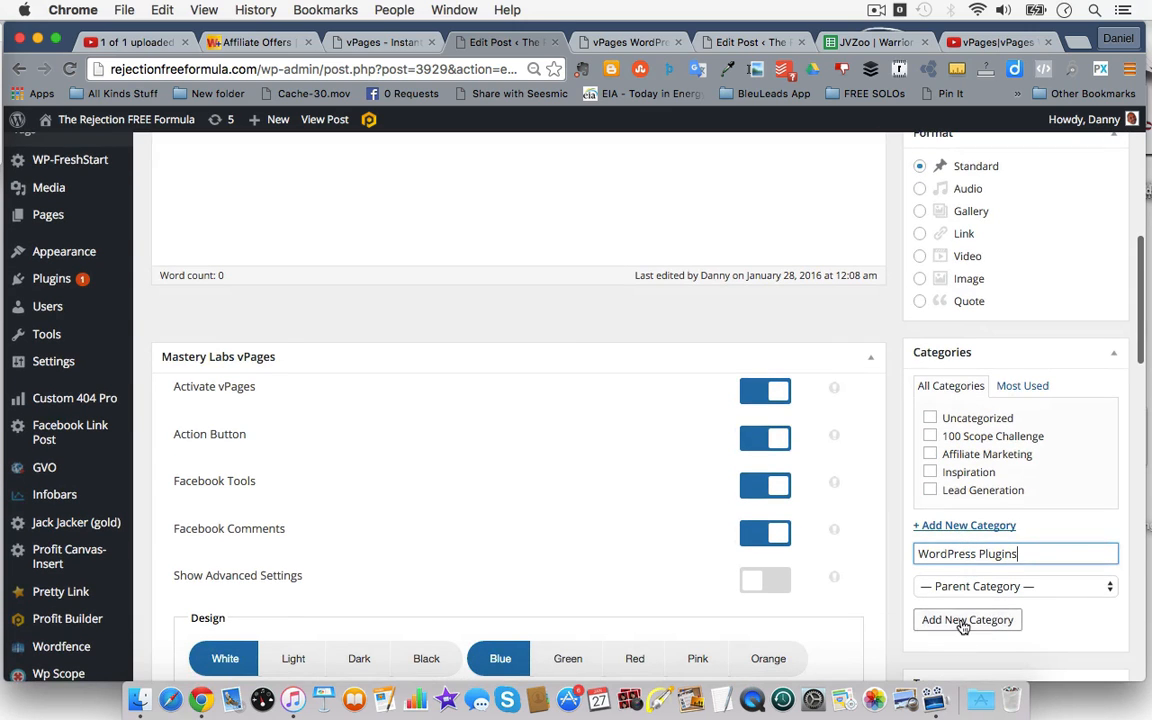
click(966, 620)
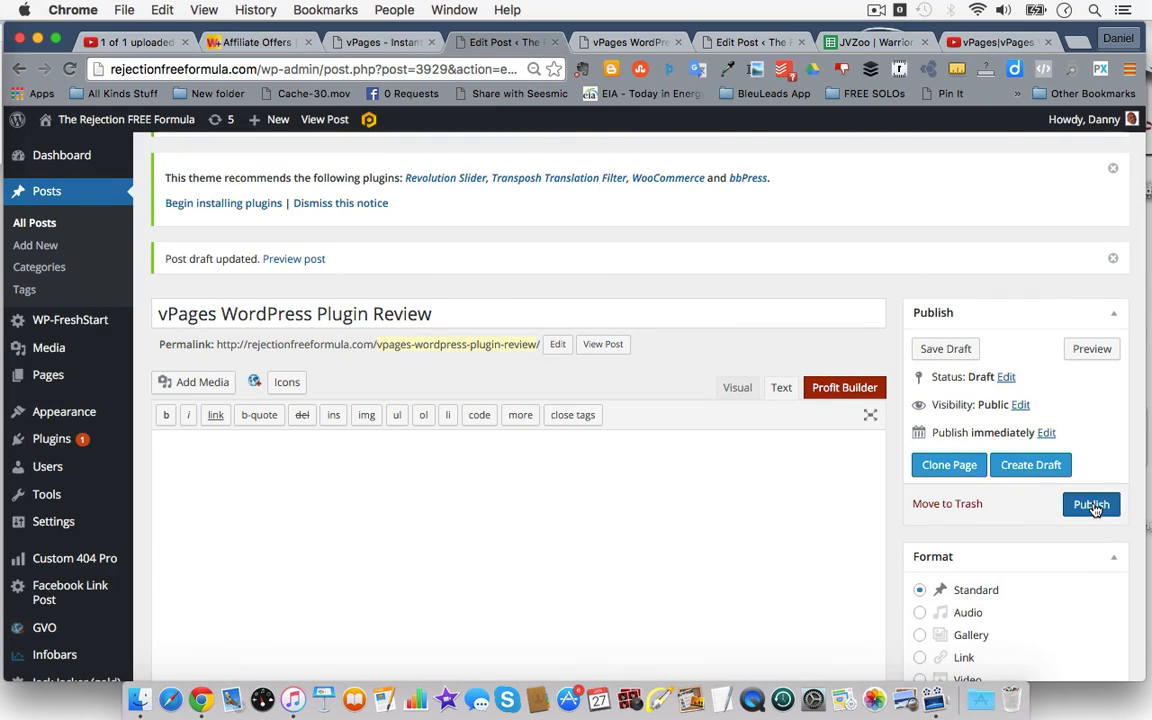
Publish the review post and view the live page.
click(1092, 504)
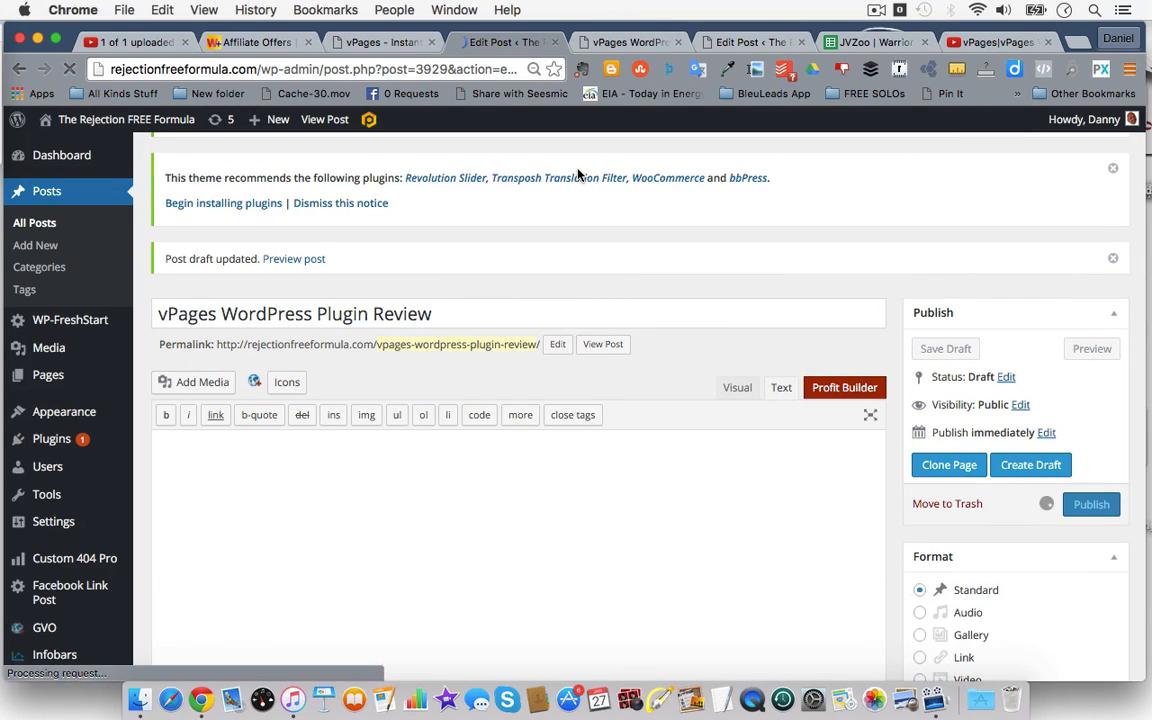
click(1092, 504)
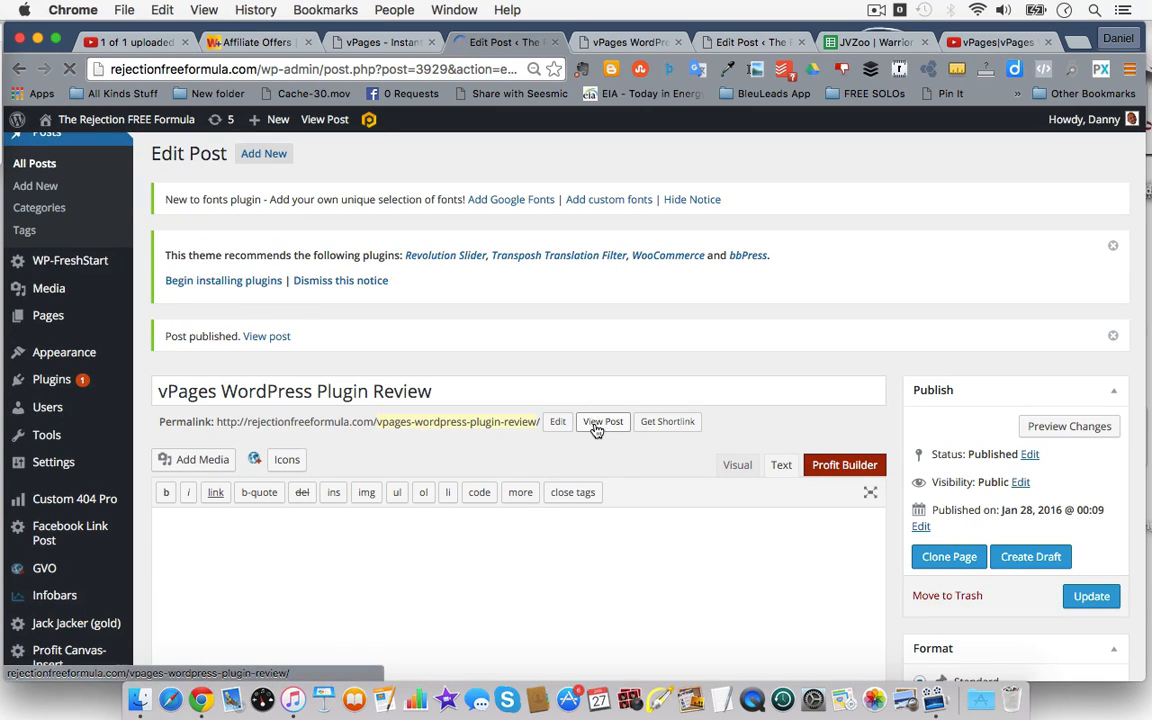
click(602, 420)
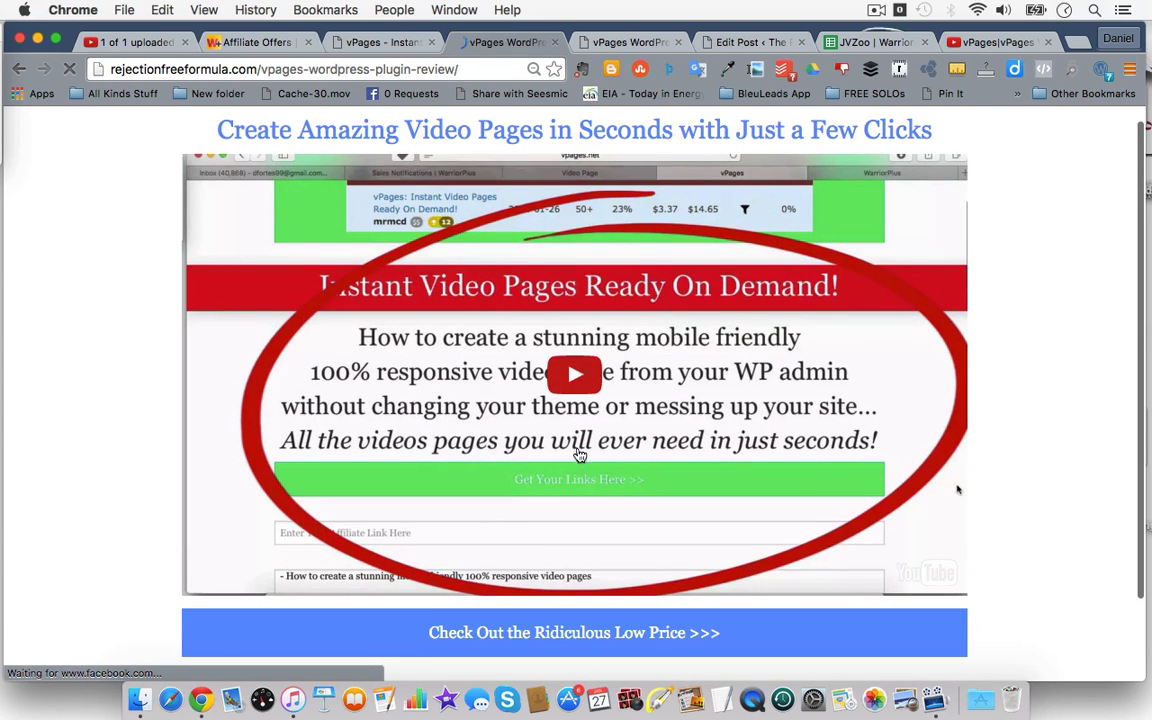
scroll(down, 3)
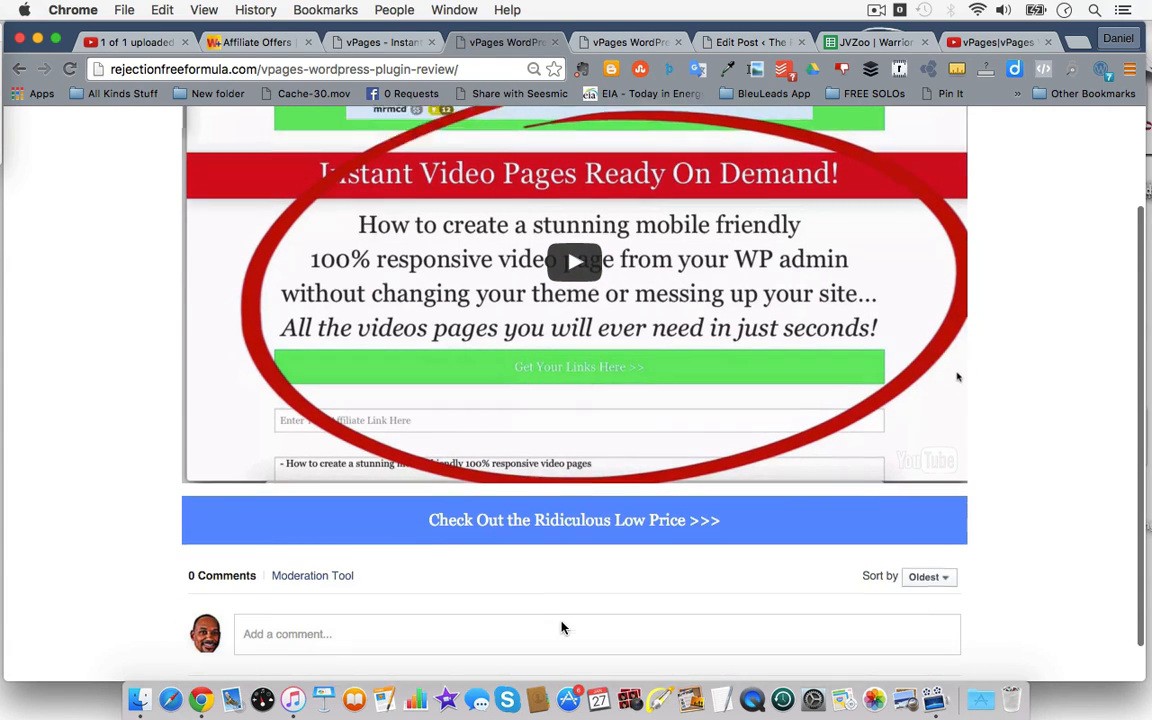
scroll(down, 3)
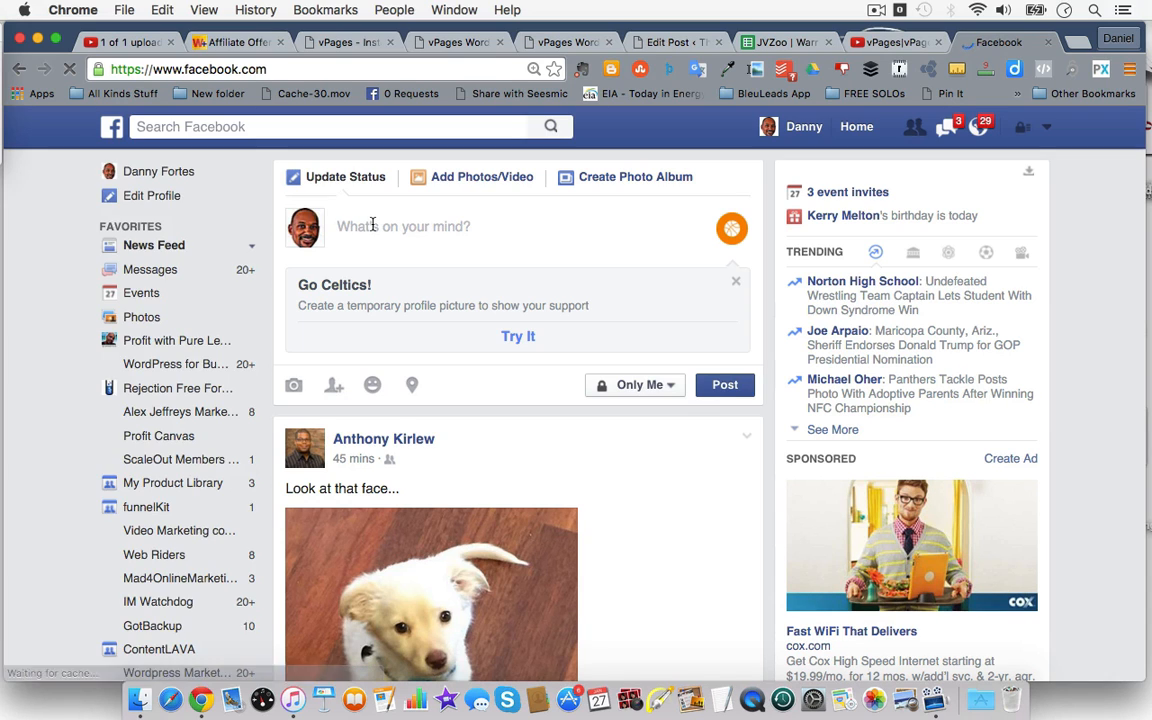
text(http://rejectionfreeformula.com/vpages-wordpress-plugin-review/)
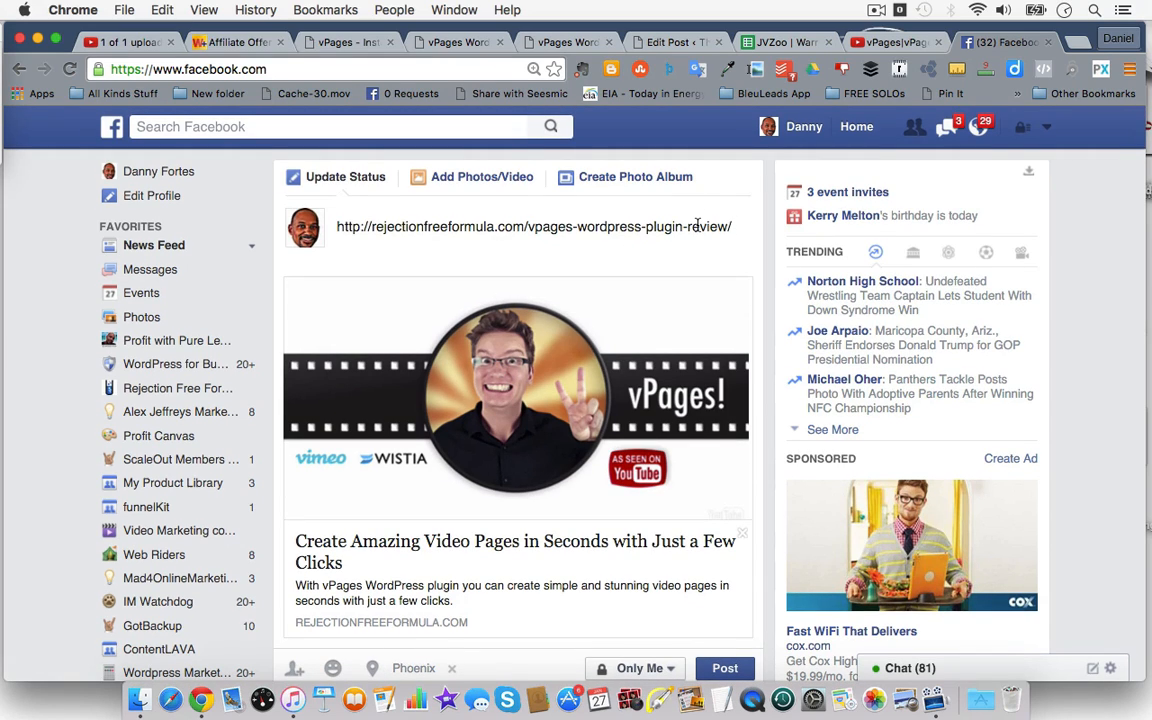
click(348, 42)
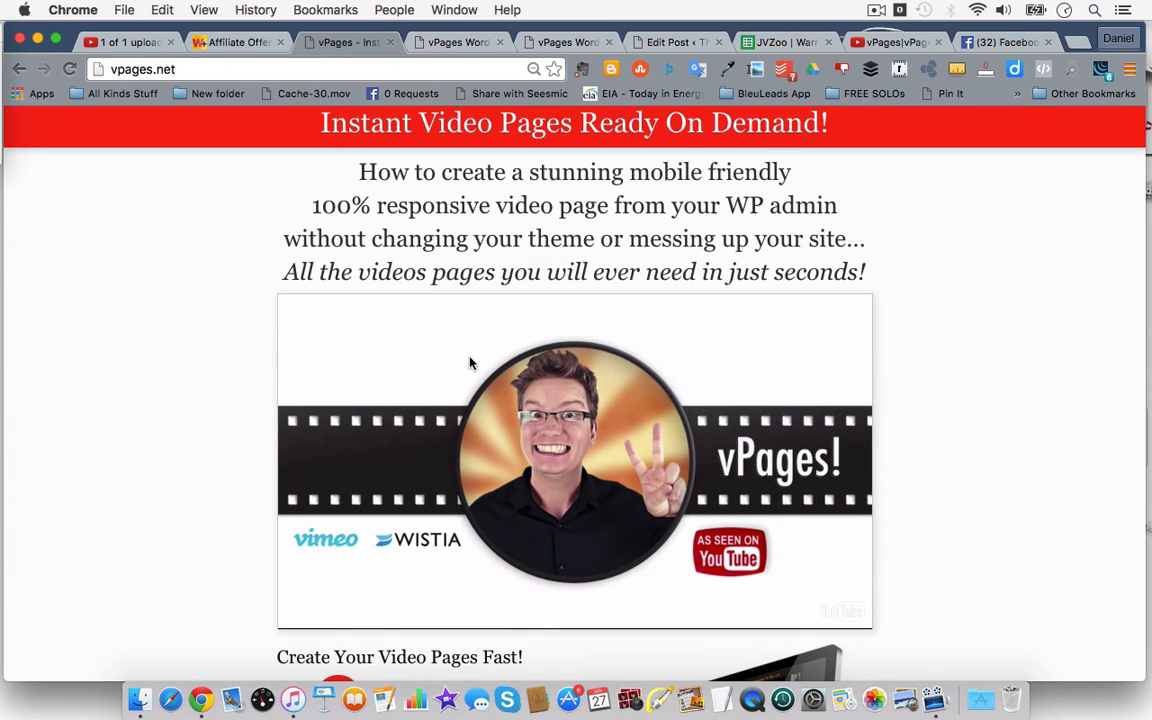
mouse_move(836, 144)
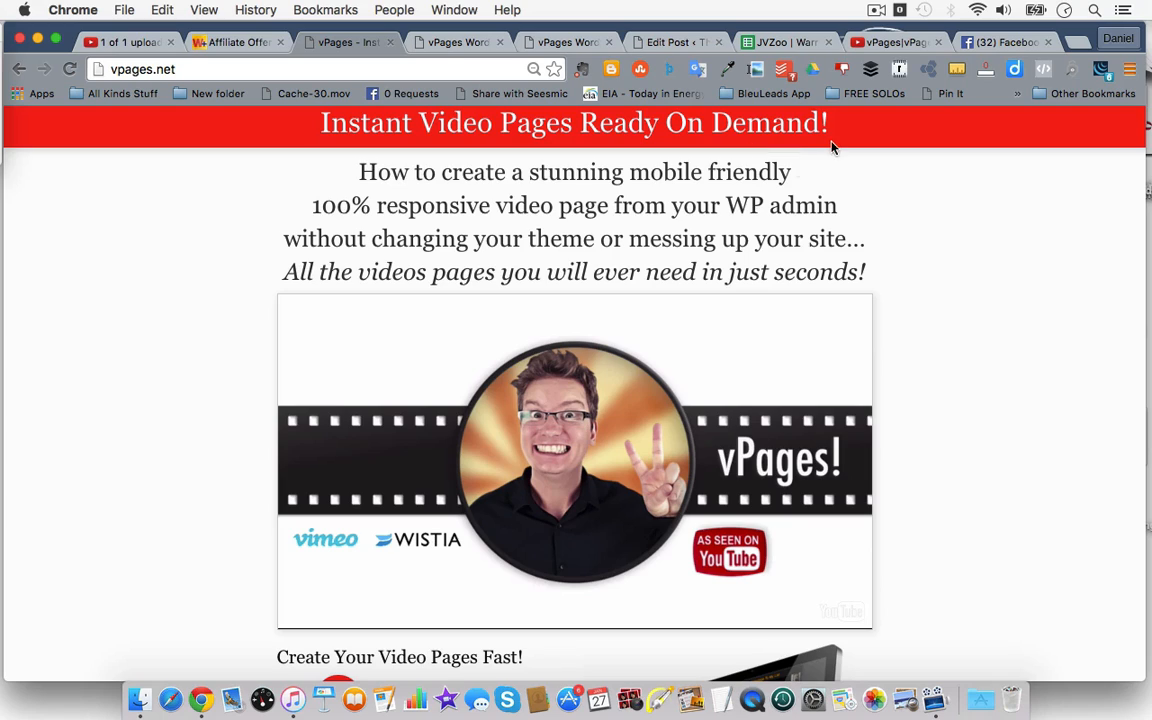